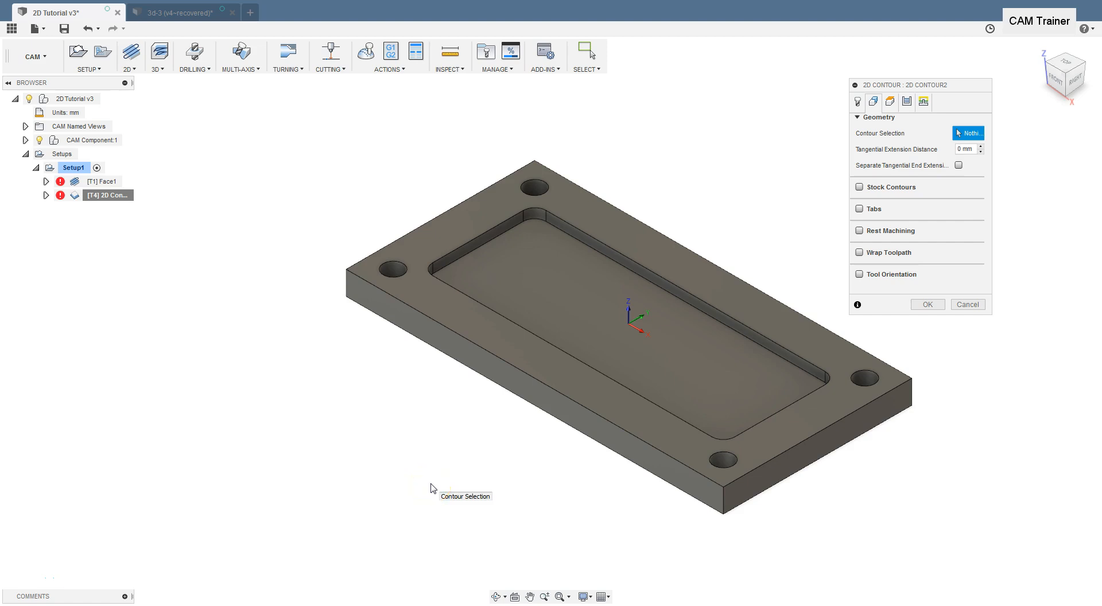
pyautogui.moveTo(861, 232)
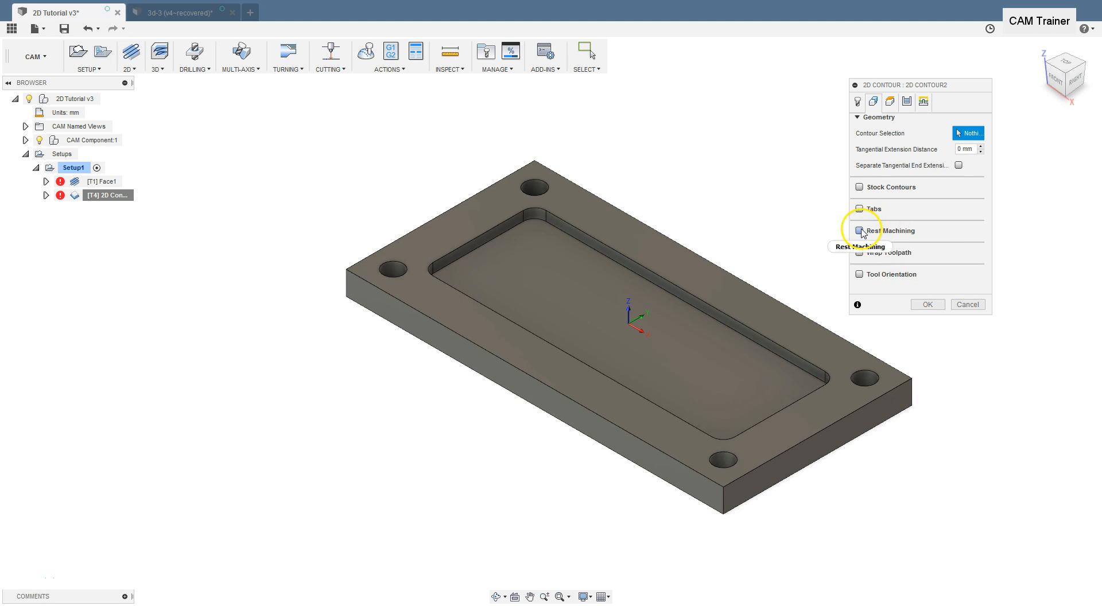
# - Enable rest machining on the 2D contour, exposing 24 mm tool diameter and 0 mm corner radius
pyautogui.click(859, 231)
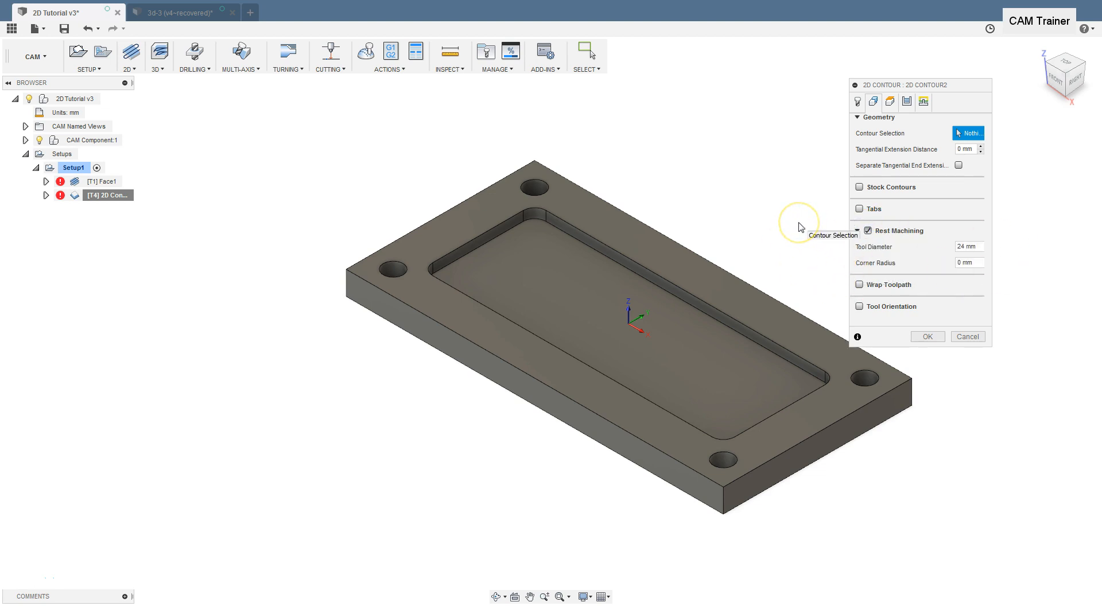
pyautogui.moveTo(799, 227)
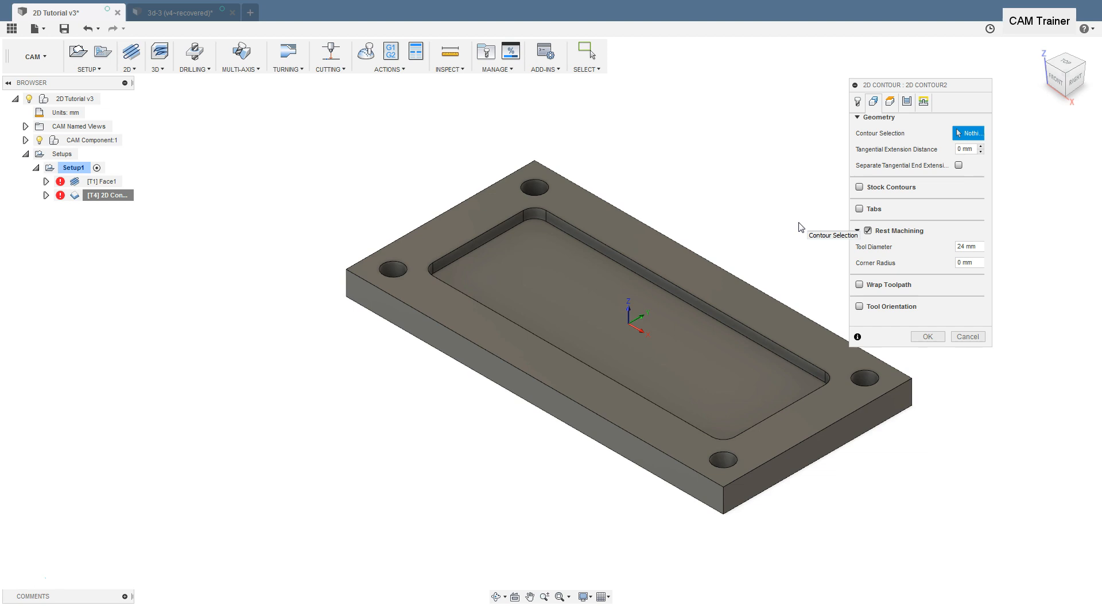
pyautogui.moveTo(909, 139)
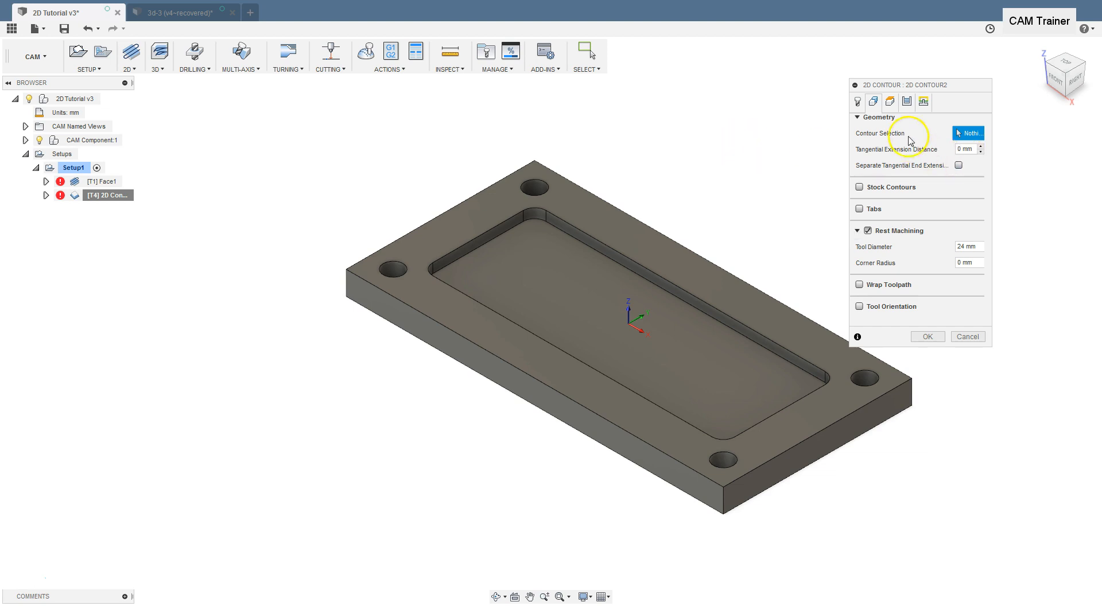
pyautogui.moveTo(658, 302)
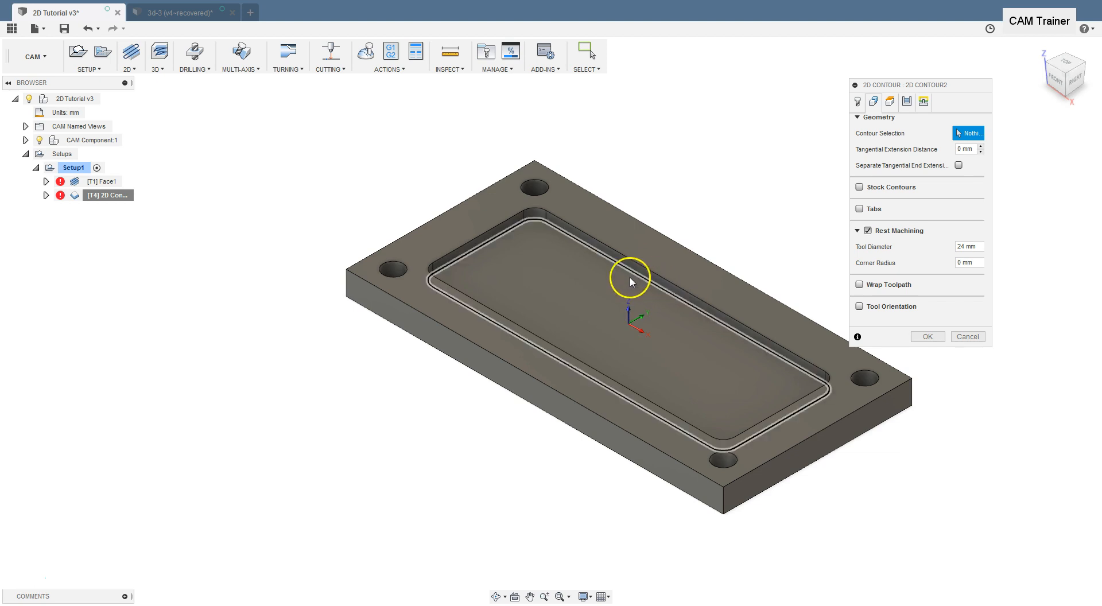
pyautogui.moveTo(652, 287)
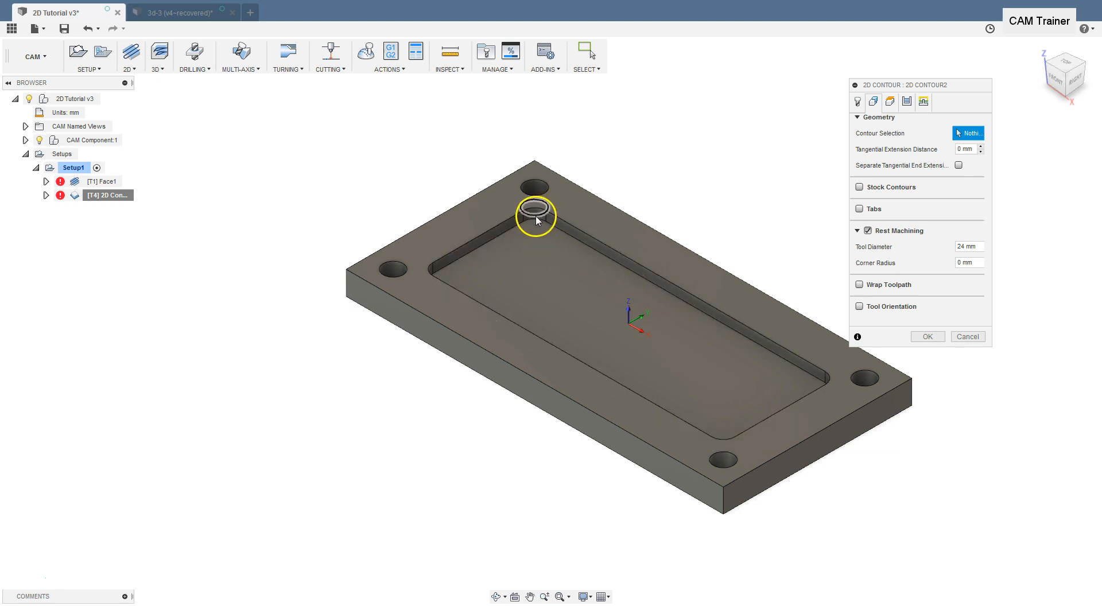
# - Bring up the Select Tool library from the 2D contour's Tool settings
pyautogui.click(536, 220)
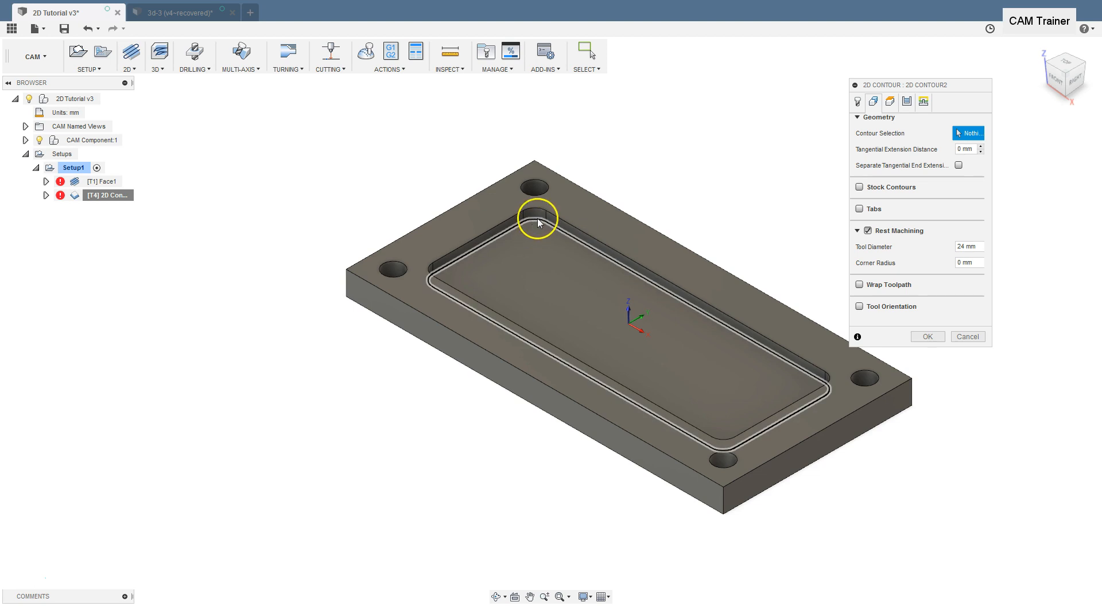
pyautogui.moveTo(534, 227)
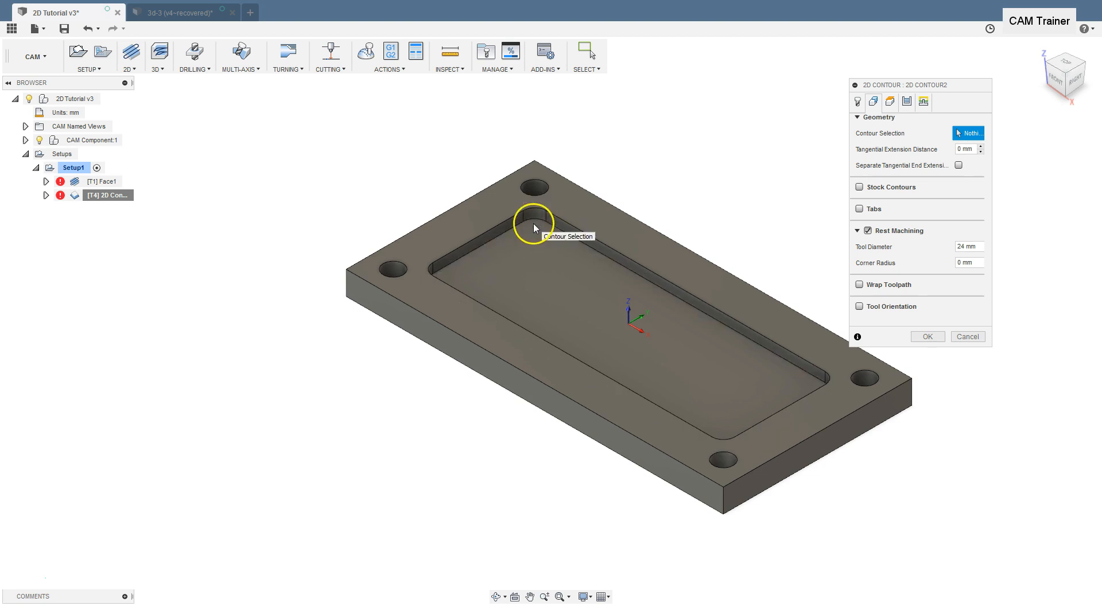
pyautogui.click(856, 101)
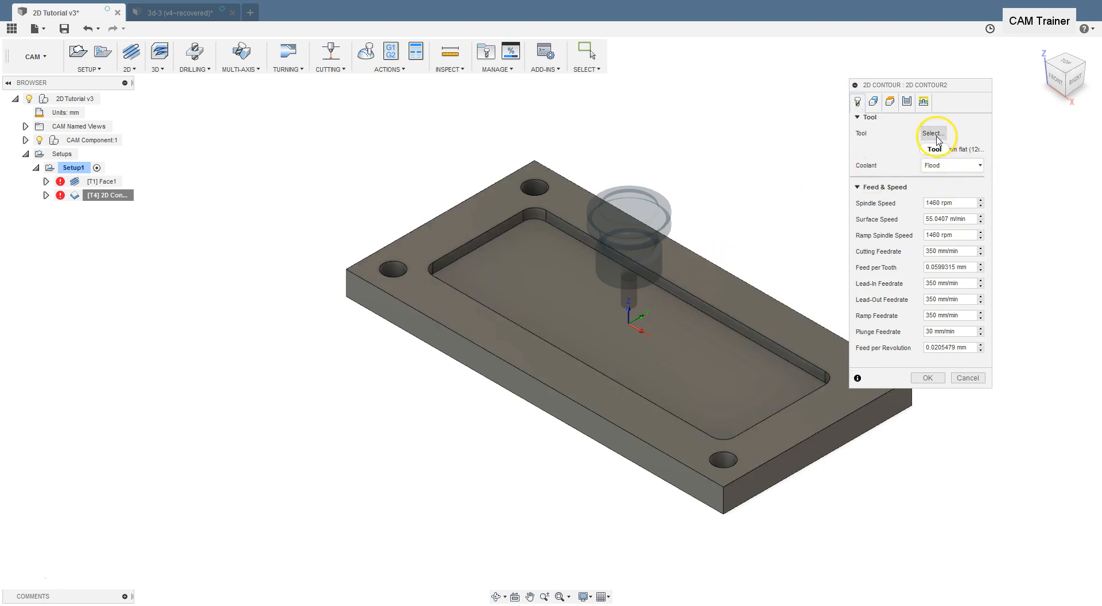
pyautogui.click(932, 133)
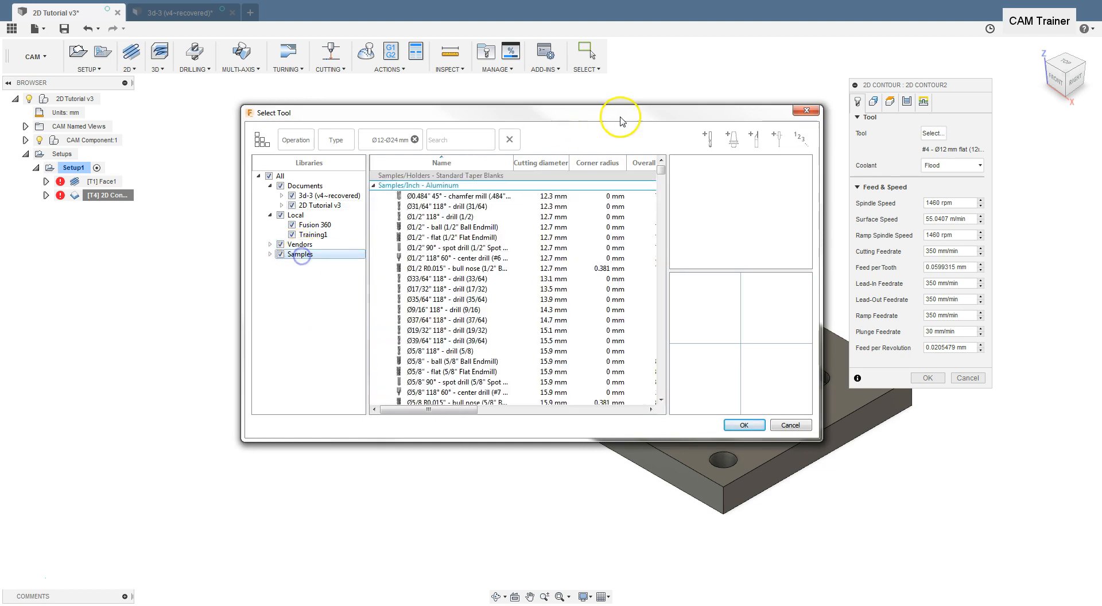
pyautogui.moveTo(392, 139)
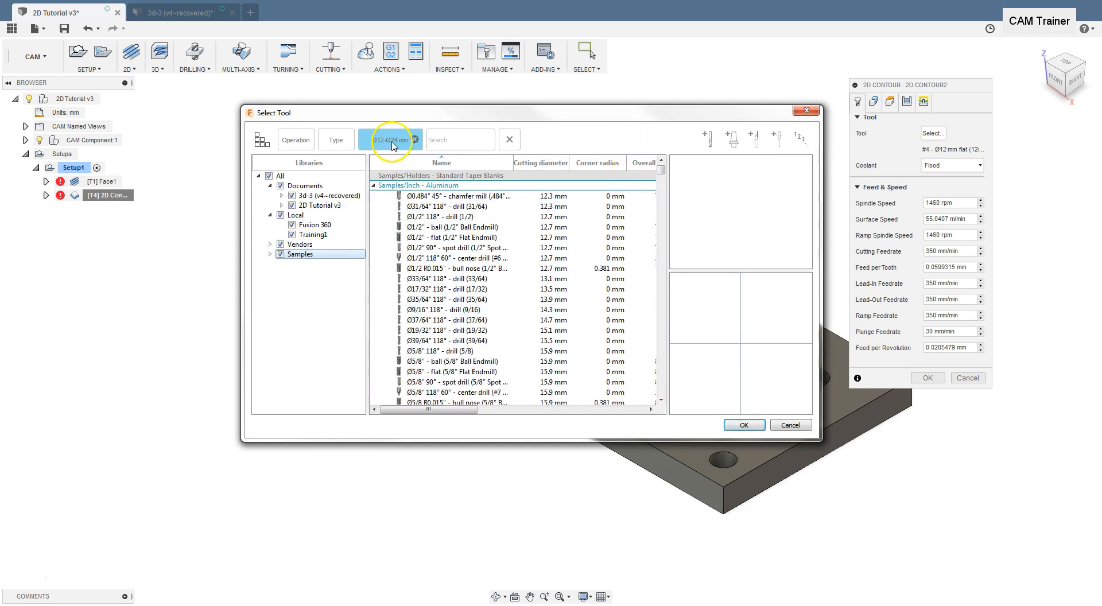
# - Filter the tool library to cutters with diameters between 25 and 35 mm
pyautogui.click(390, 139)
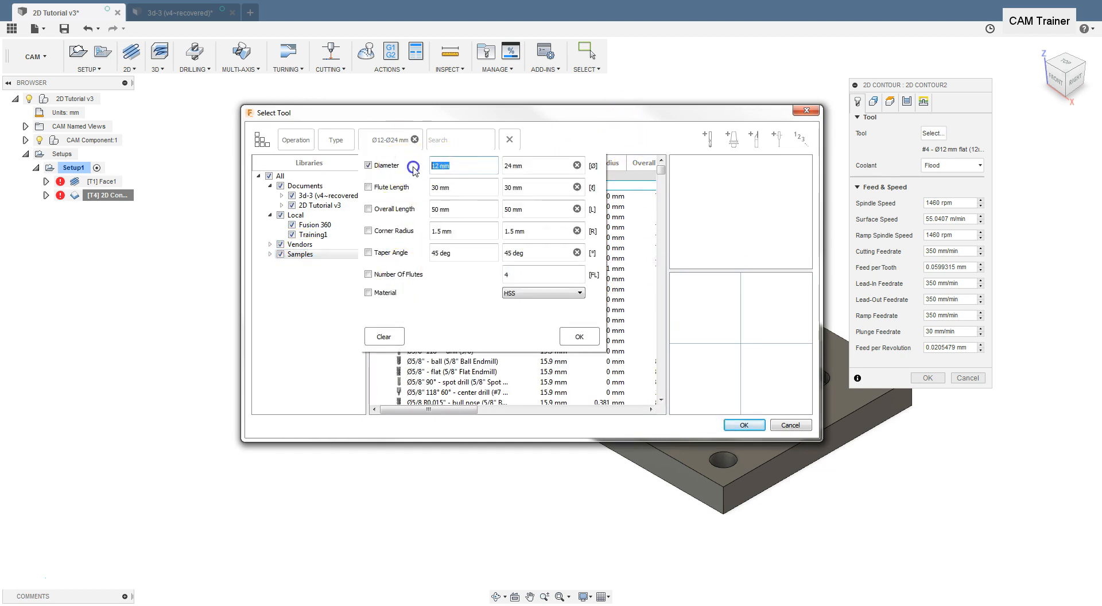
pyautogui.write('25')
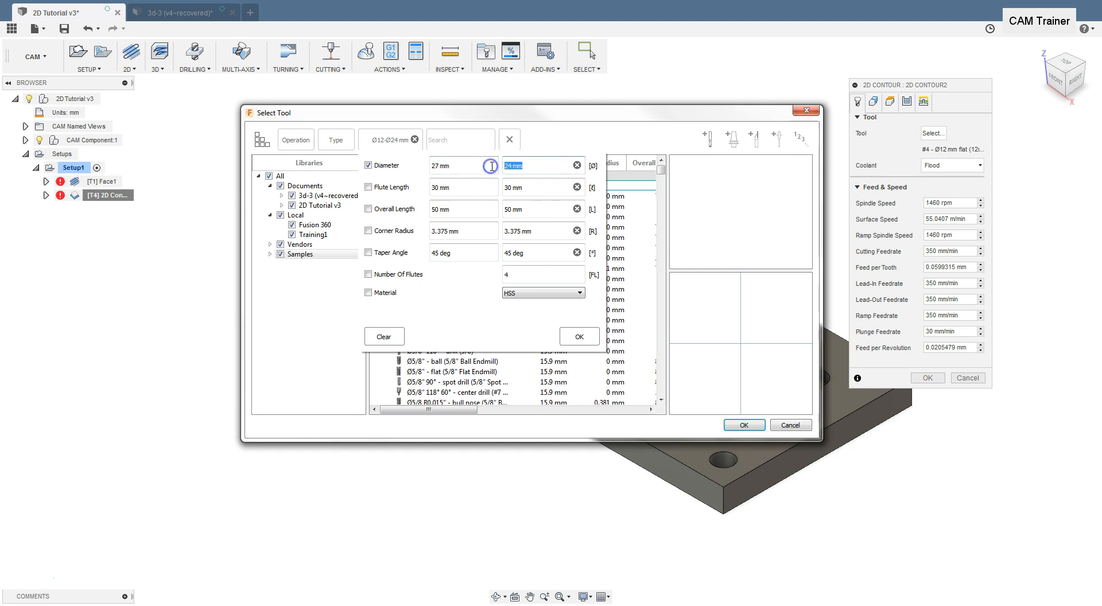
pyautogui.write('35')
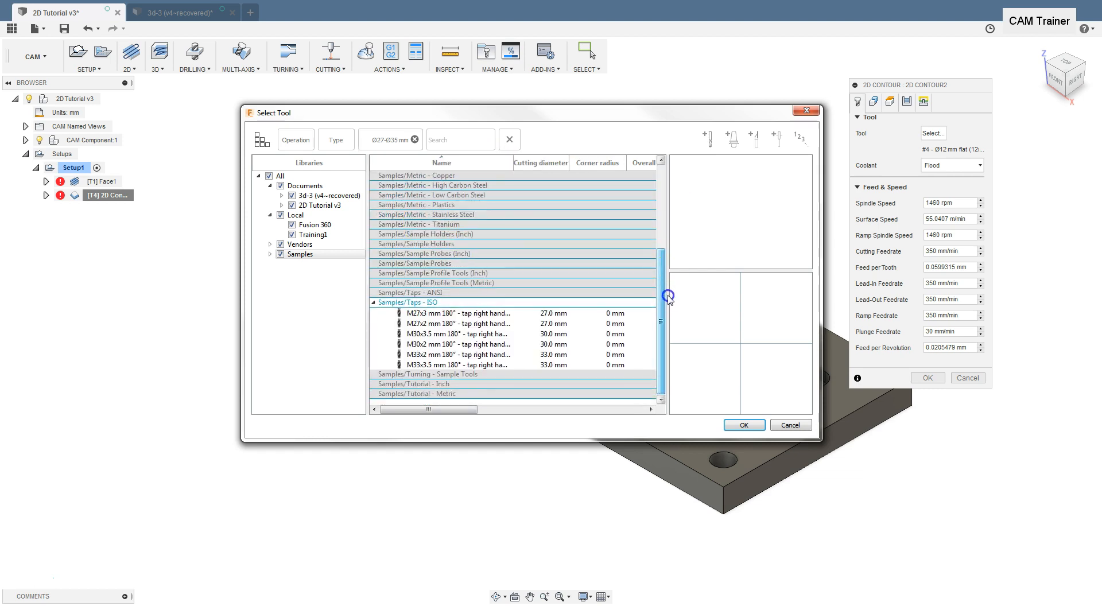
pyautogui.moveTo(692, 254)
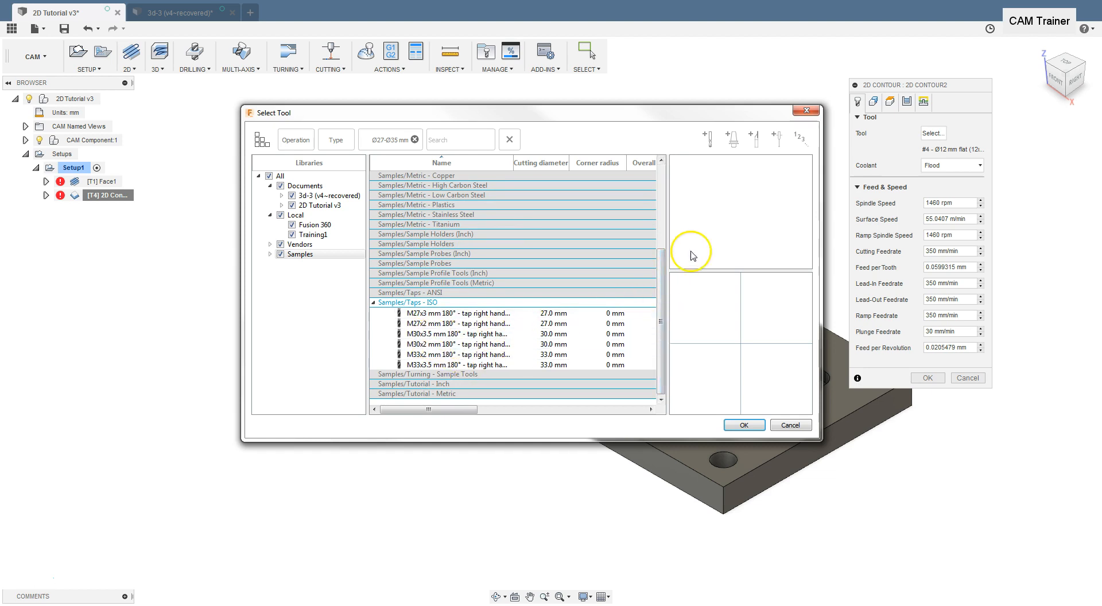
pyautogui.moveTo(418, 169)
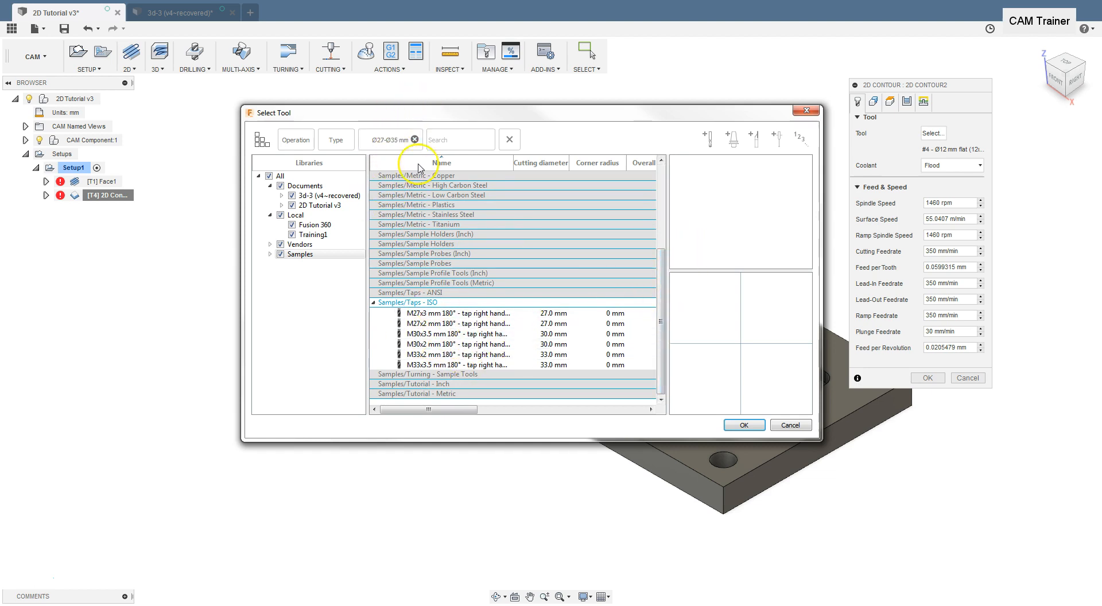
pyautogui.click(394, 138)
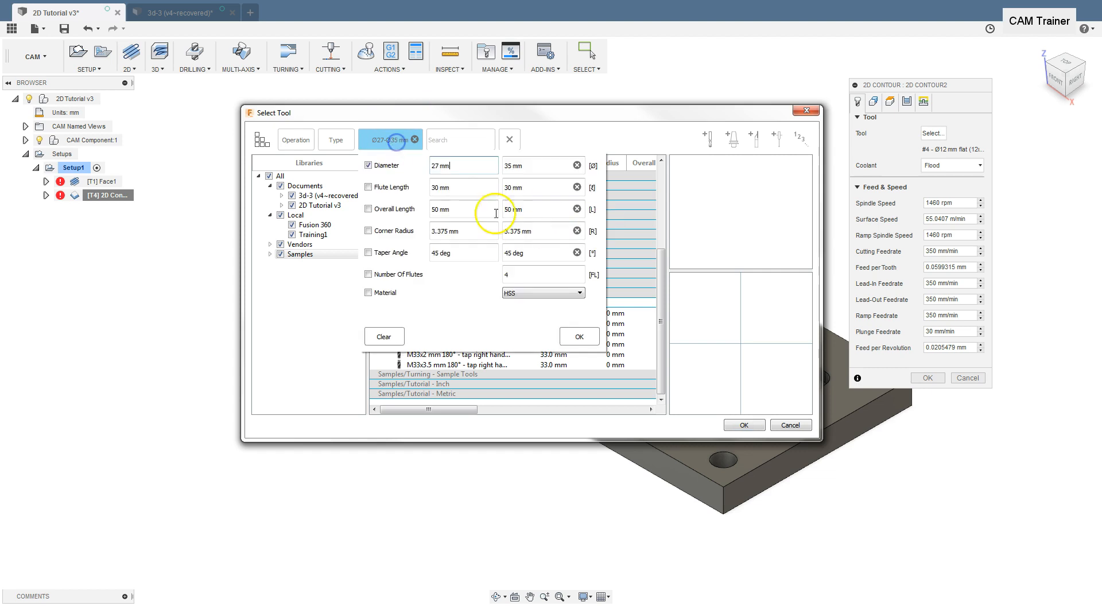
pyautogui.tripleClick(461, 165)
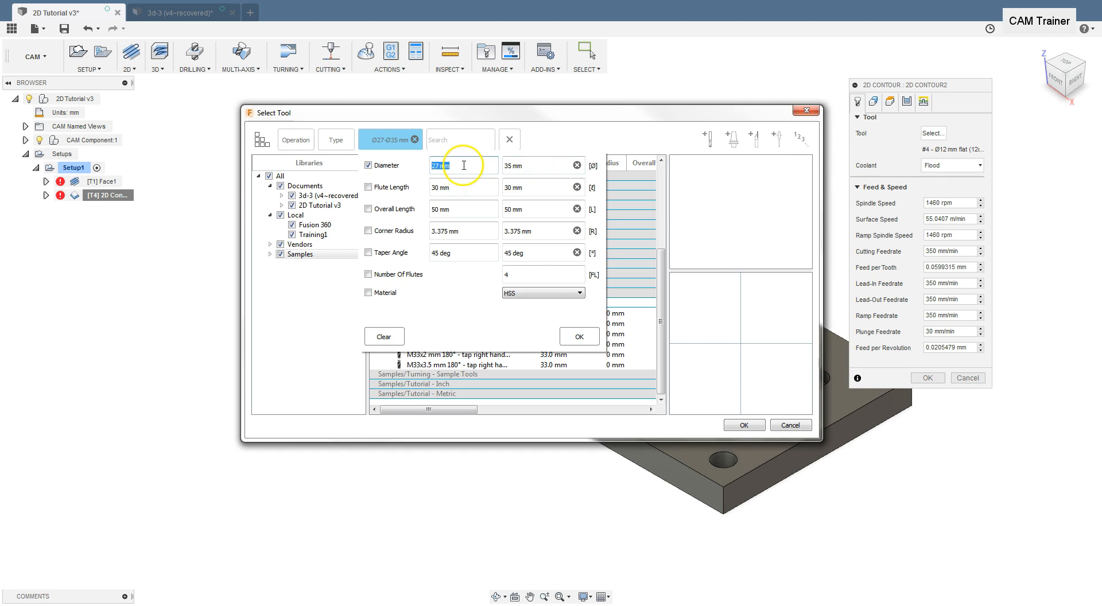
pyautogui.write('2')
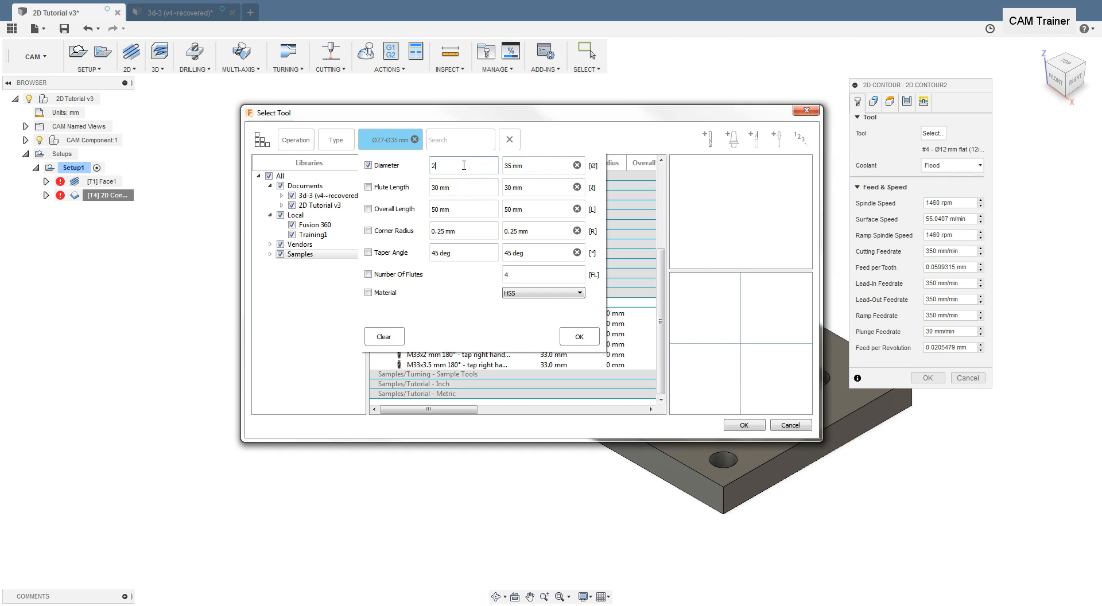
pyautogui.write('5')
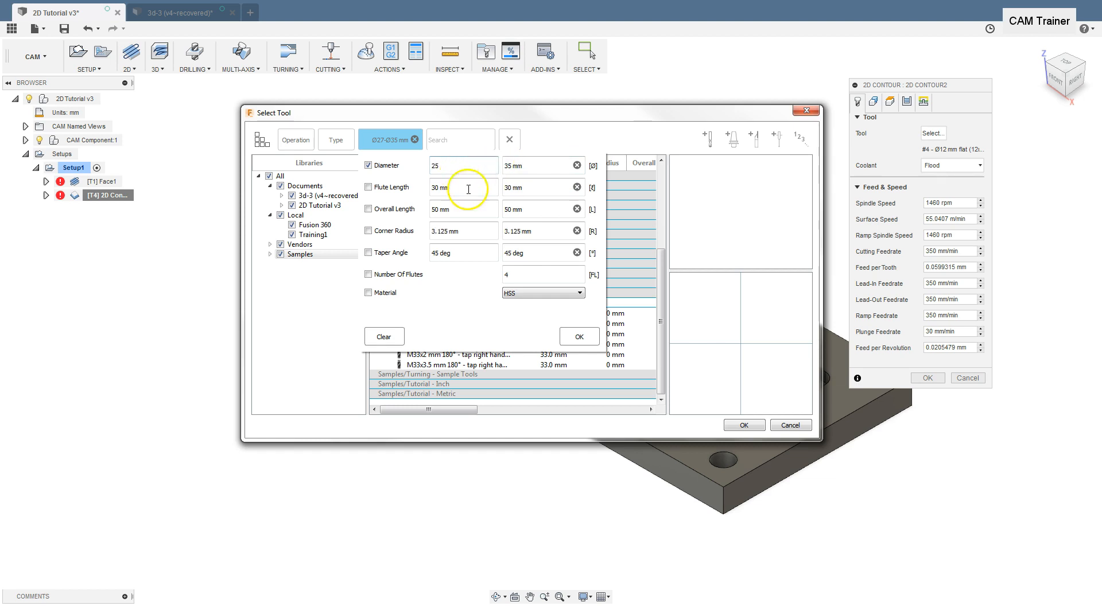
pyautogui.click(577, 336)
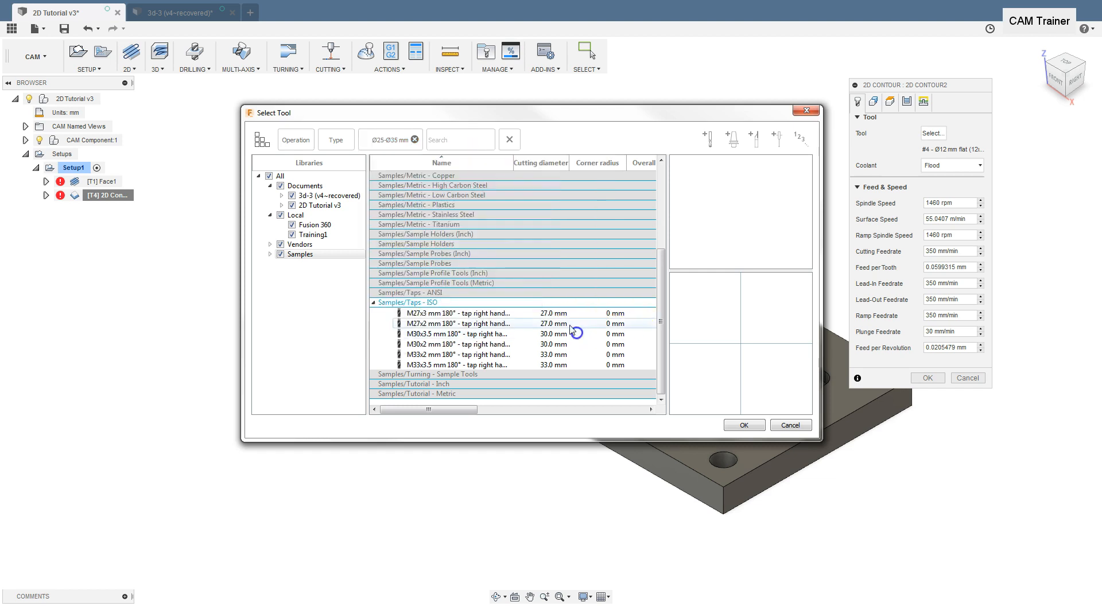
# - Create a new milling tool in the Local > Fusion 360 library
pyautogui.scroll(3)
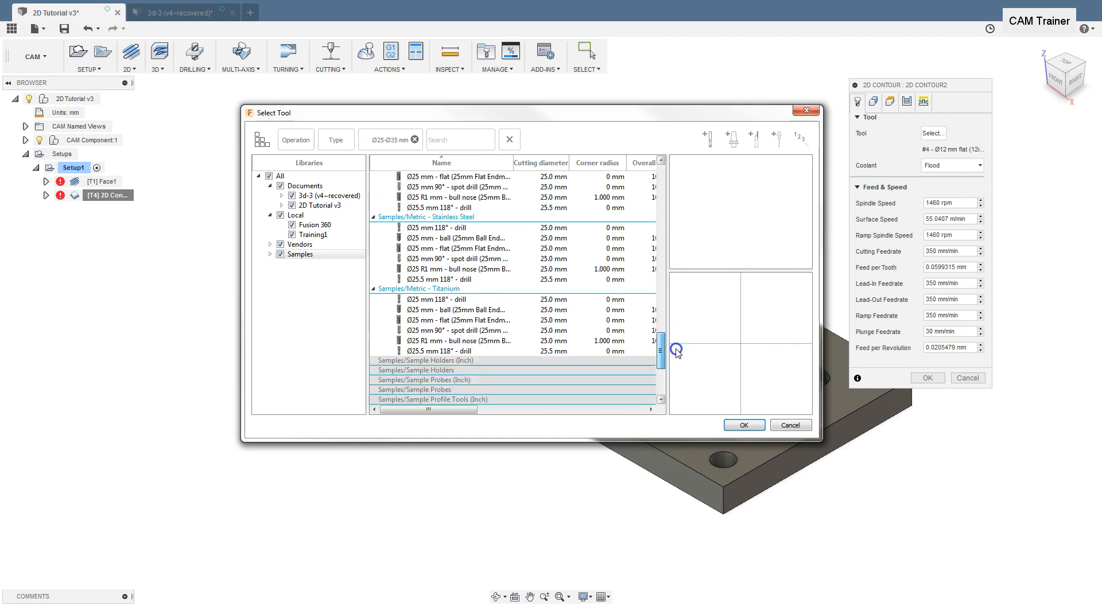
pyautogui.scroll(-3)
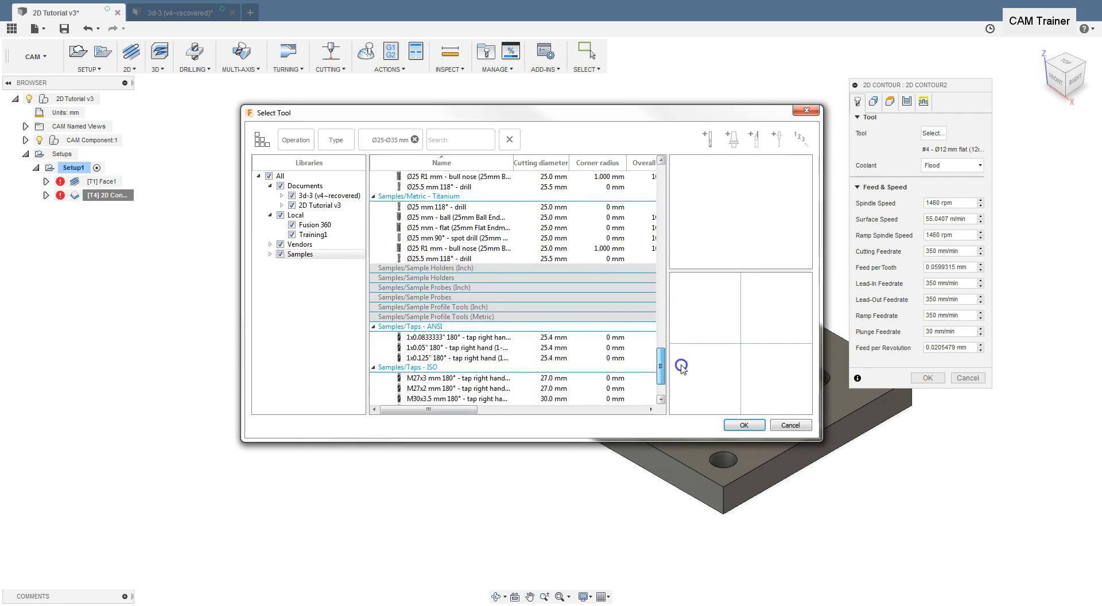
pyautogui.scroll(3)
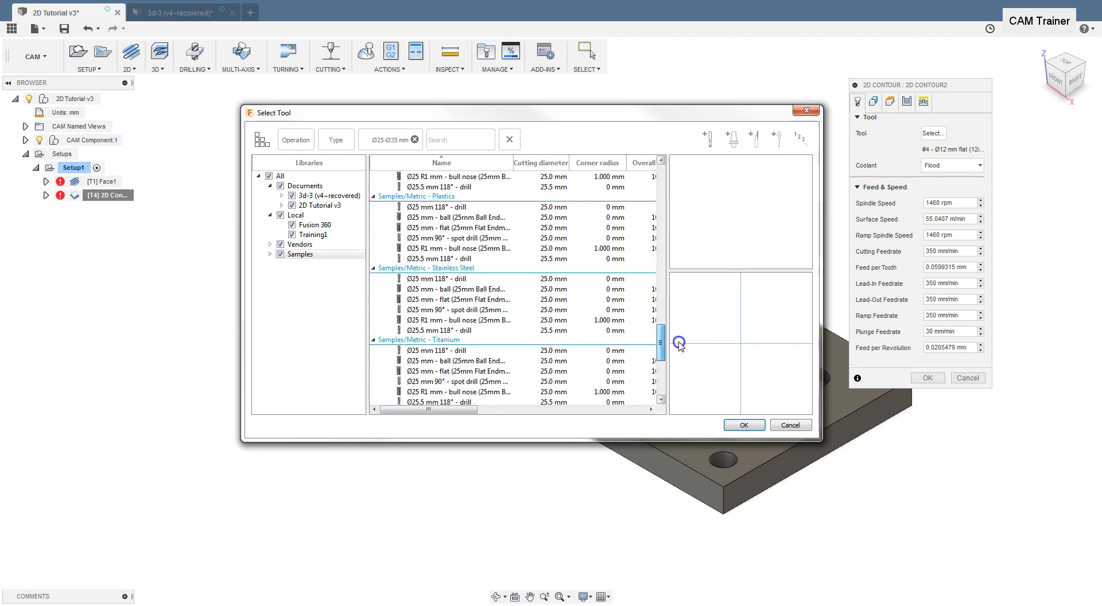
pyautogui.scroll(3)
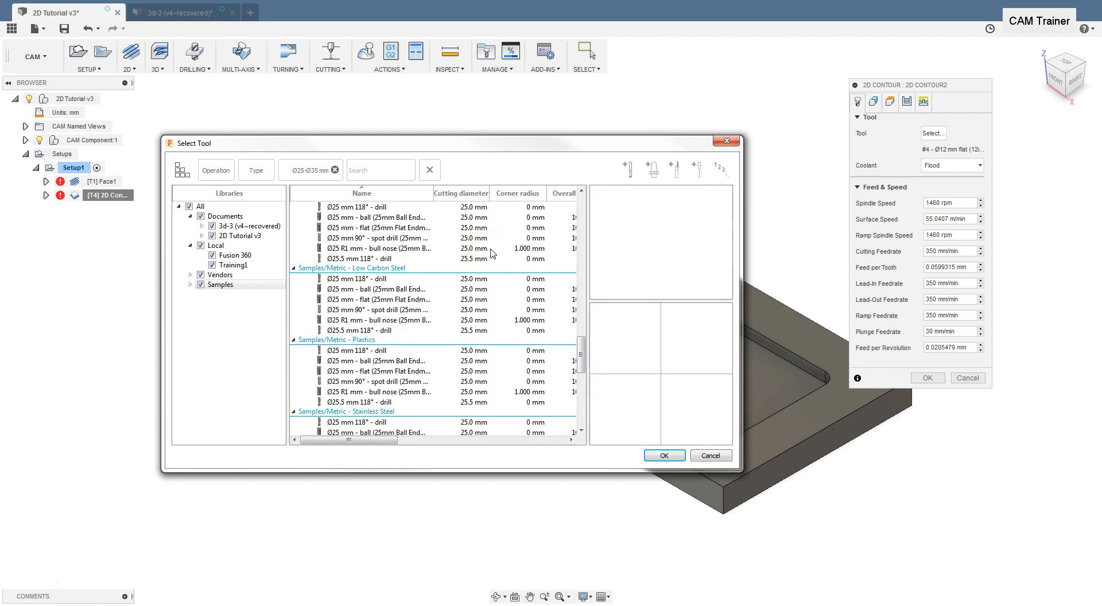
pyautogui.moveTo(625, 168)
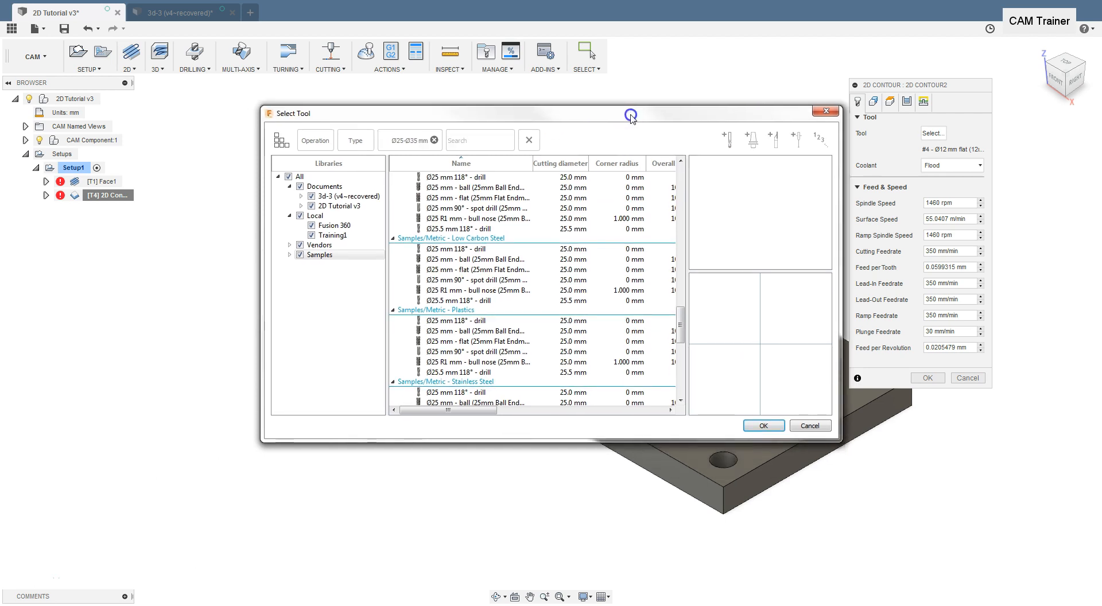
pyautogui.click(333, 225)
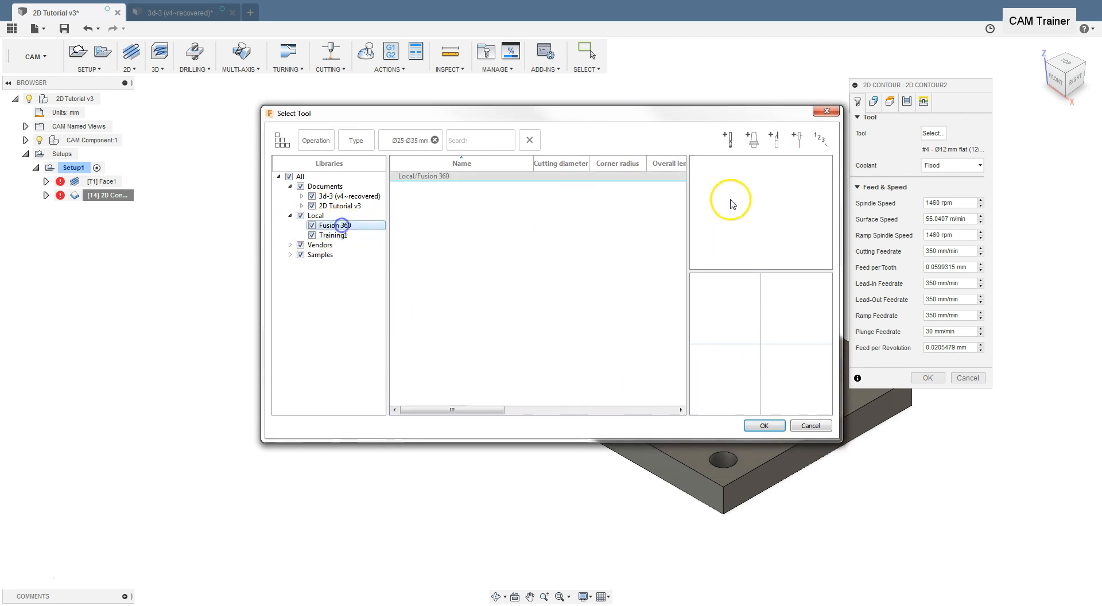
pyautogui.moveTo(729, 141)
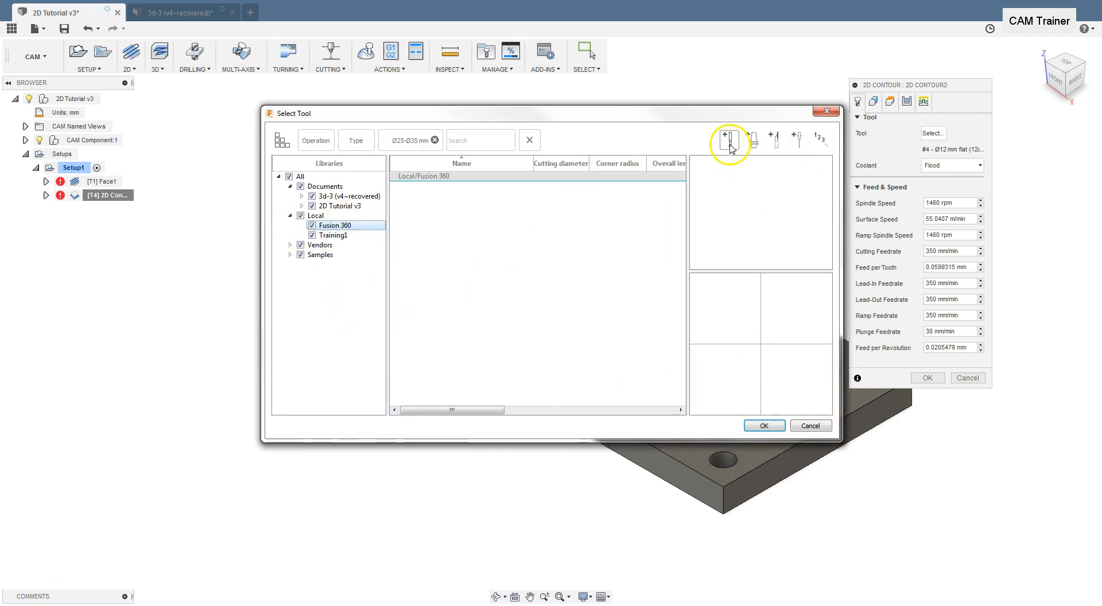
pyautogui.click(729, 139)
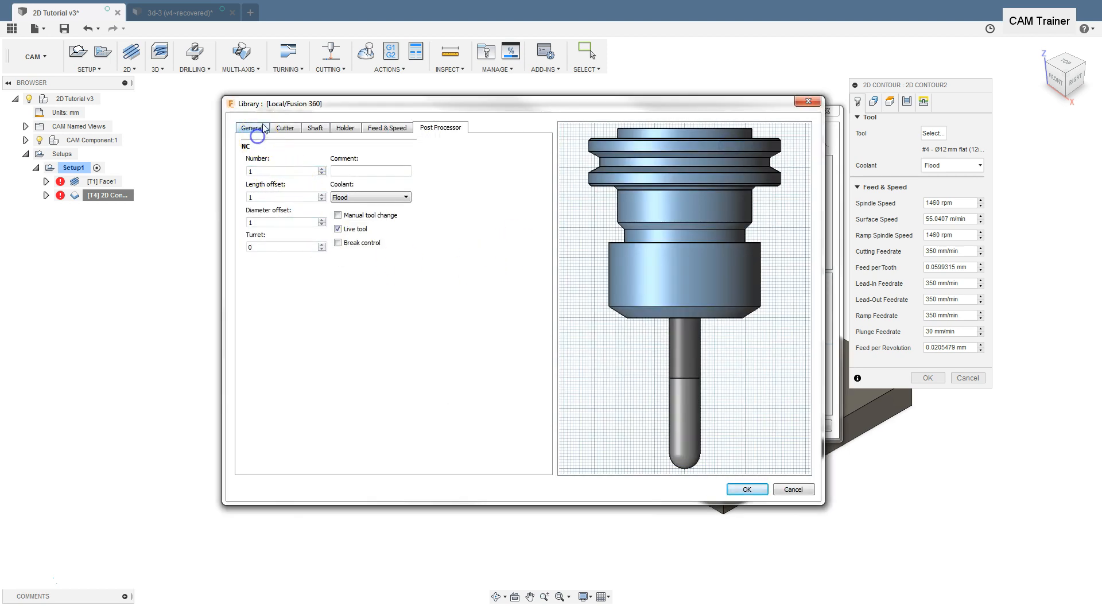
# - Describe the new tool as '30 mm End' on the General settings, correcting a typo
pyautogui.click(251, 127)
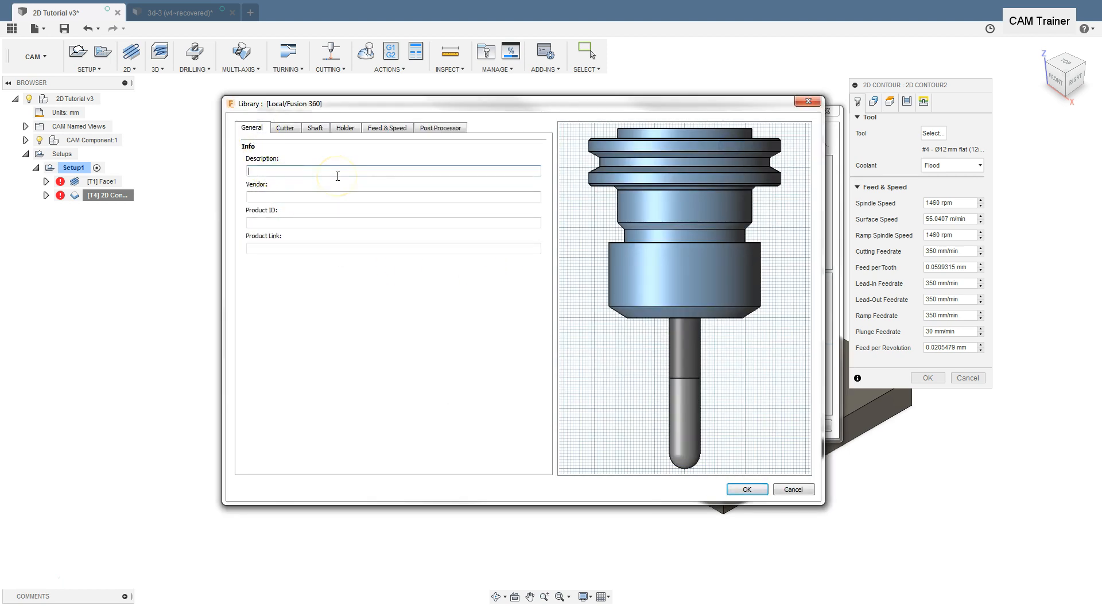
pyautogui.write('30')
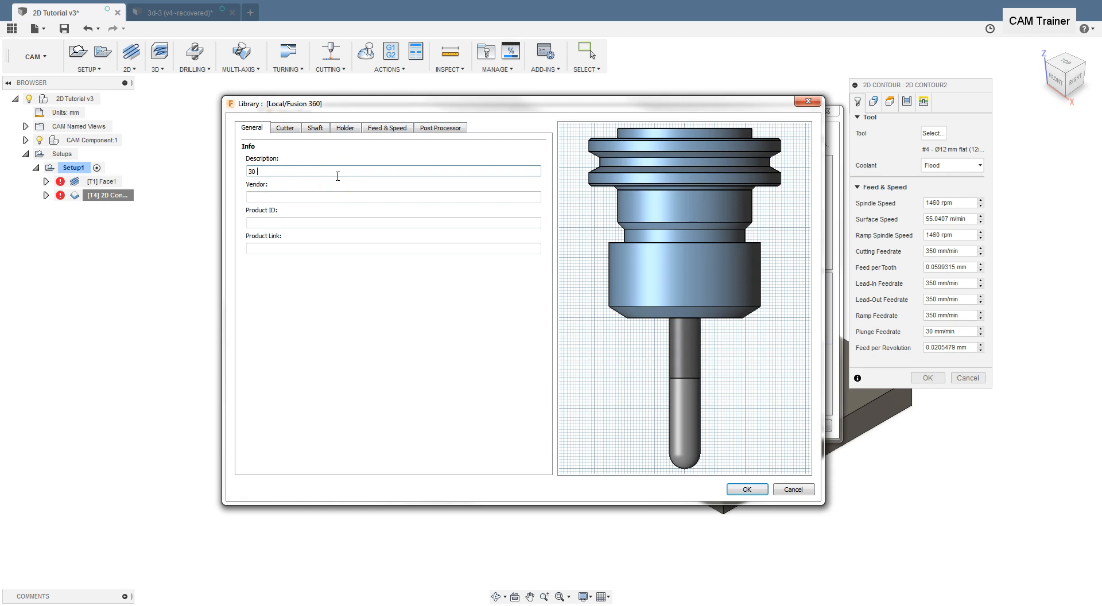
pyautogui.write('mm zrm')
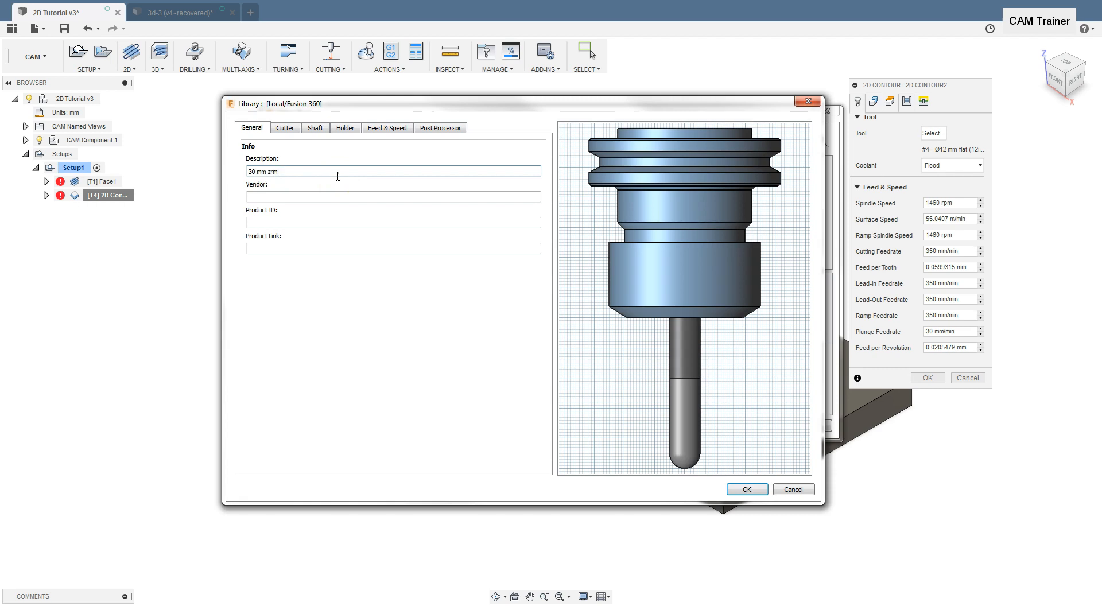
pyautogui.press('Backspace')
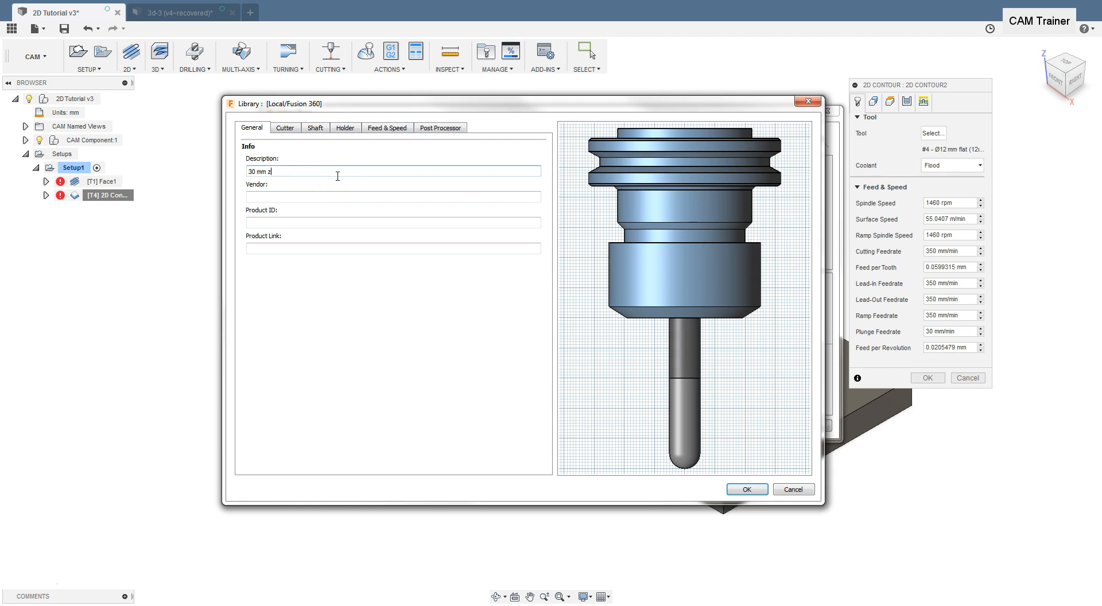
pyautogui.press('backspace')
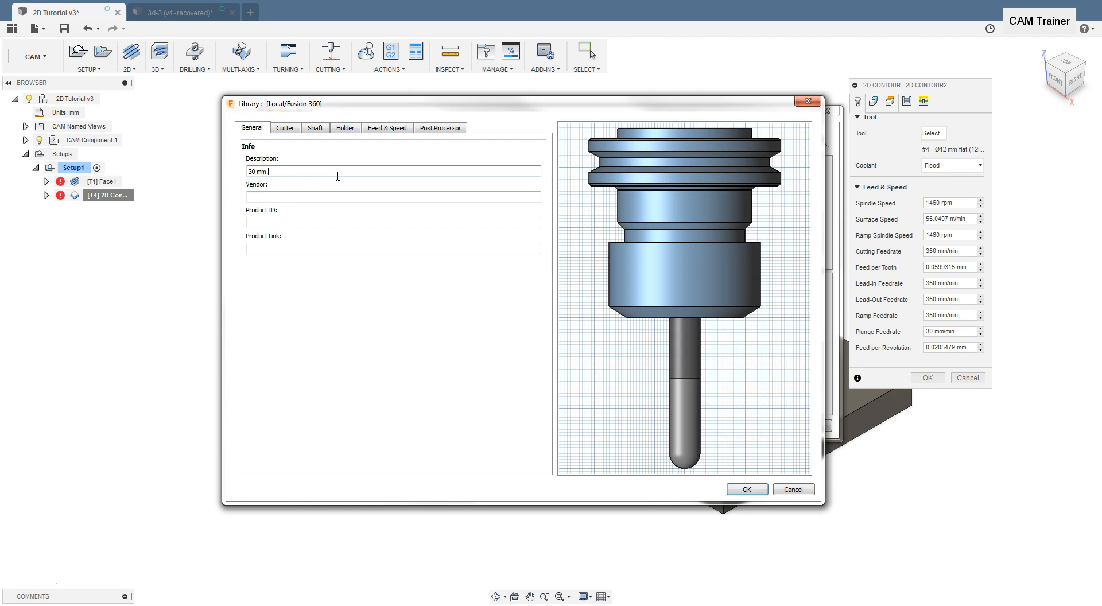
pyautogui.write('E')
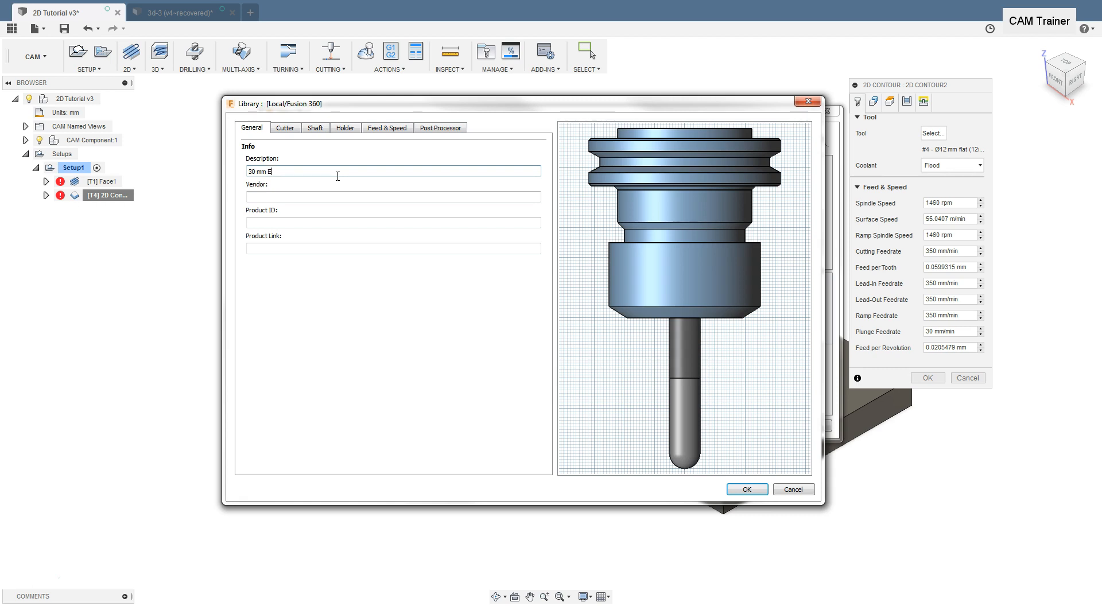
pyautogui.write('n')
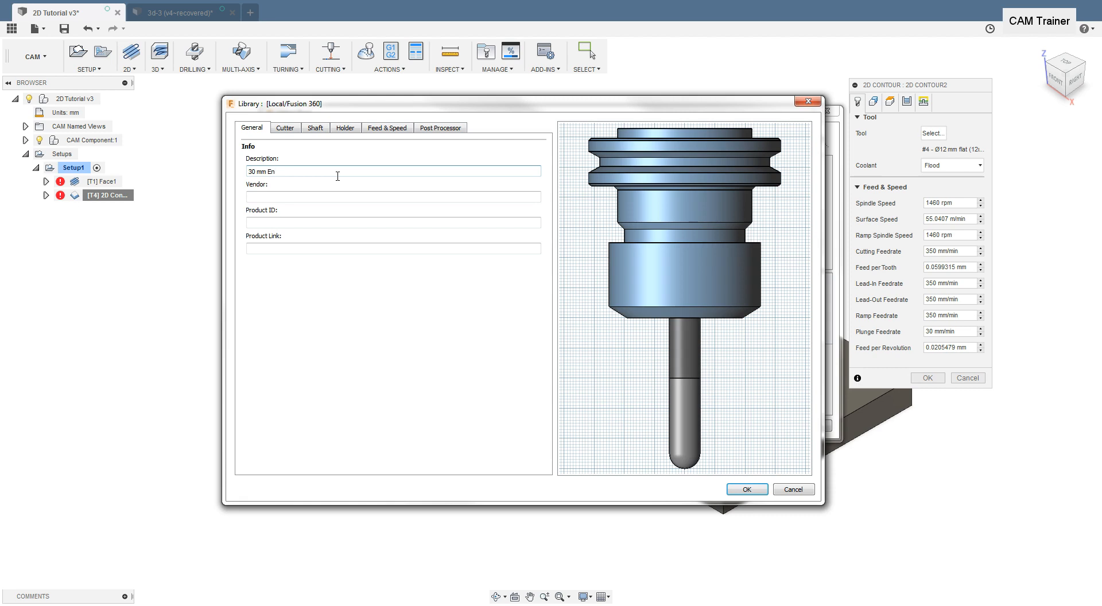
pyautogui.write('d')
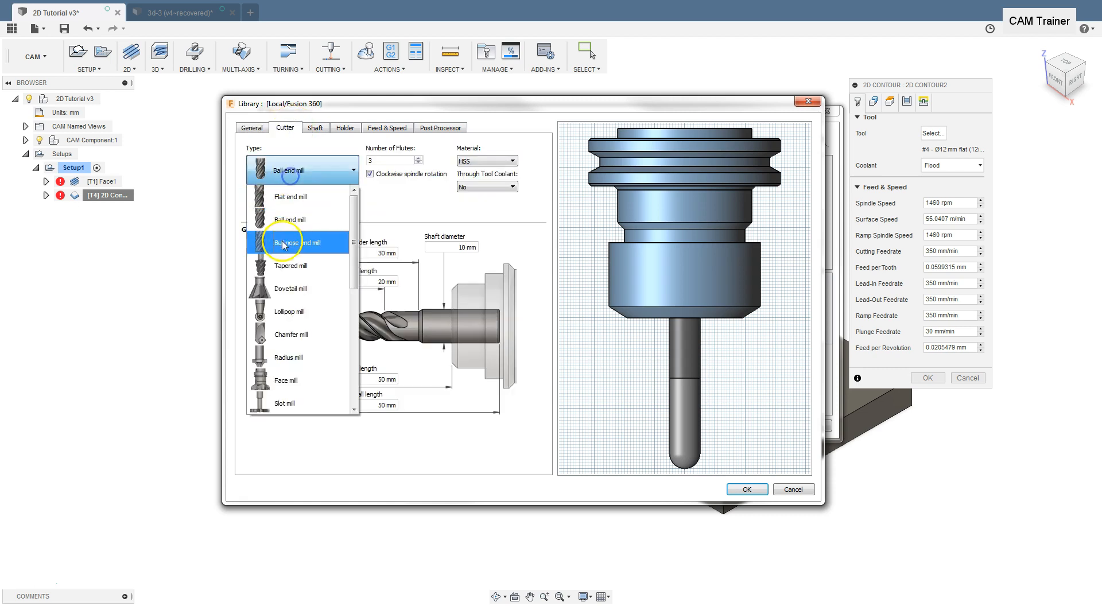
# - Make the cutter a 4-flute carbide flat end mill
pyautogui.click(289, 196)
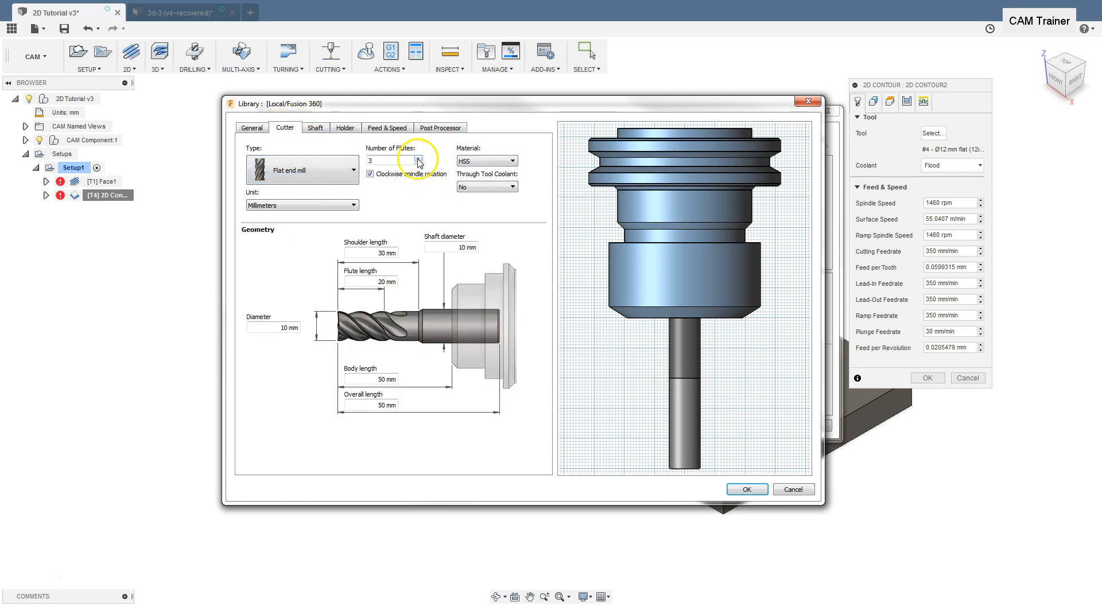
pyautogui.click(514, 161)
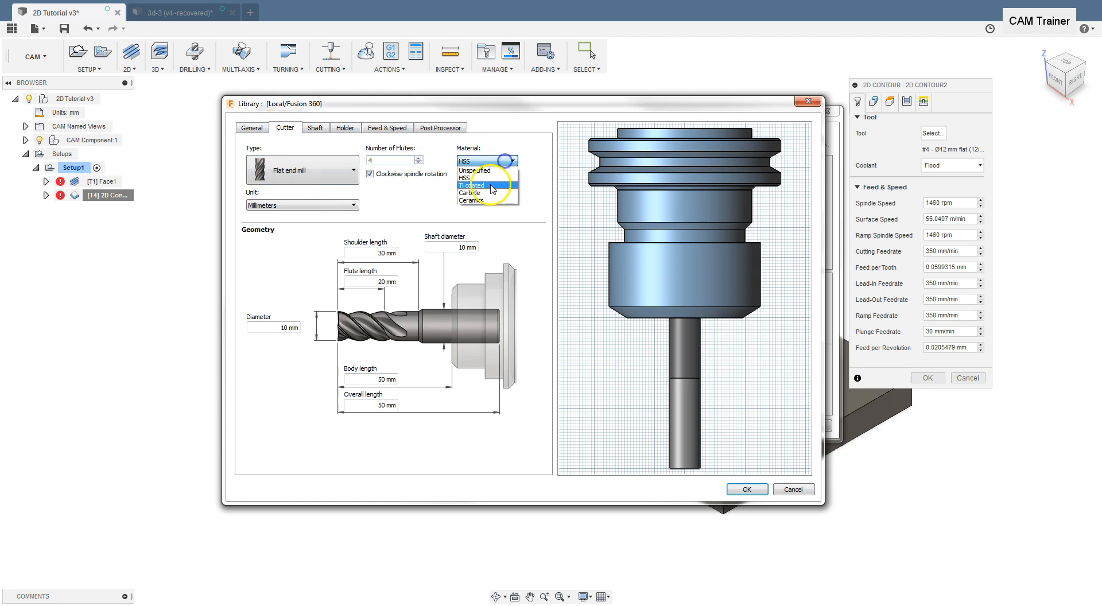
pyautogui.click(478, 194)
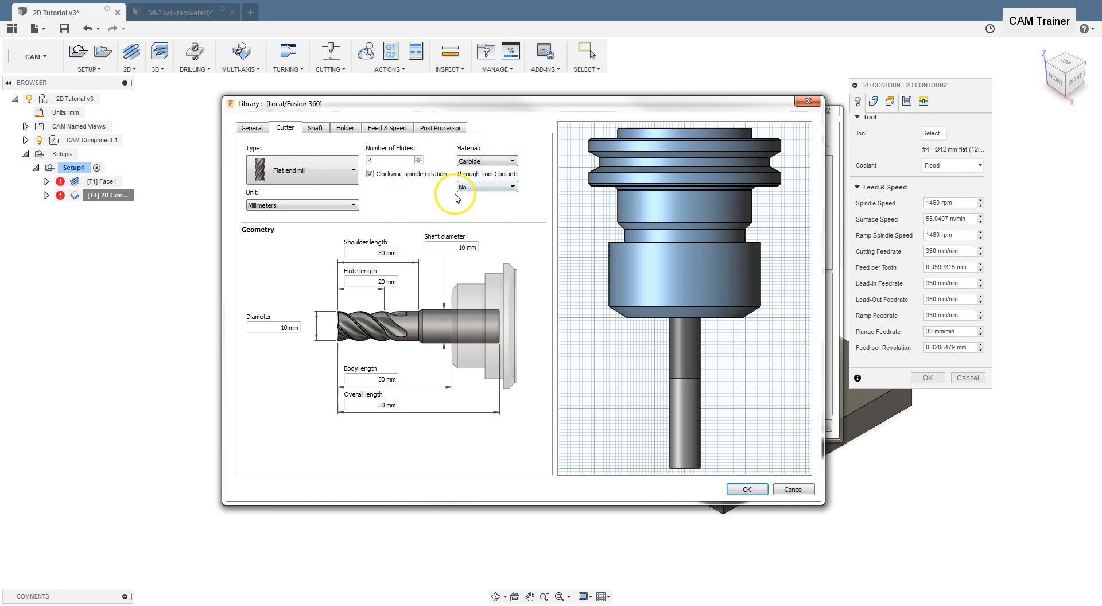
pyautogui.moveTo(374, 286)
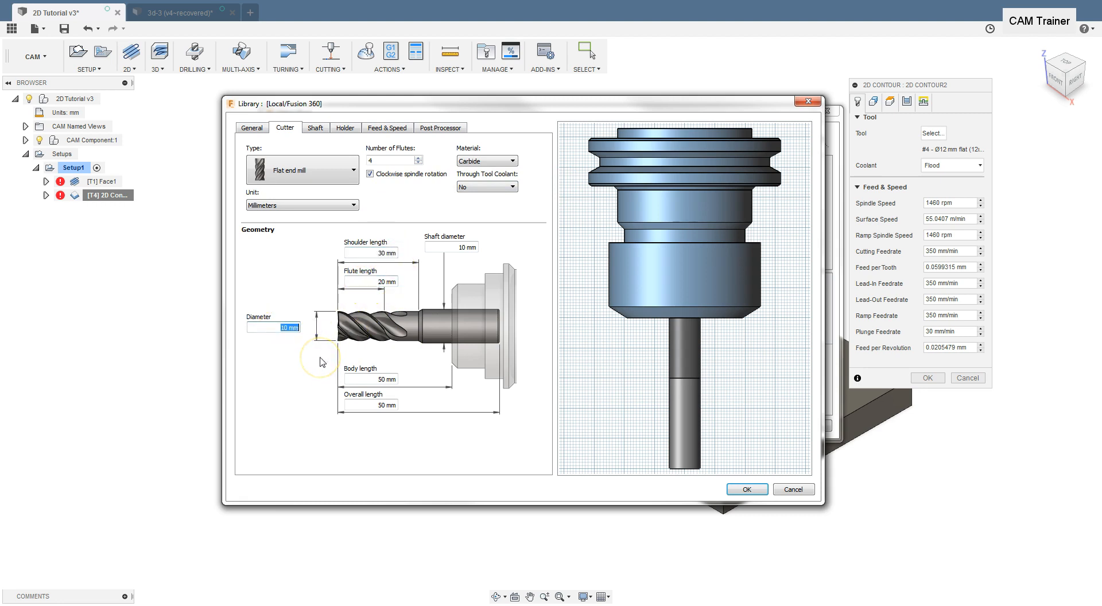
# - Set 30 mm diameter, 40 mm flute length and 100 mm overall length
pyautogui.write('30')
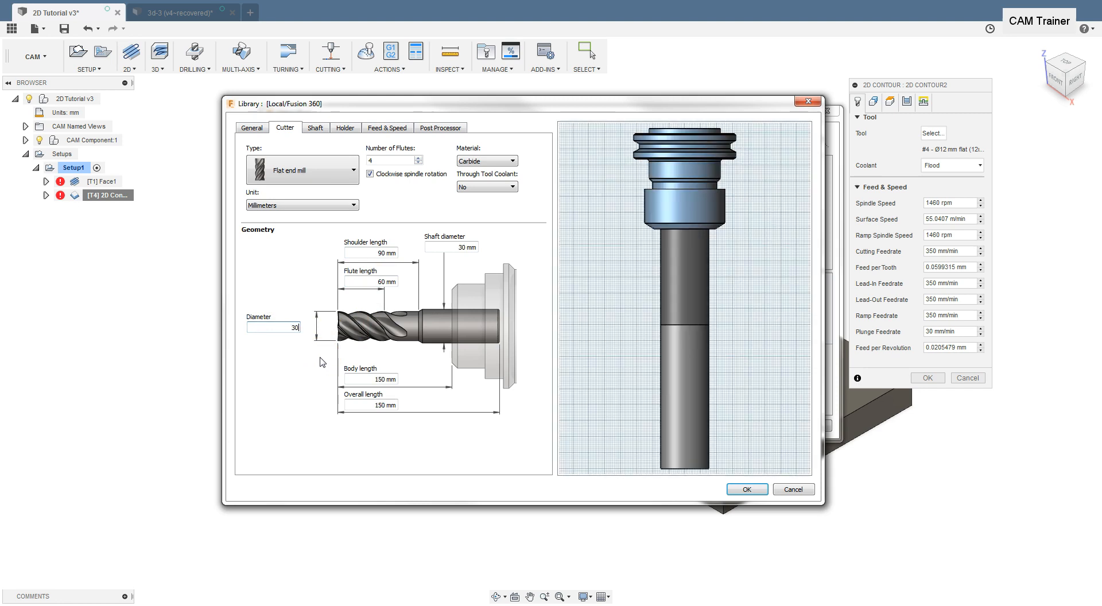
pyautogui.moveTo(377, 267)
pyautogui.write('50')
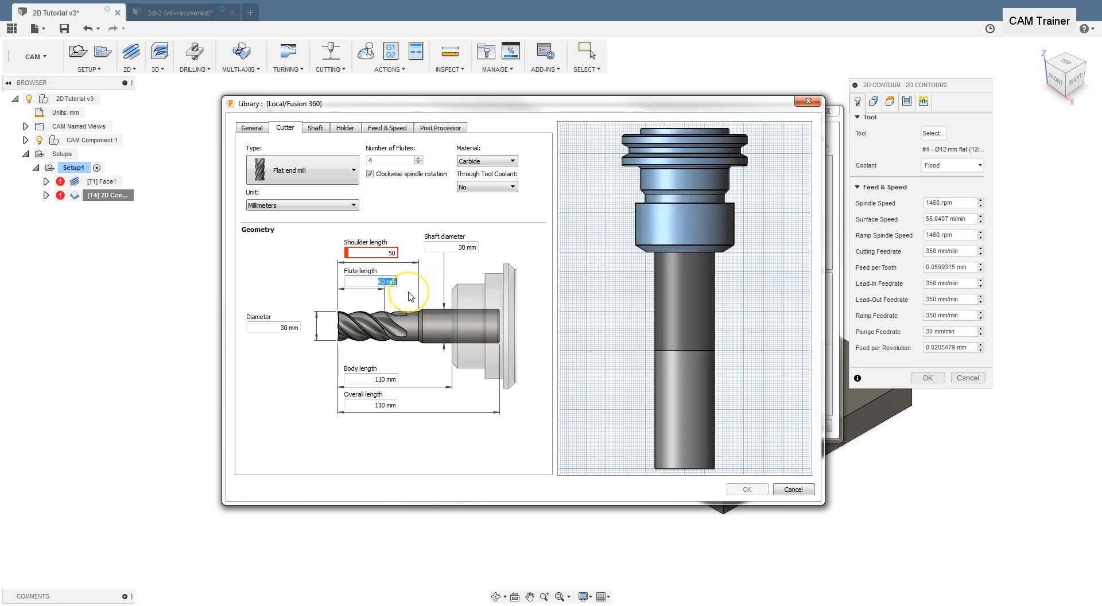
pyautogui.write('40')
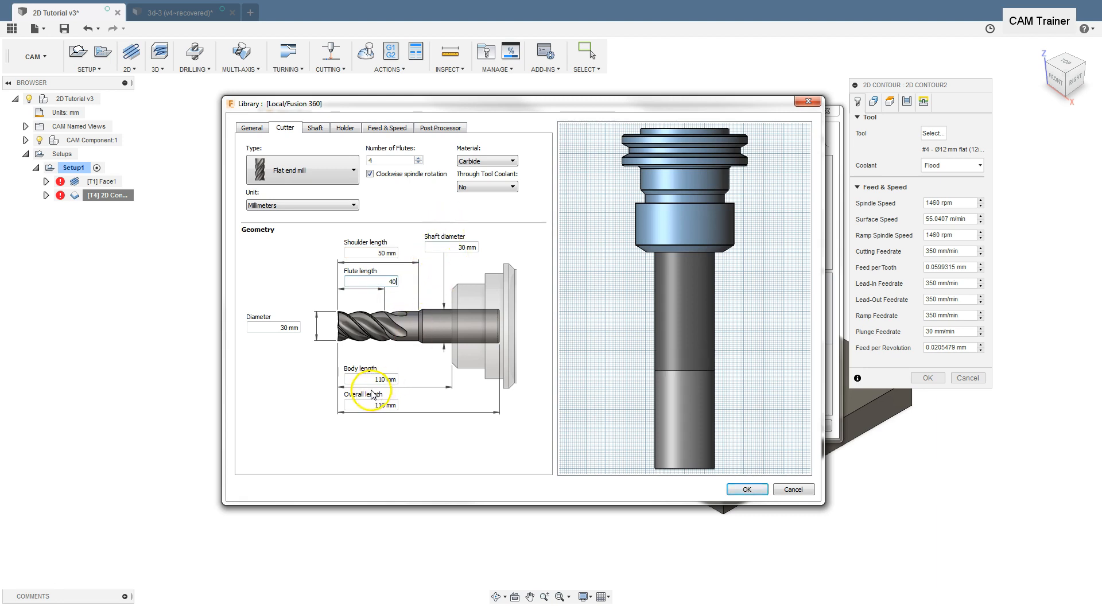
pyautogui.tripleClick(370, 378)
pyautogui.write('70')
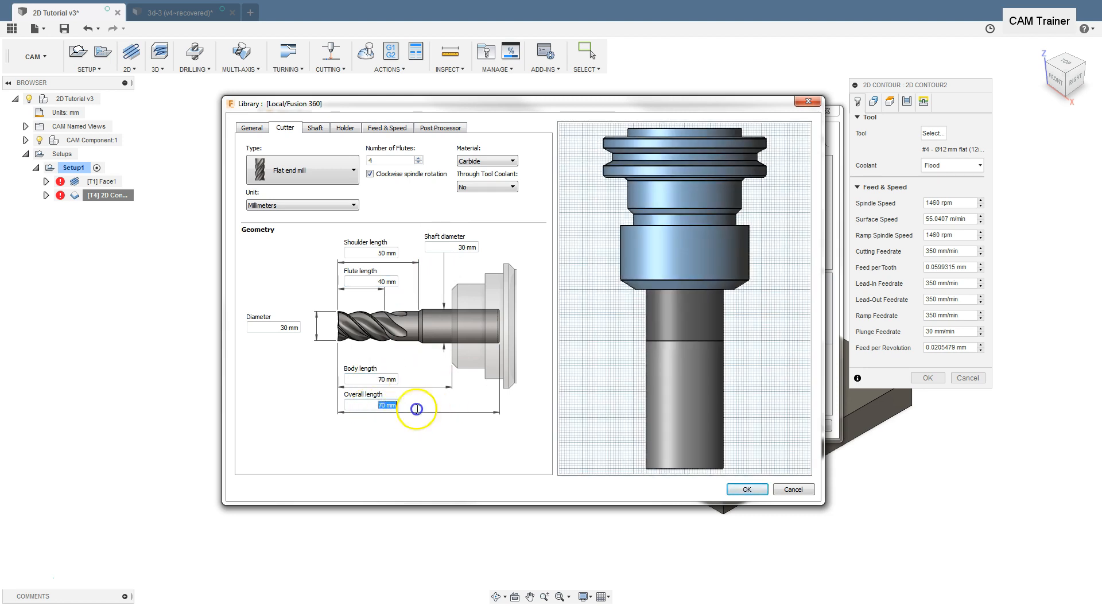
pyautogui.write('100')
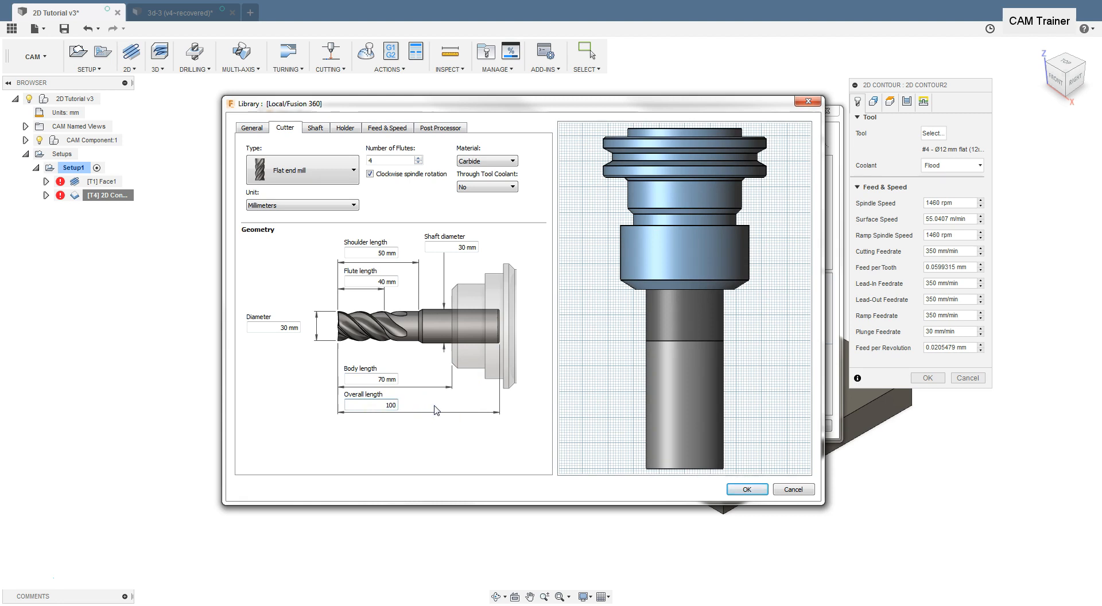
pyautogui.click(314, 127)
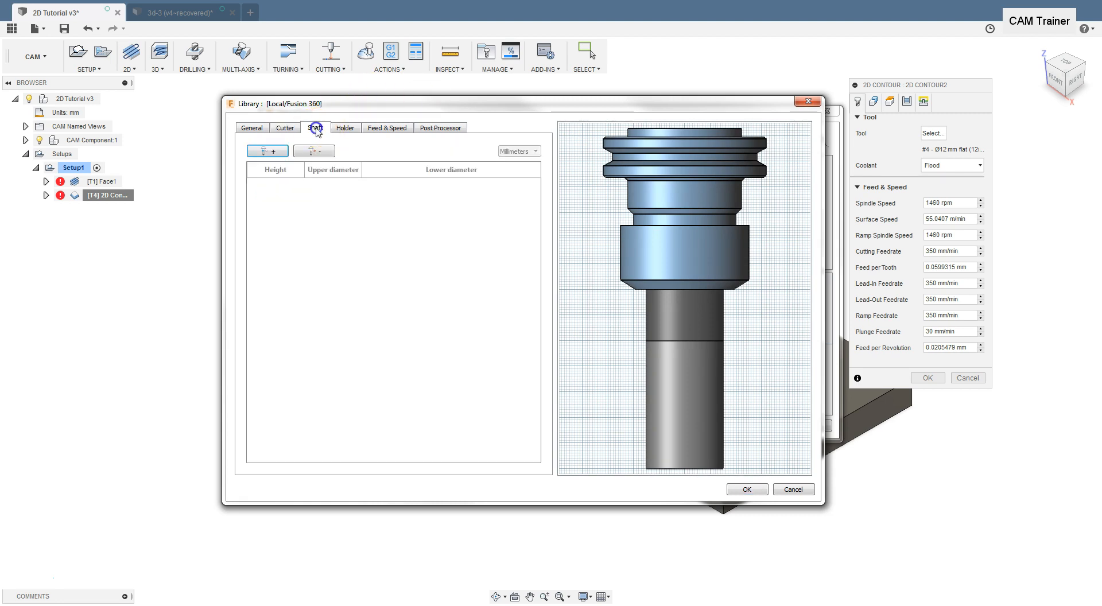
# - Review the feeds and speeds and assign the new Ø30 mm flat end mill to the contour
pyautogui.click(386, 127)
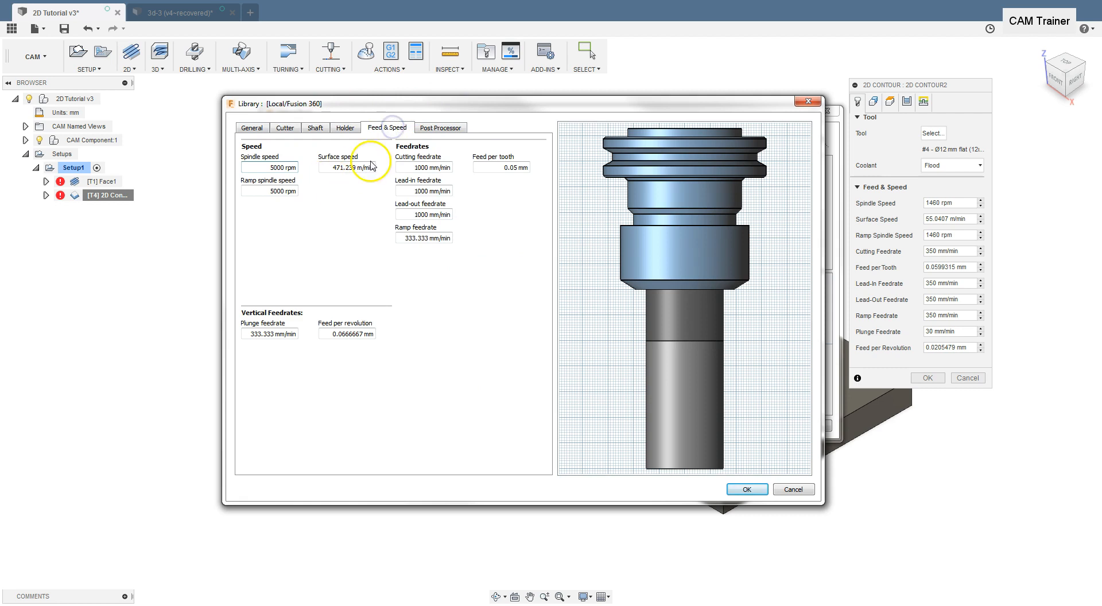
pyautogui.moveTo(506, 230)
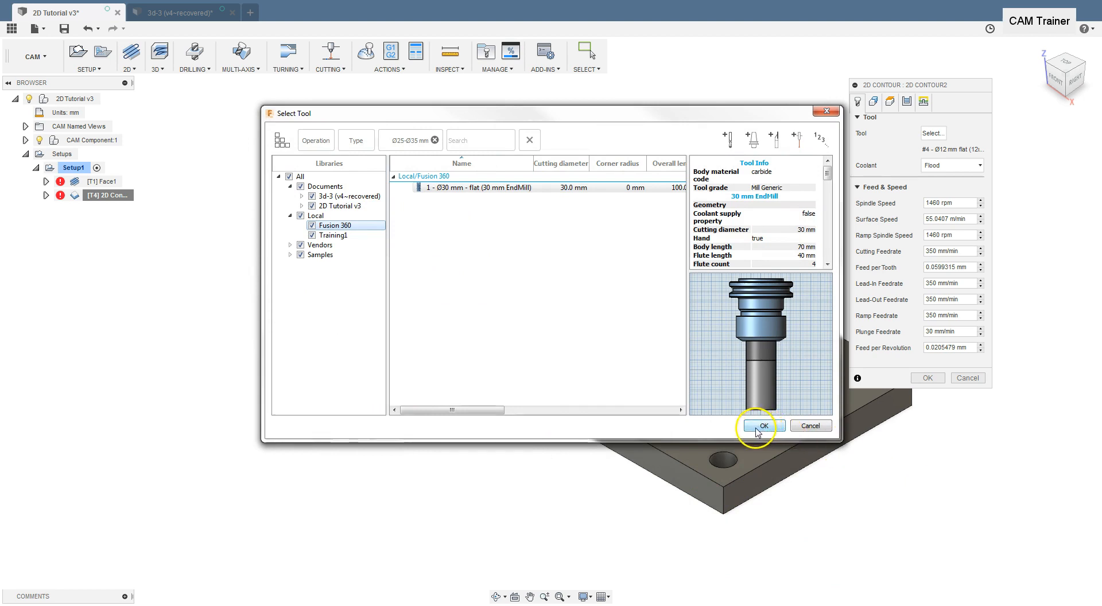
pyautogui.click(765, 426)
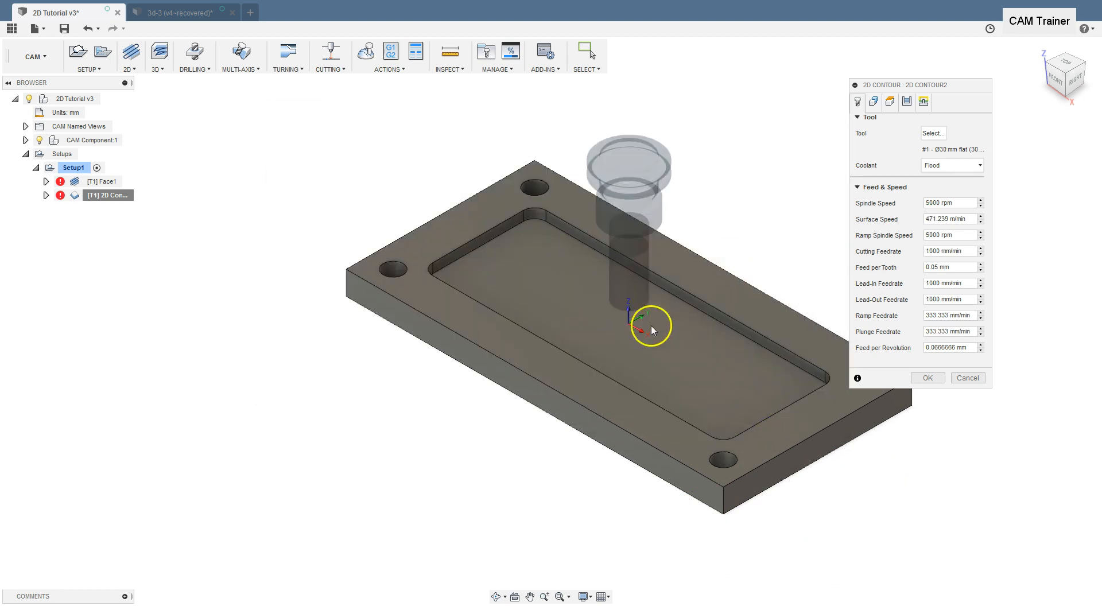
pyautogui.moveTo(804, 187)
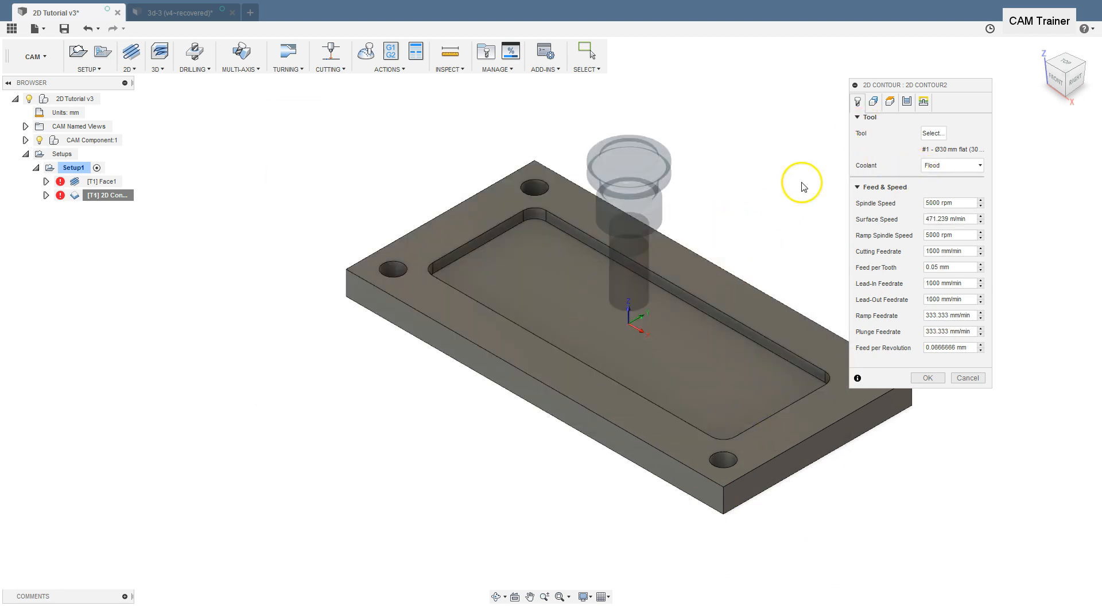
# - Select the pocket's bottom edge, disable rest machining and generate the 2D Contour2 toolpath
pyautogui.click(874, 103)
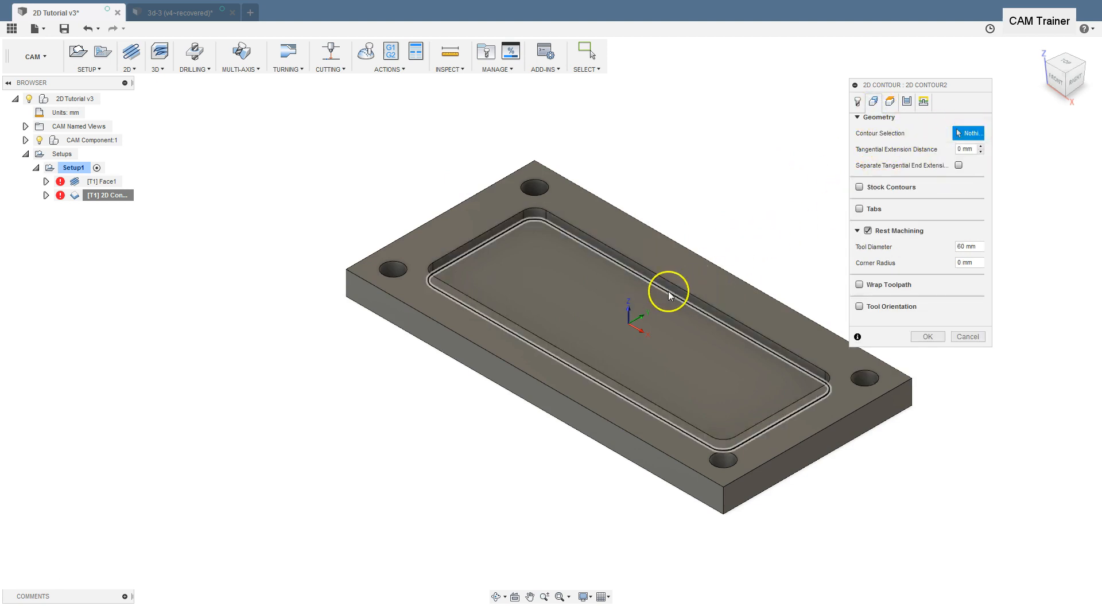
pyautogui.click(668, 292)
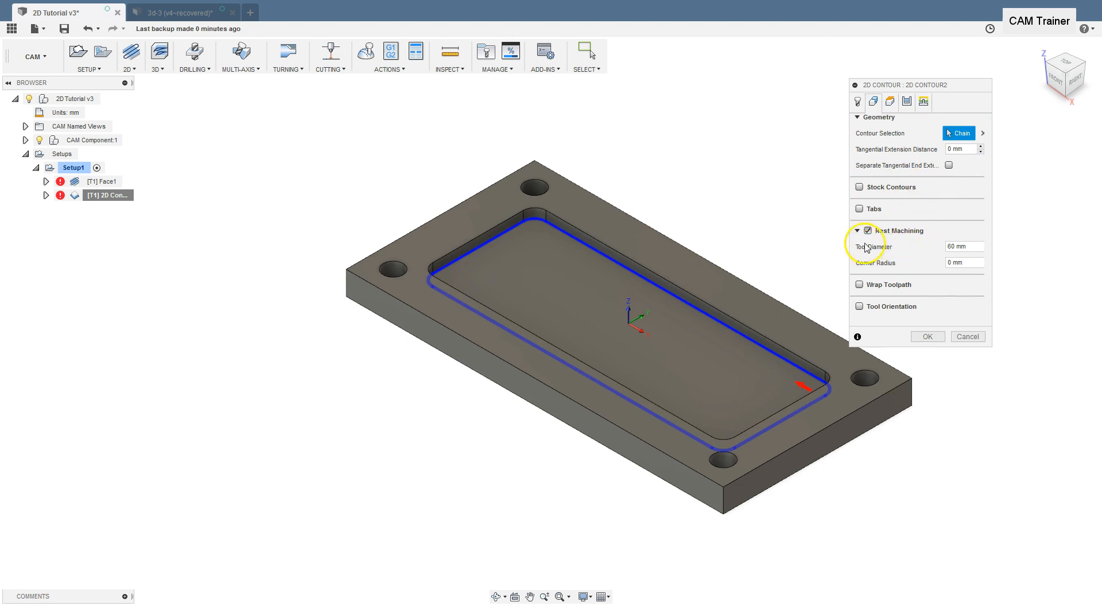
pyautogui.moveTo(868, 230)
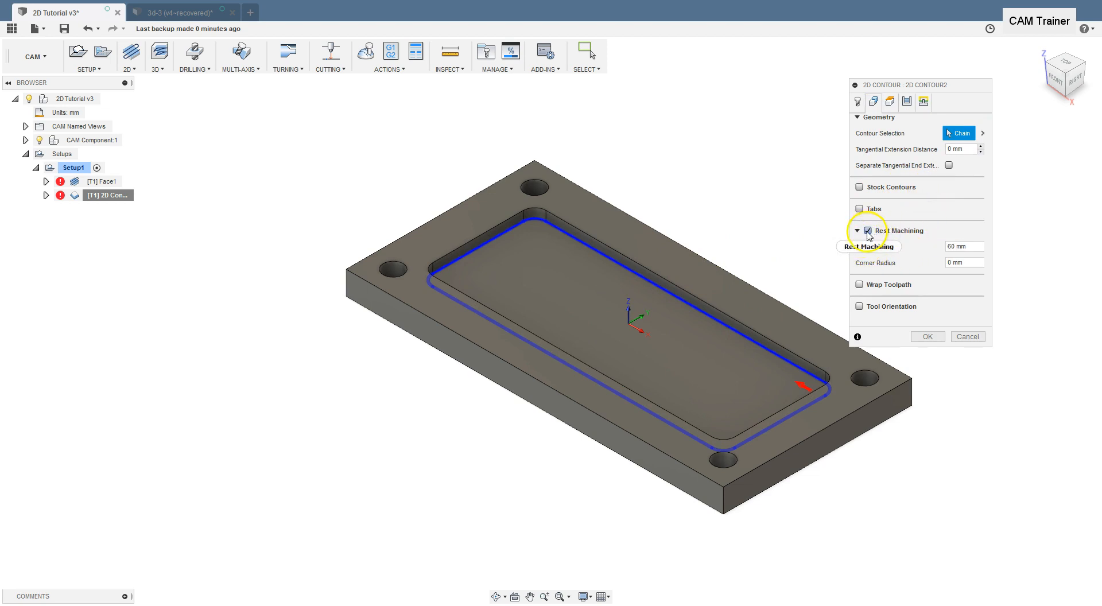
pyautogui.click(860, 231)
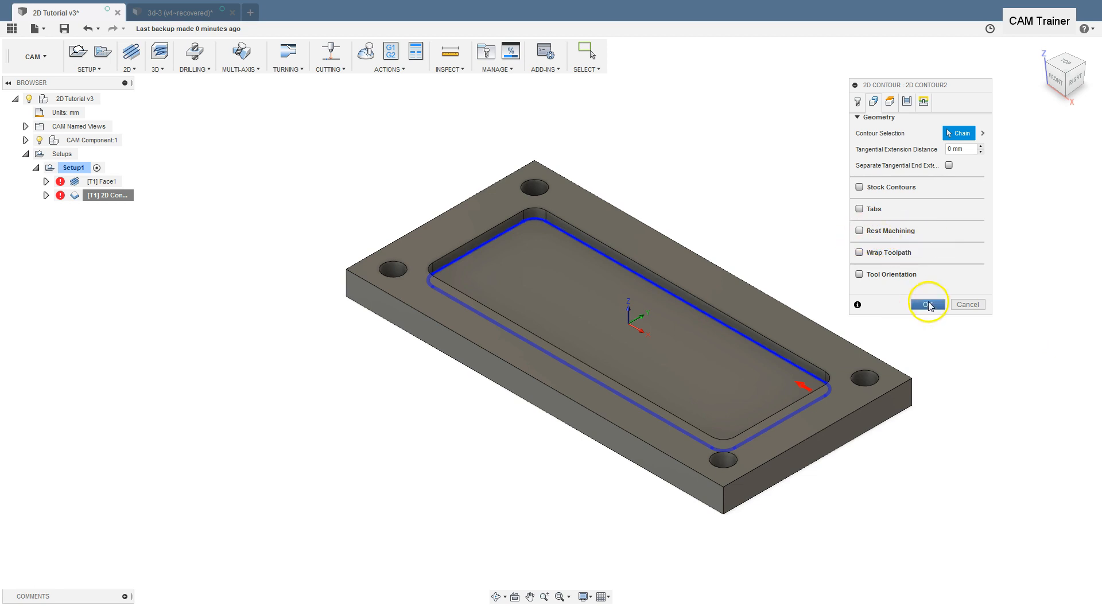
pyautogui.click(929, 304)
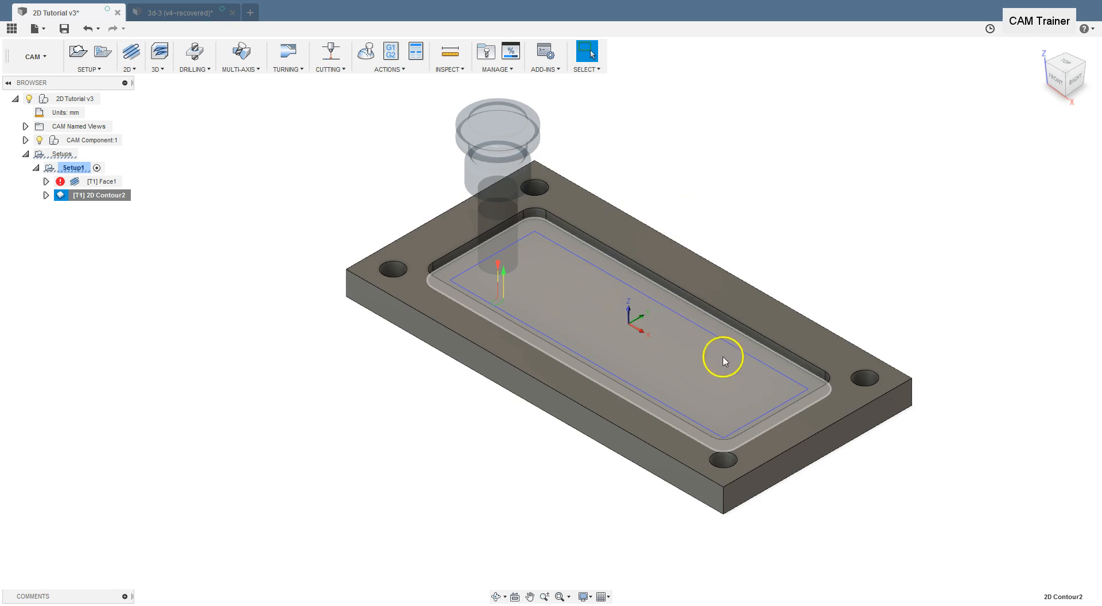
pyautogui.moveTo(532, 246)
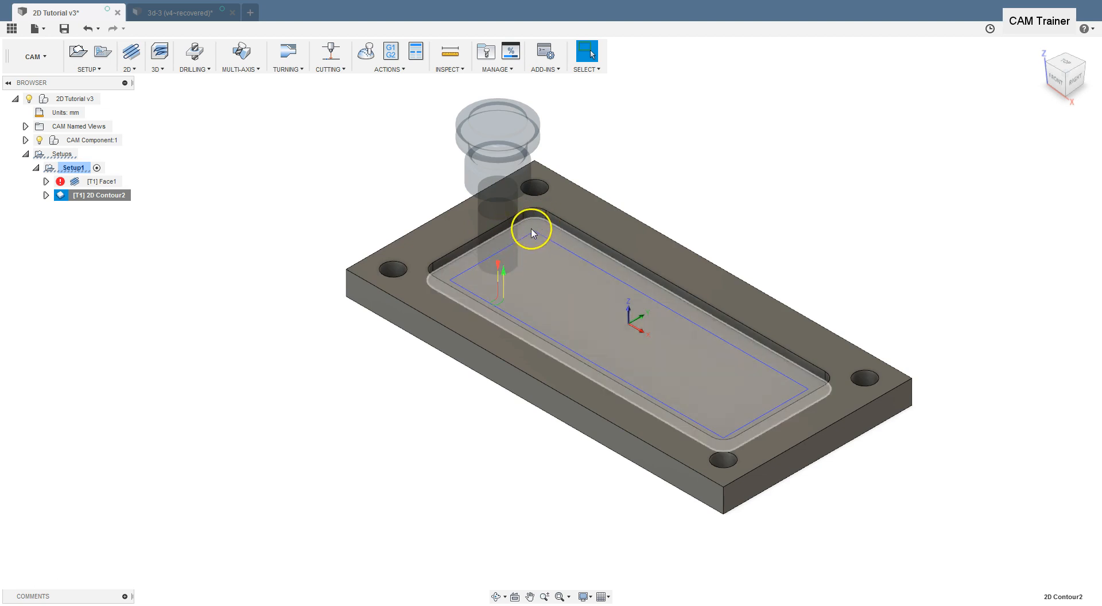
pyautogui.moveTo(540, 244)
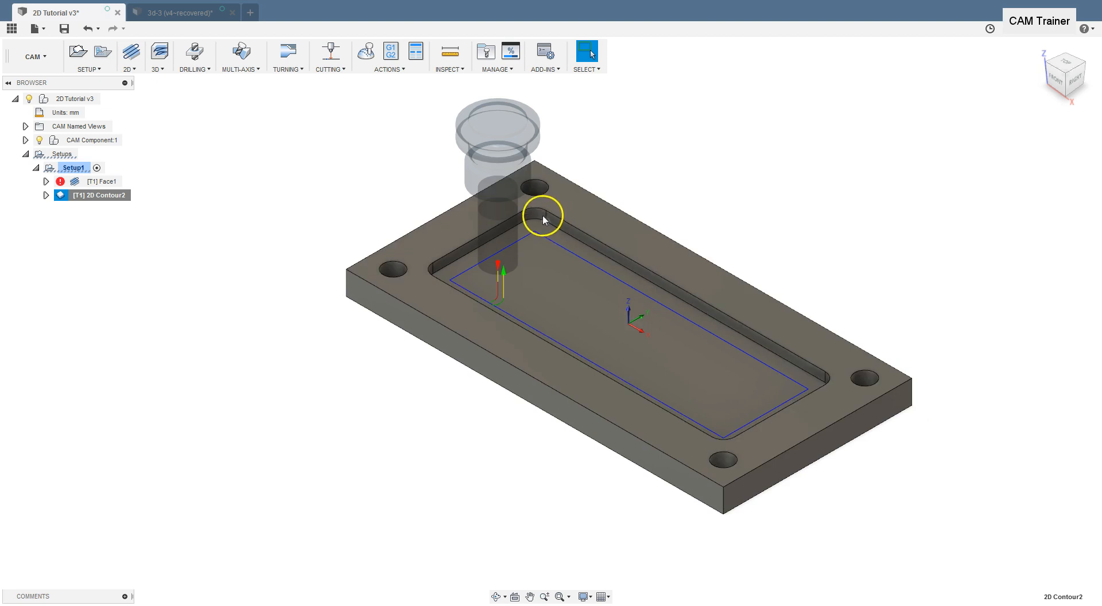
# - Select the pocket's rounded corner face, reading its 12.00 mm radius
pyautogui.click(540, 215)
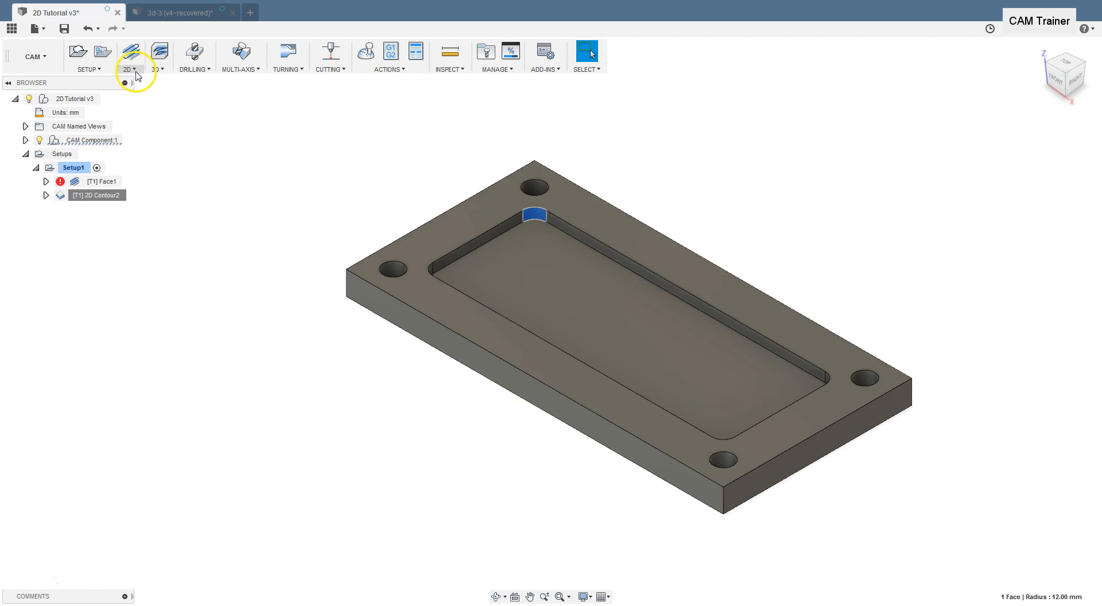
# - Start a new 2D Contour operation and bring up its tool library
pyautogui.click(129, 57)
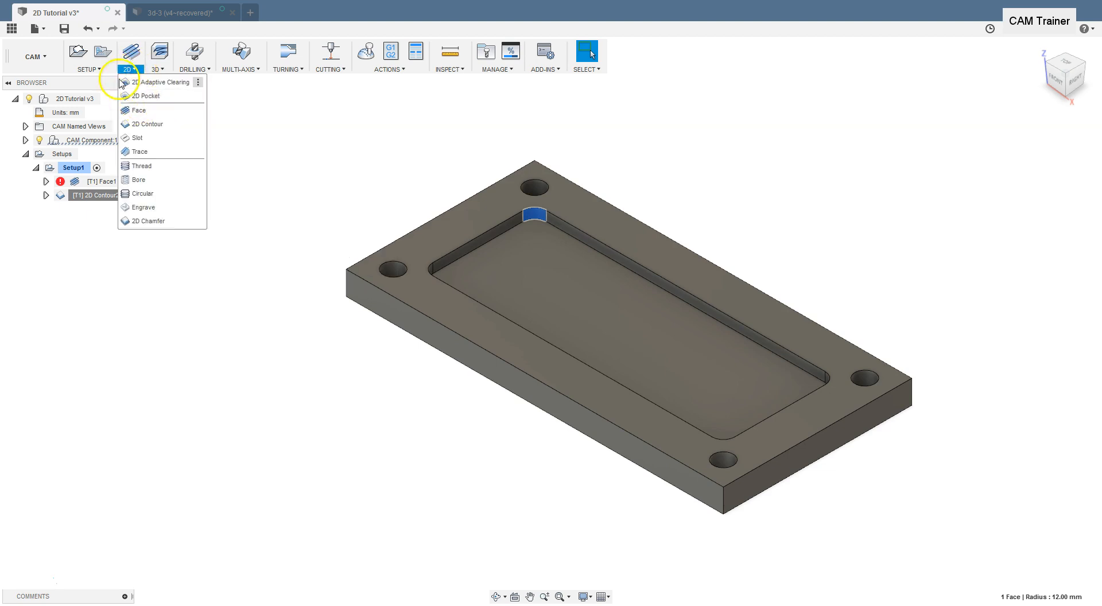
pyautogui.moveTo(148, 124)
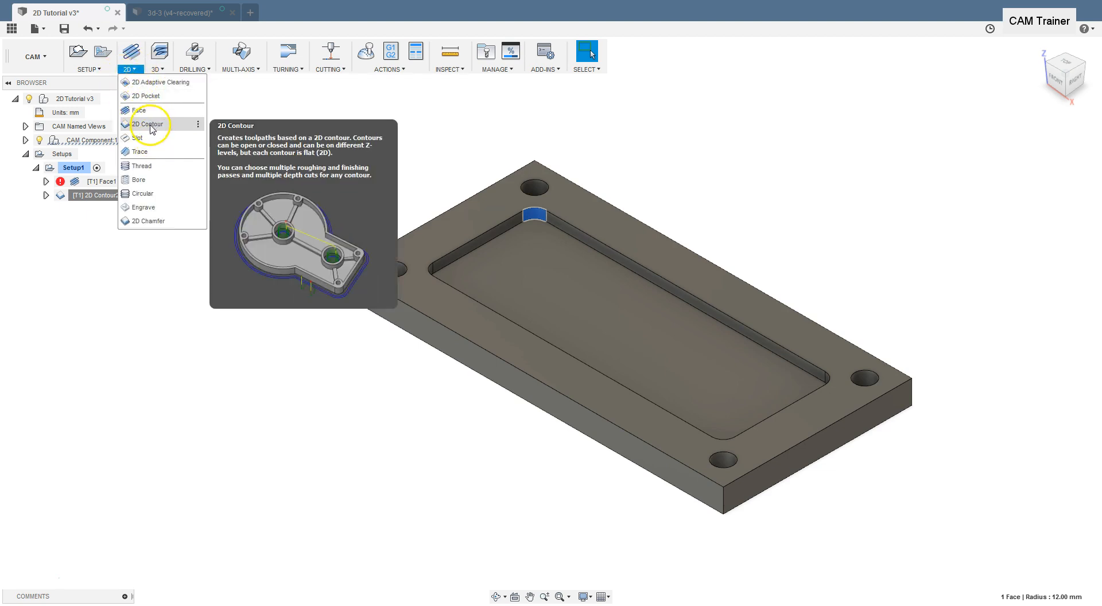
pyautogui.click(148, 124)
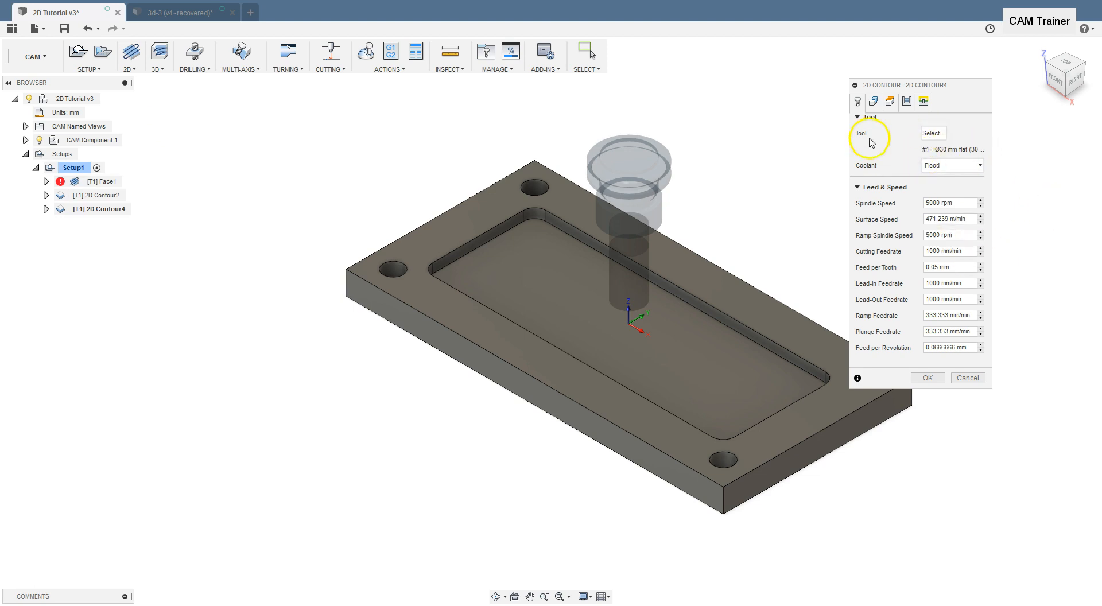
pyautogui.click(932, 132)
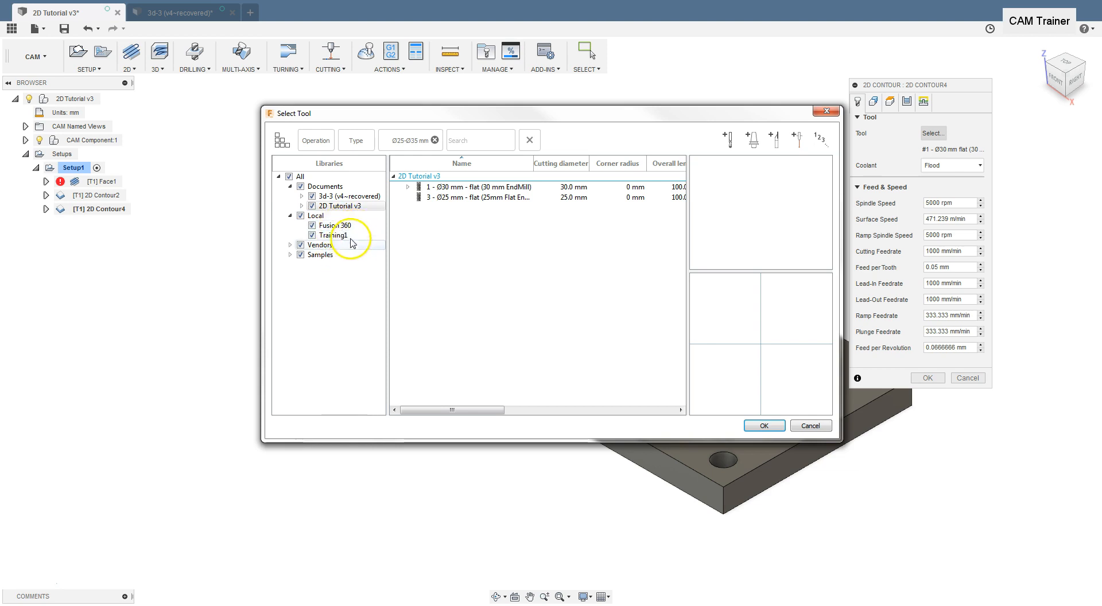
# - Filter the tool library to contour tools of Ø12 mm and select the 12 mm flat endmill
pyautogui.click(315, 140)
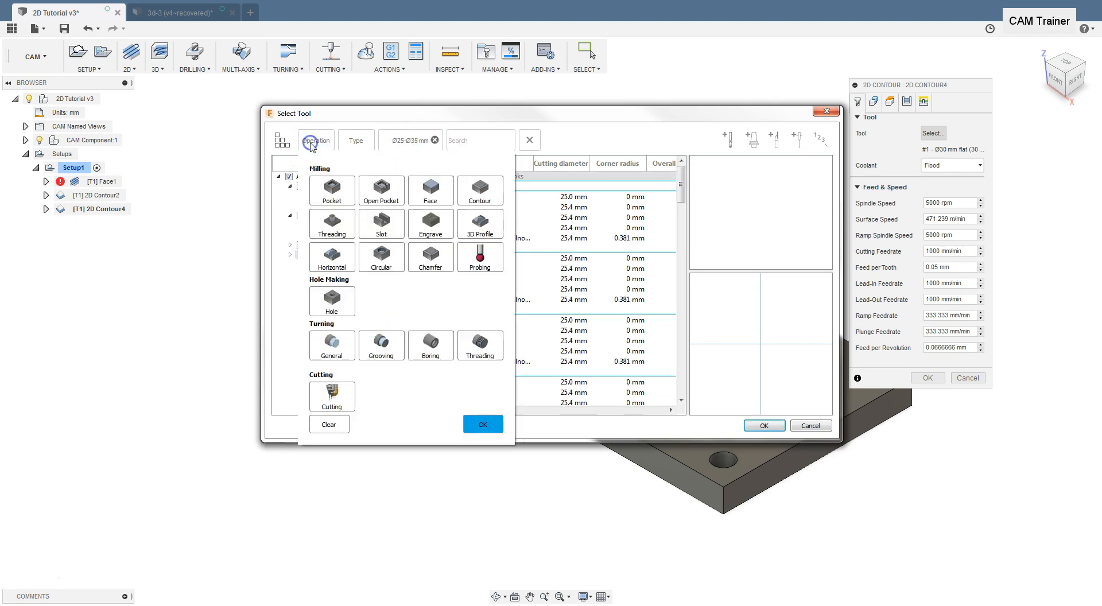
pyautogui.click(480, 191)
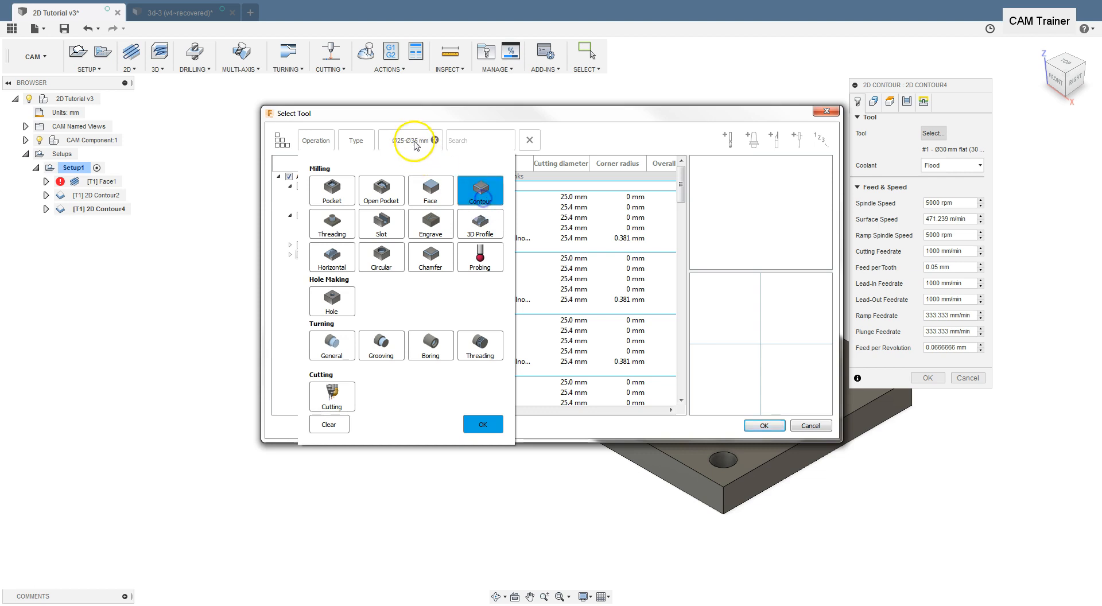
pyautogui.click(356, 140)
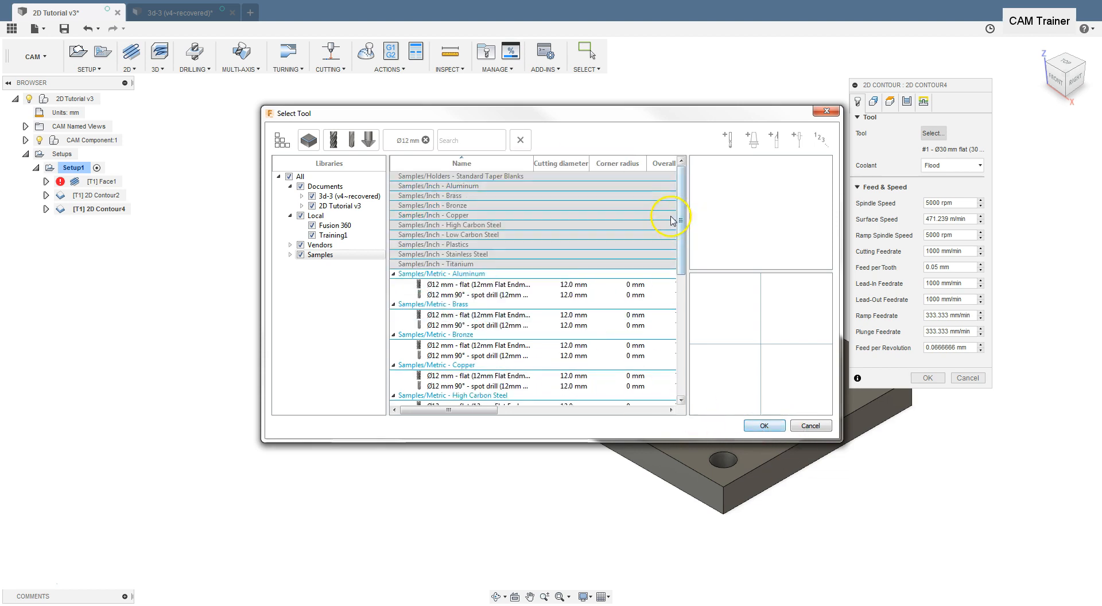
pyautogui.scroll(-3)
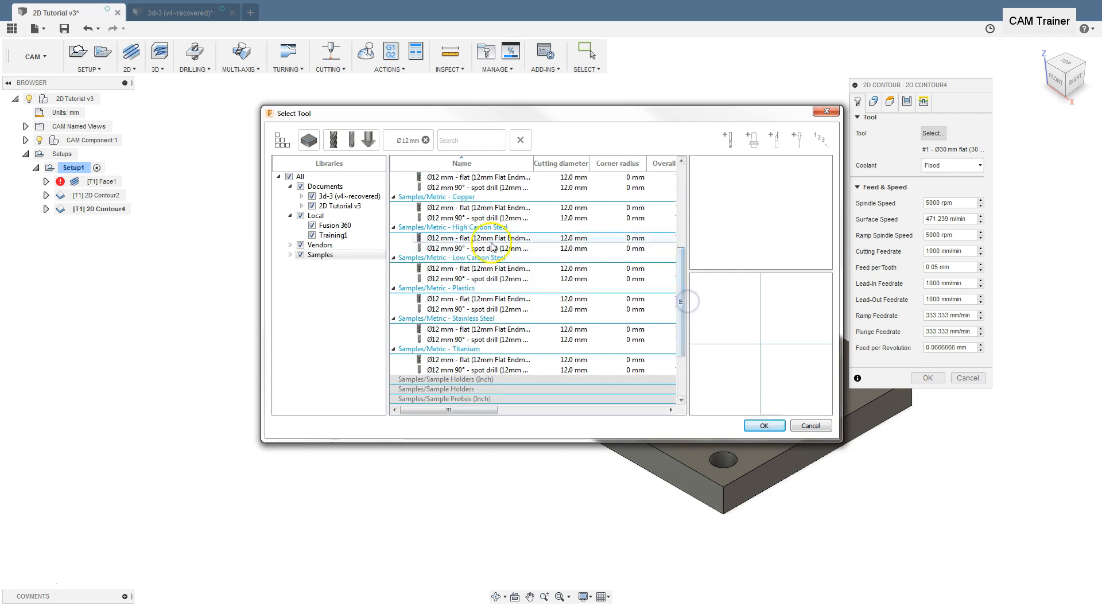
pyautogui.click(477, 237)
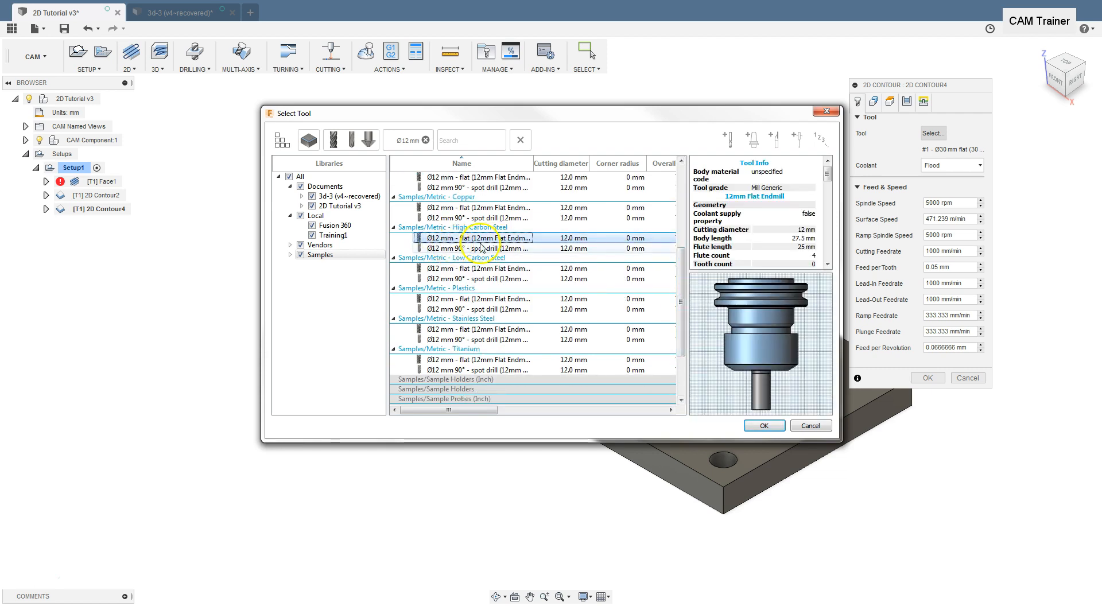
pyautogui.moveTo(457, 242)
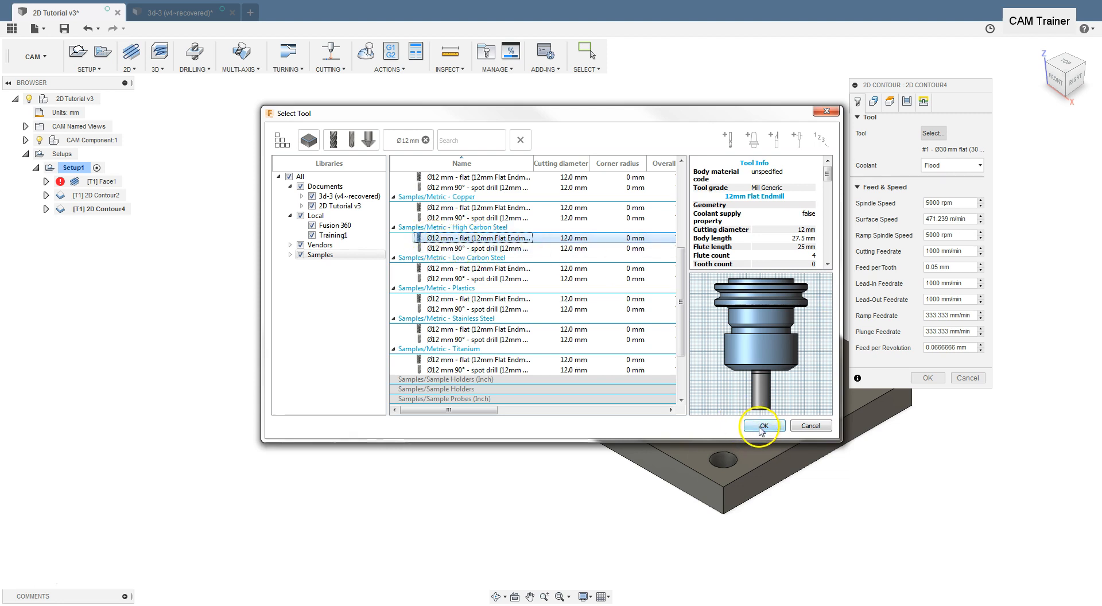
pyautogui.click(761, 426)
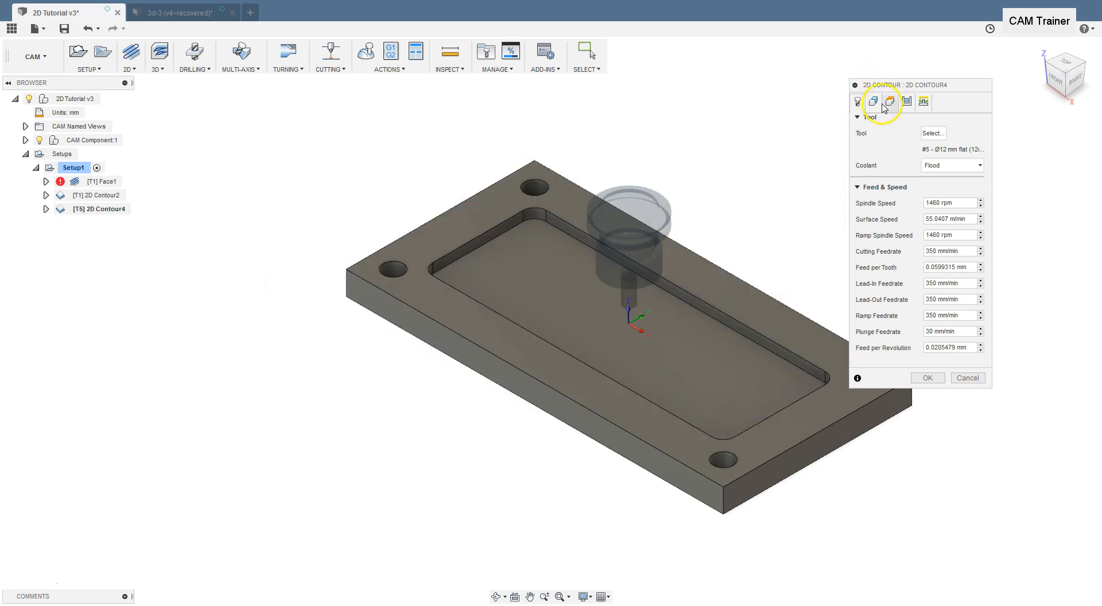
# - Confirm the operation from the Geometry page and dismiss the no-contour-selected warning
pyautogui.click(872, 102)
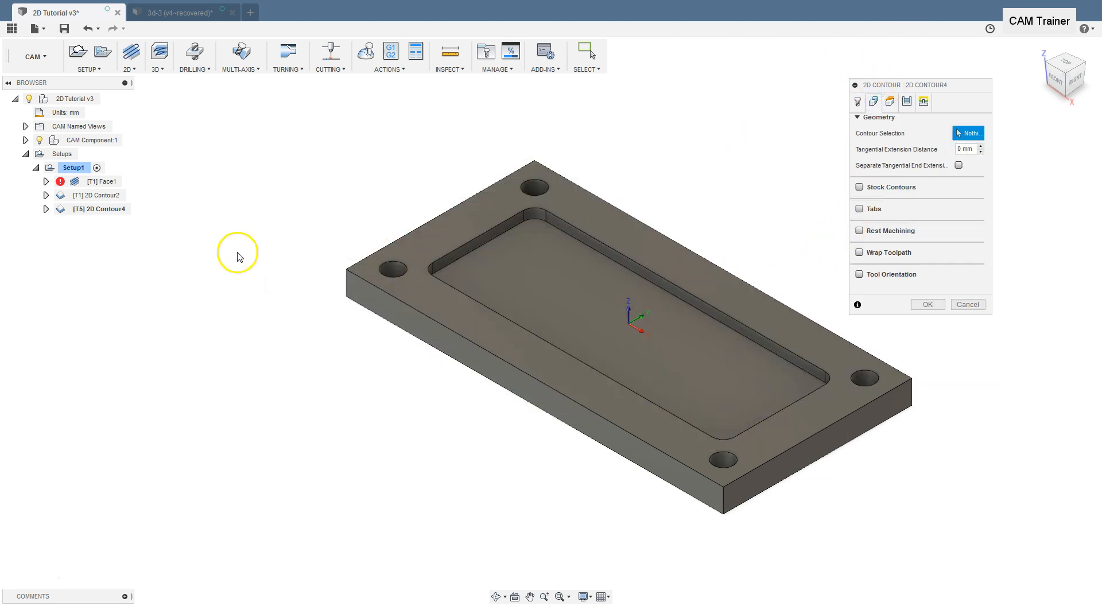
pyautogui.moveTo(828, 334)
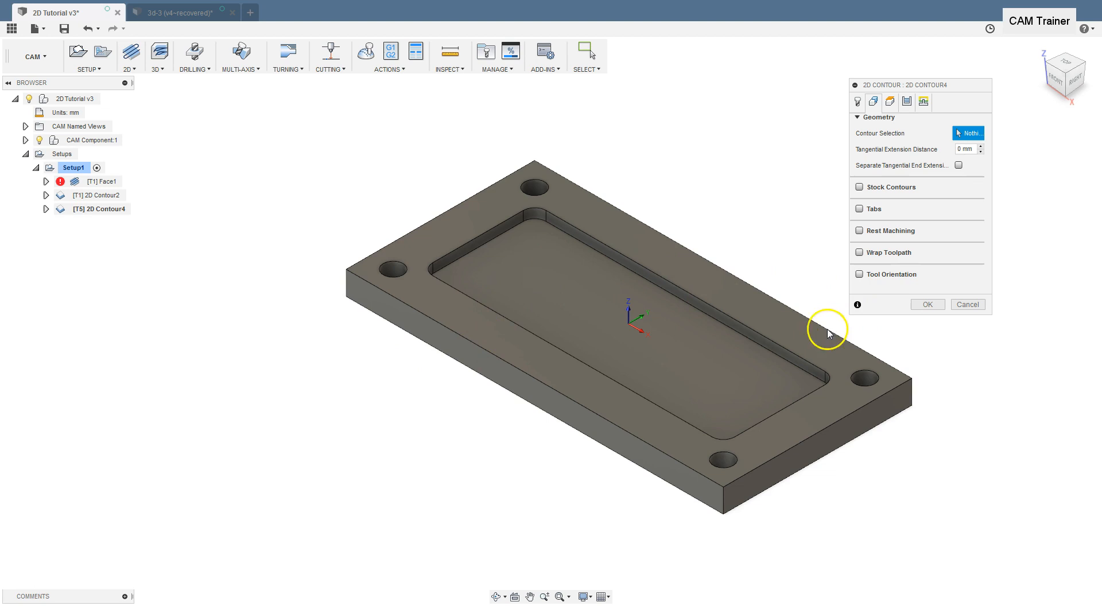
pyautogui.moveTo(887, 220)
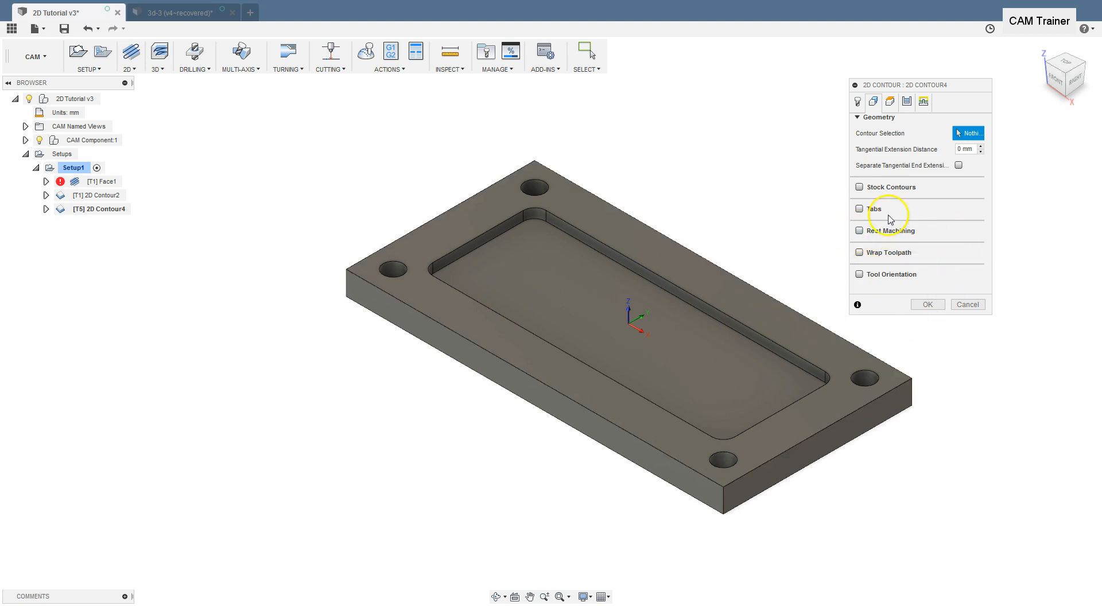
pyautogui.click(928, 304)
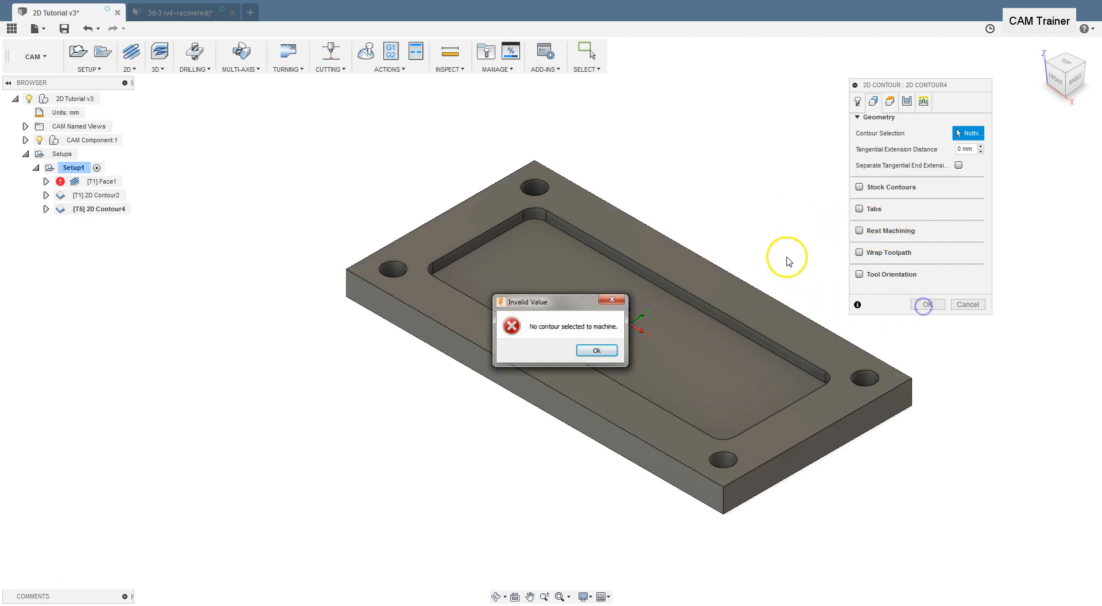
pyautogui.click(596, 350)
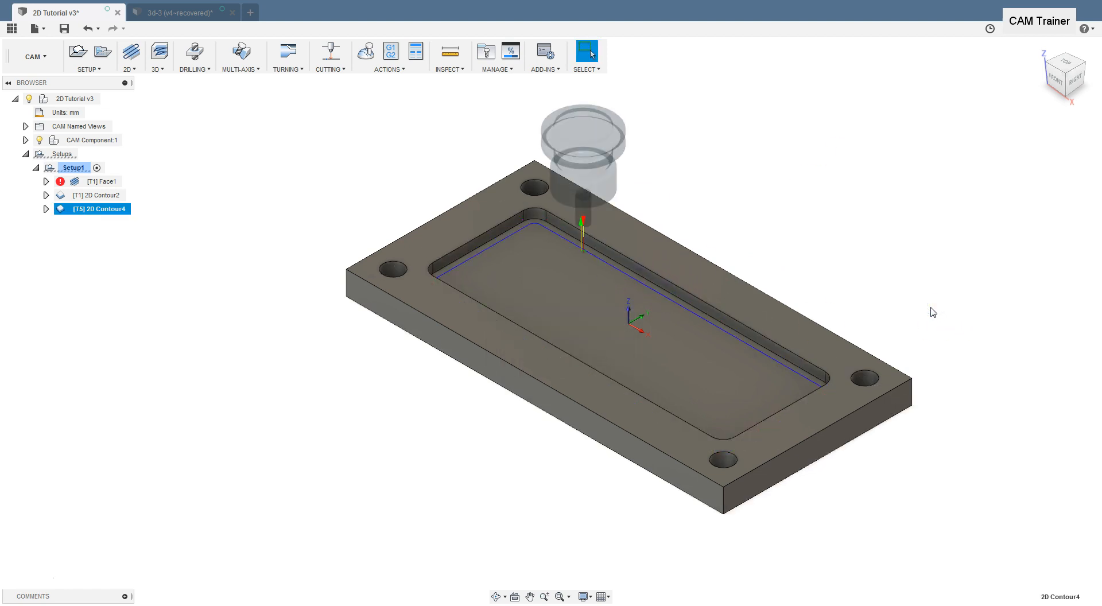
pyautogui.click(568, 273)
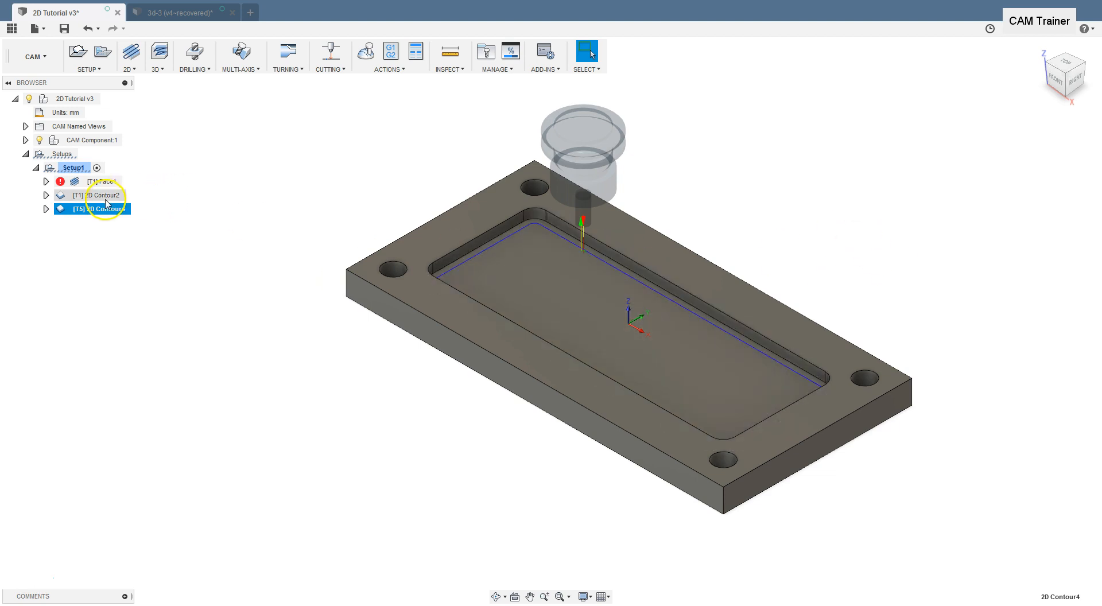
pyautogui.click(102, 195)
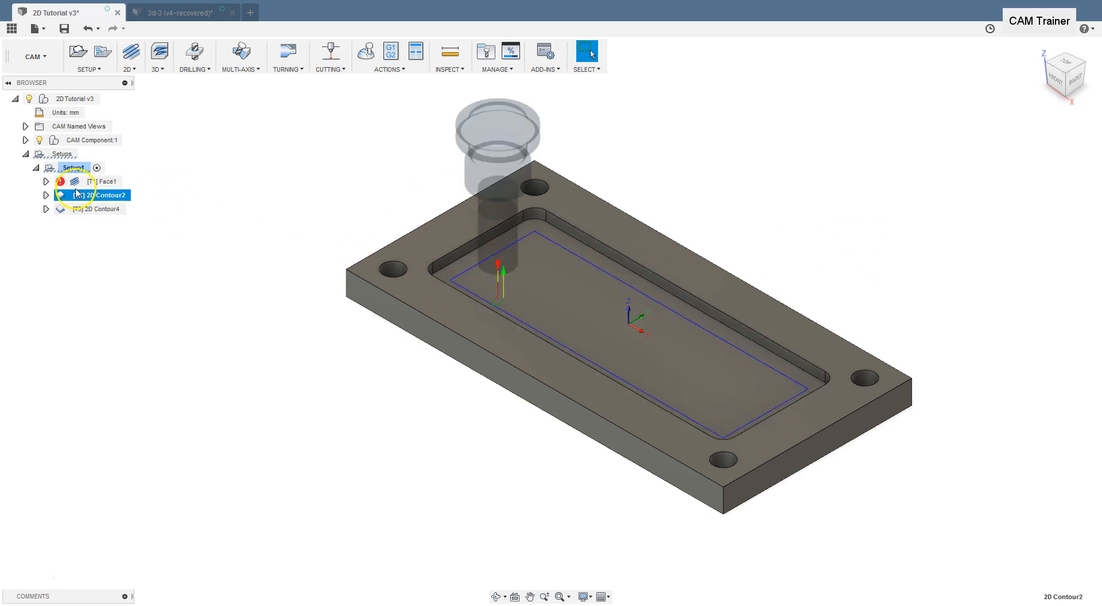
pyautogui.click(107, 208)
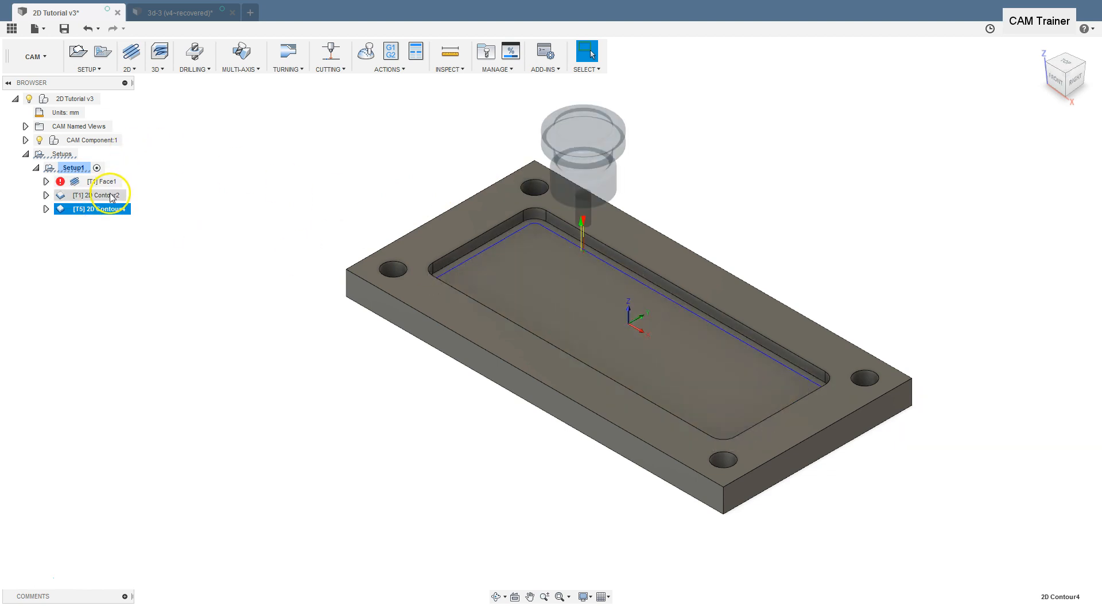
pyautogui.click(105, 195)
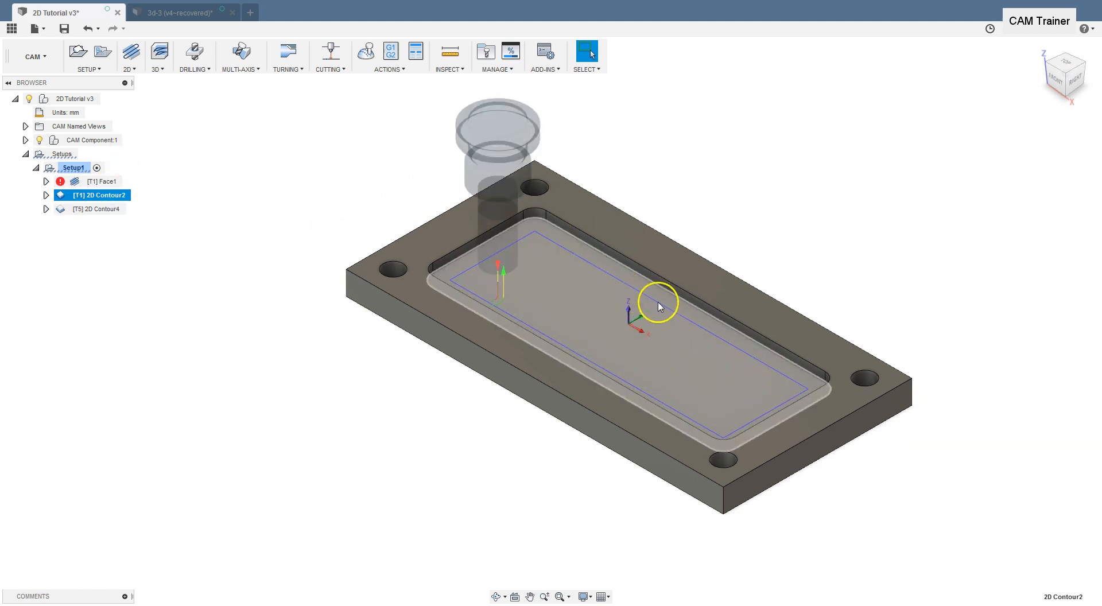
pyautogui.moveTo(782, 388)
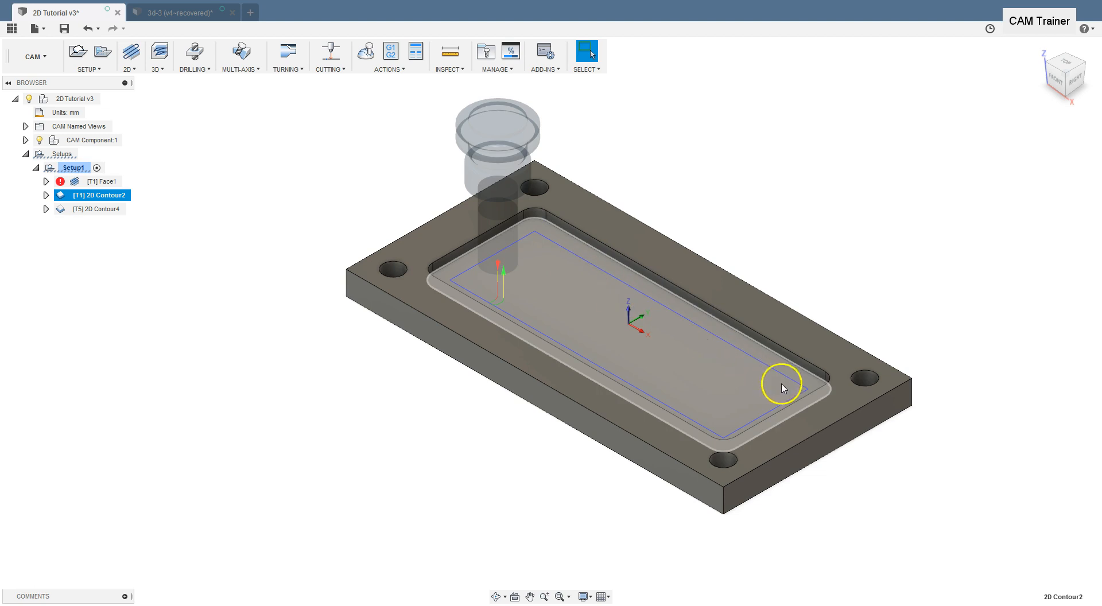
pyautogui.click(96, 209)
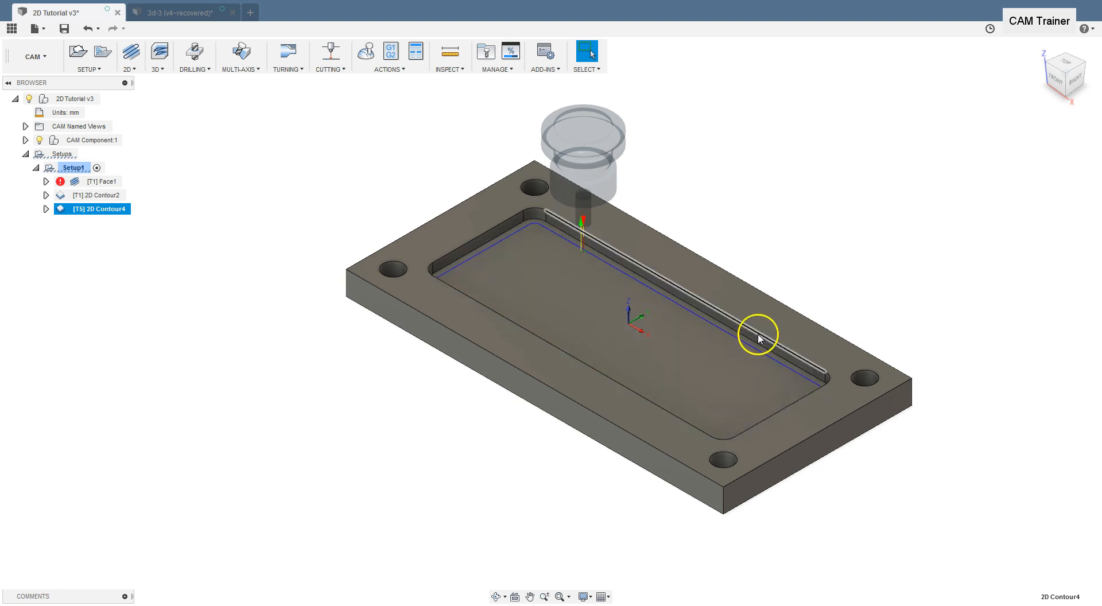
pyautogui.click(541, 340)
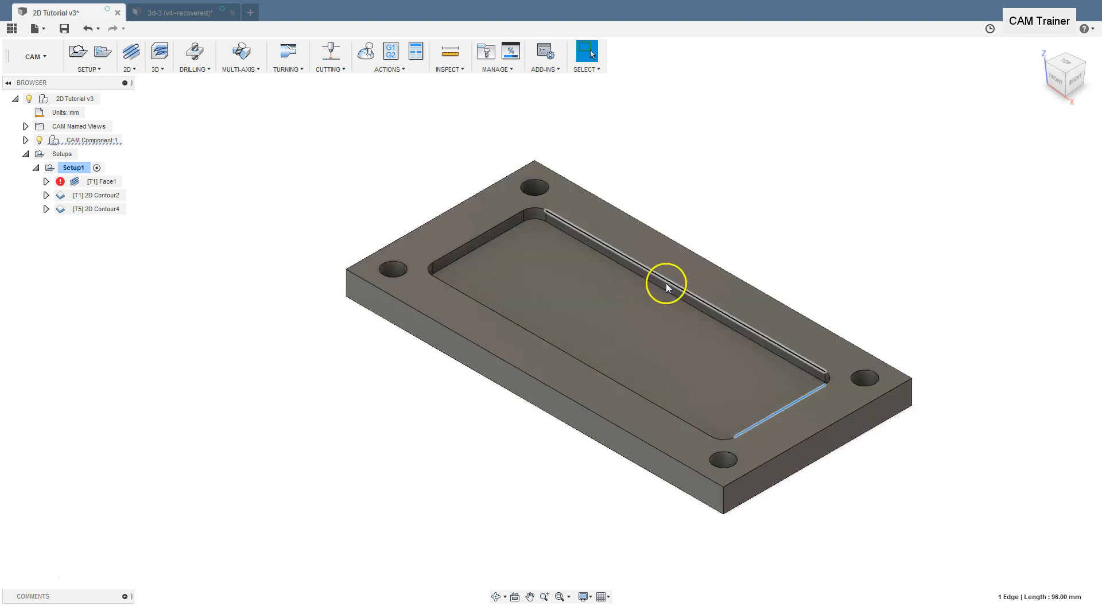
pyautogui.click(96, 195)
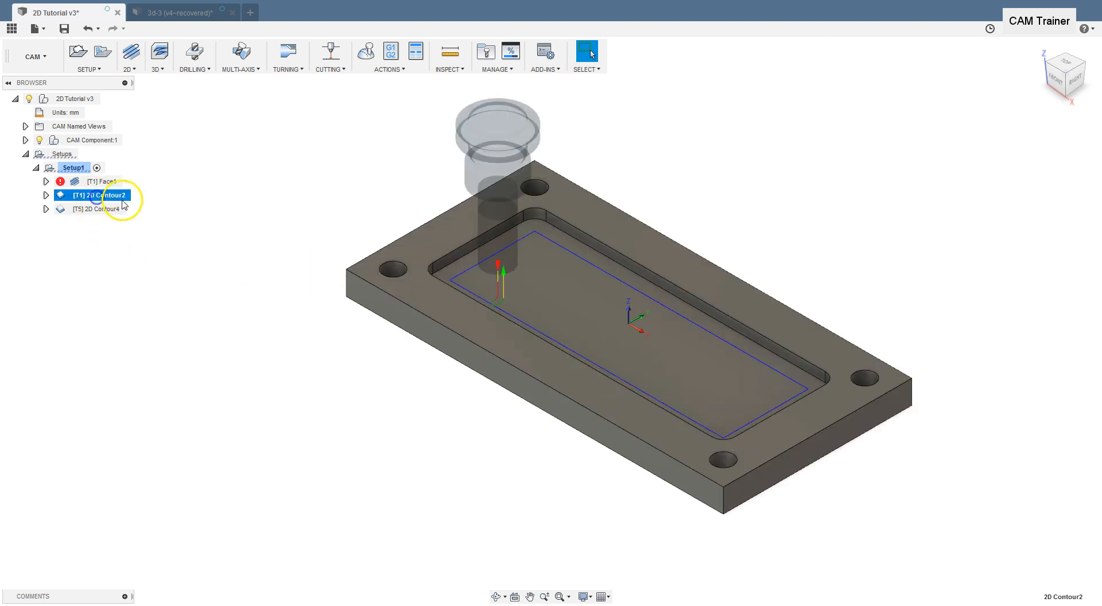
pyautogui.moveTo(524, 233)
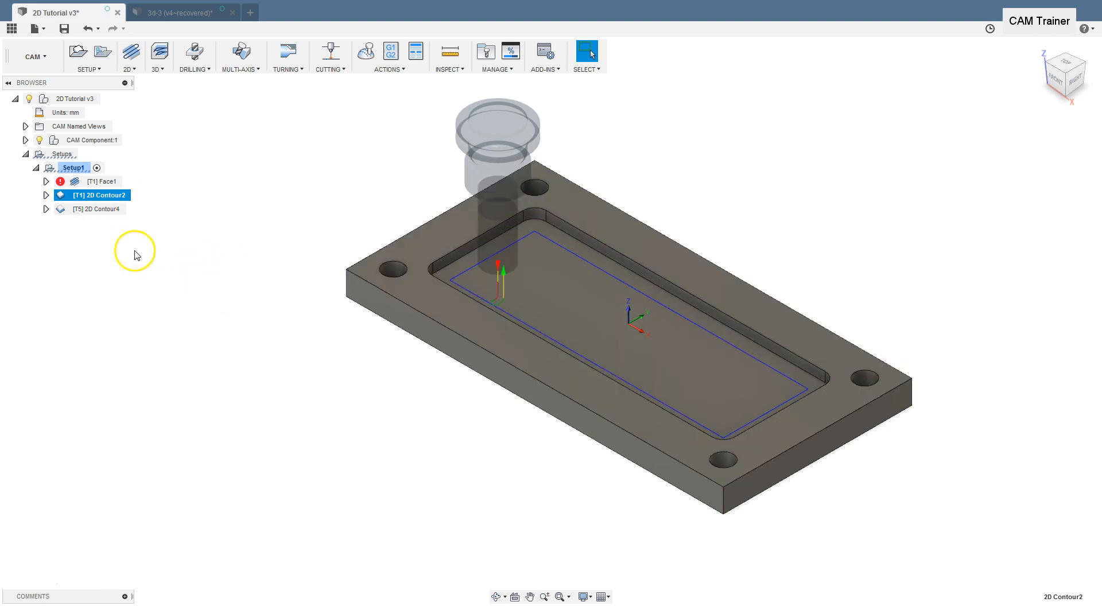
pyautogui.click(92, 209)
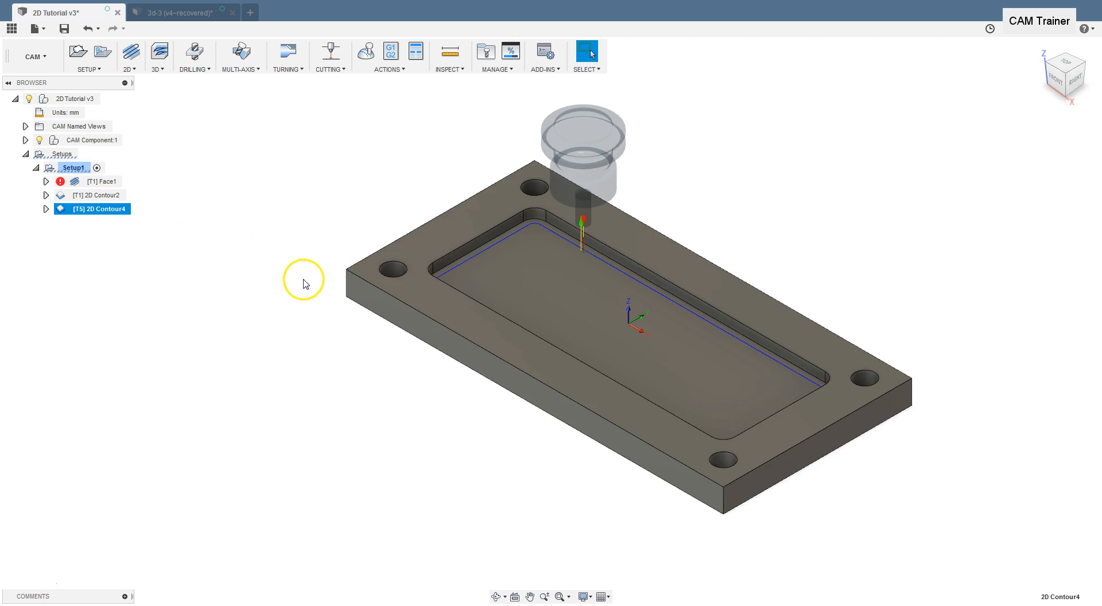
pyautogui.click(542, 215)
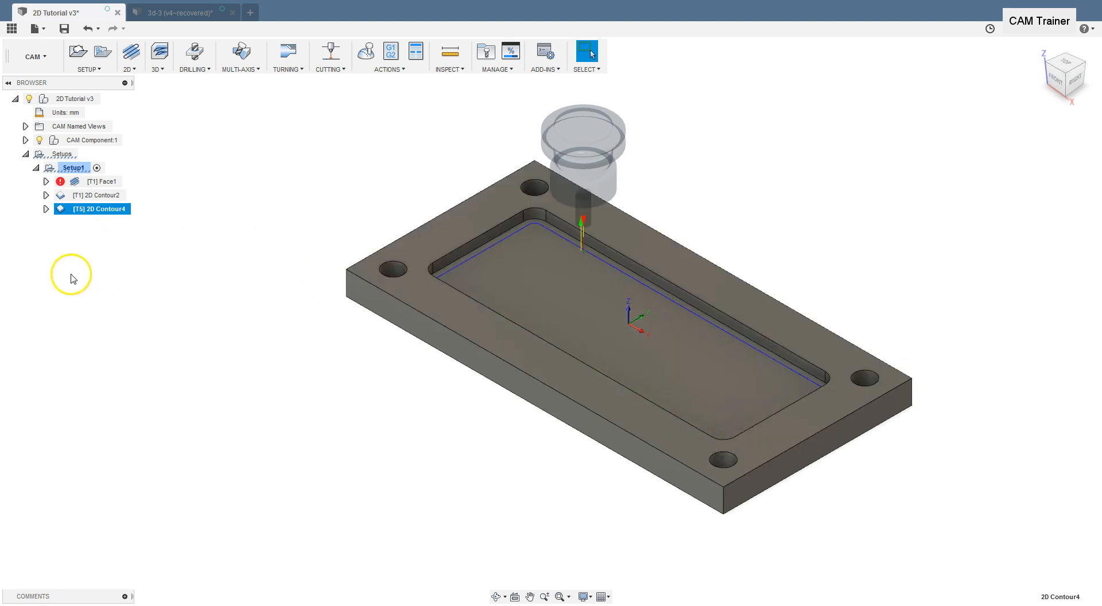
# - Enable rest machining on 2D Contour4 with a 30 mm previous tool diameter and regenerate
pyautogui.doubleClick(92, 208)
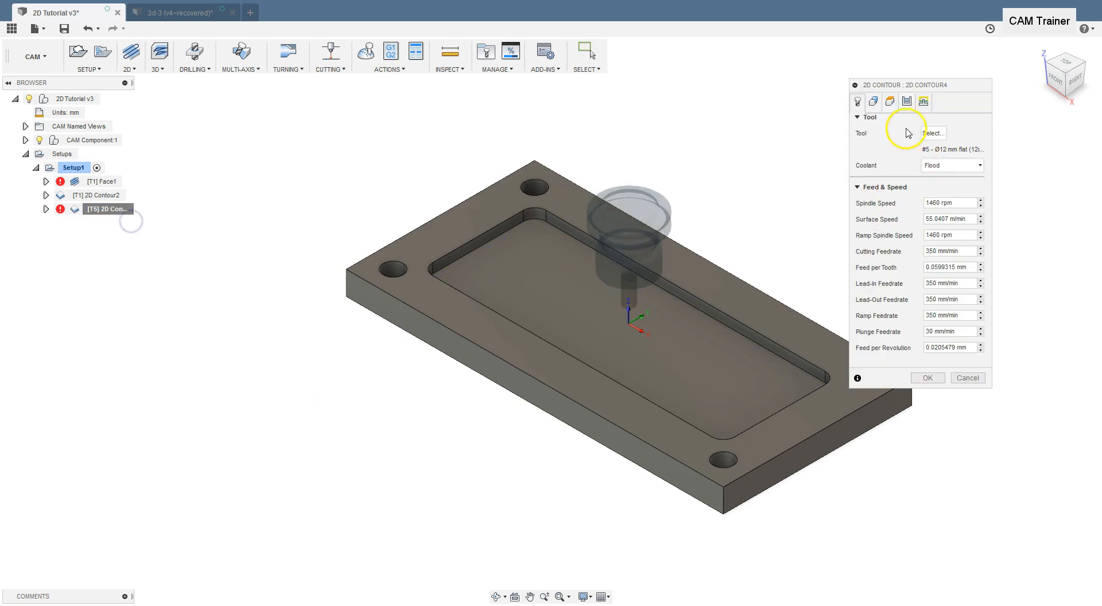
pyautogui.click(872, 101)
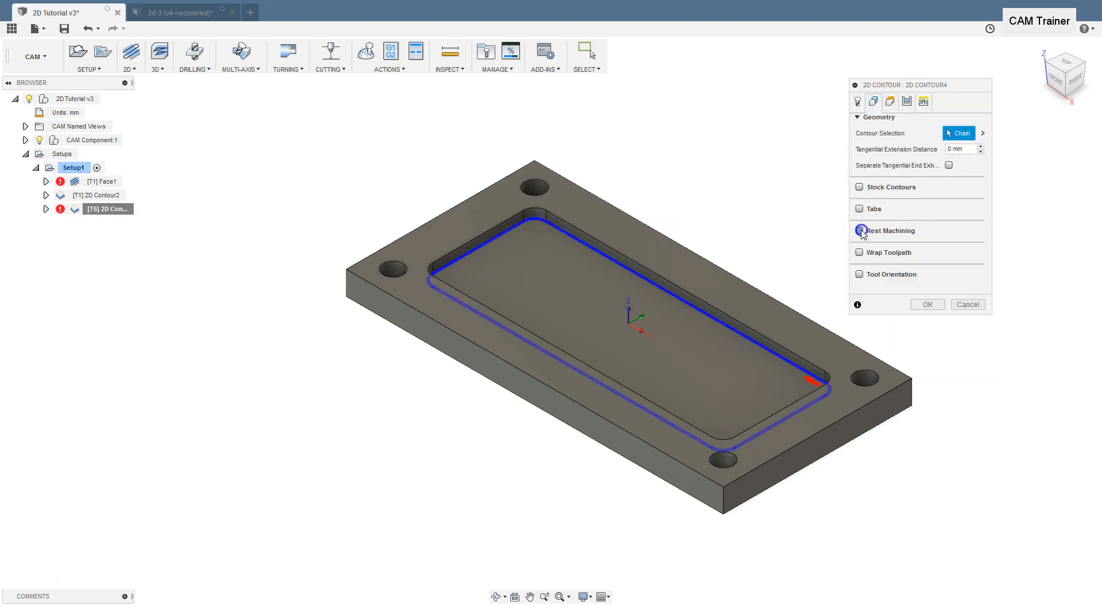
pyautogui.click(859, 230)
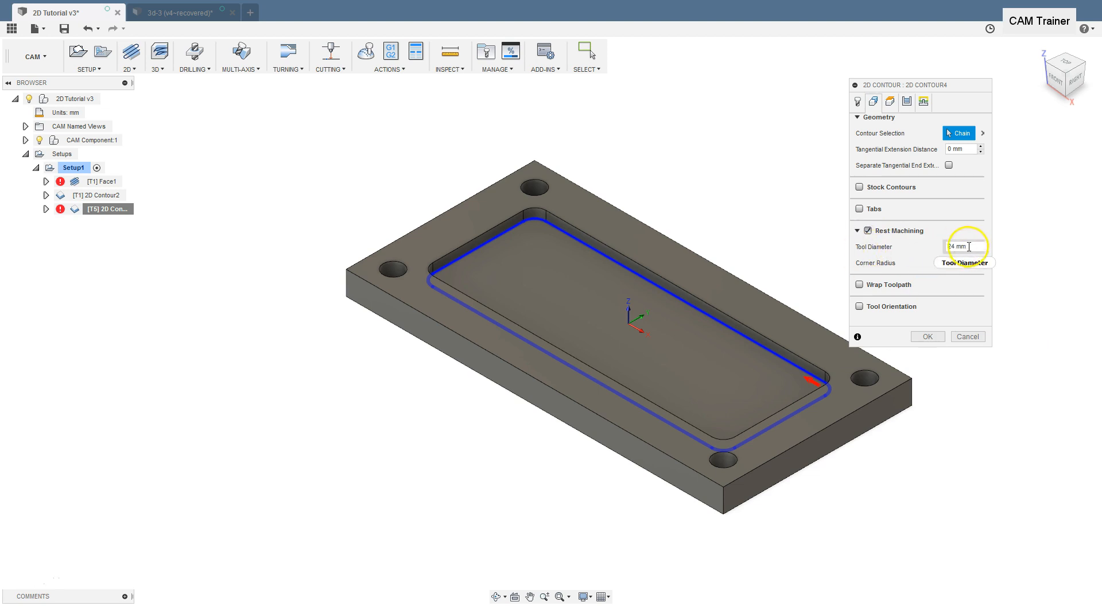
pyautogui.tripleClick(963, 245)
pyautogui.write('30')
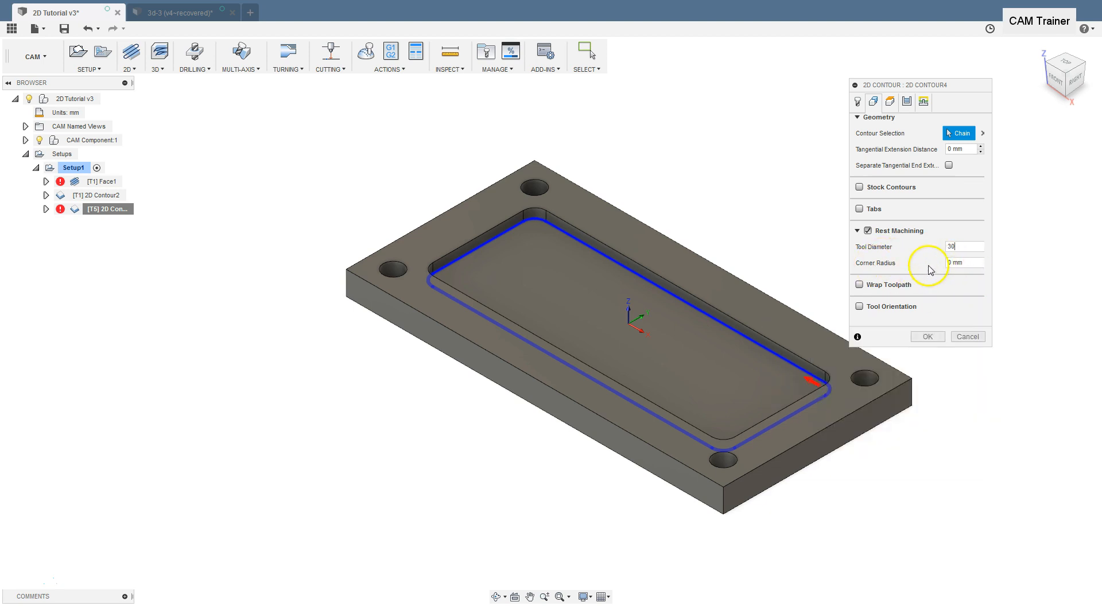
pyautogui.moveTo(928, 336)
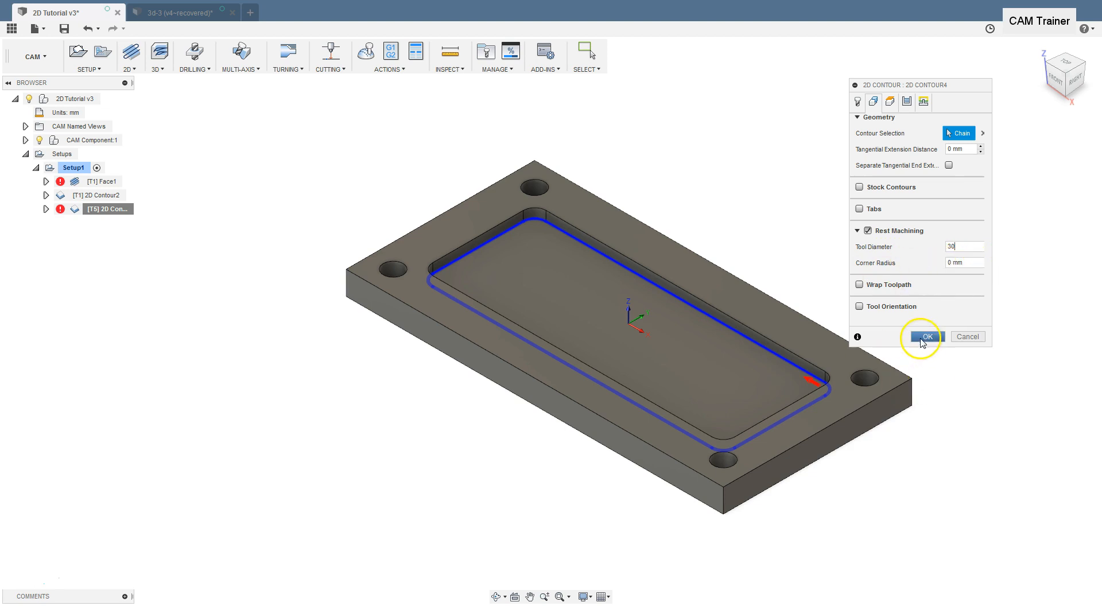
pyautogui.click(925, 337)
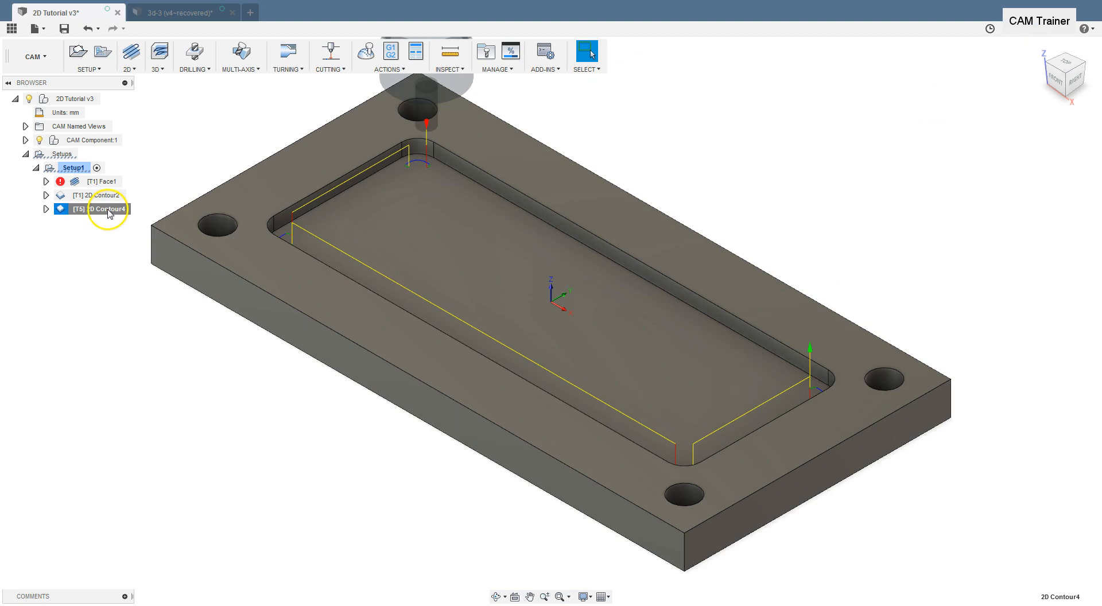
# - Reopen 2D Contour4's geometry settings and uncheck Rest Machining
pyautogui.doubleClick(106, 208)
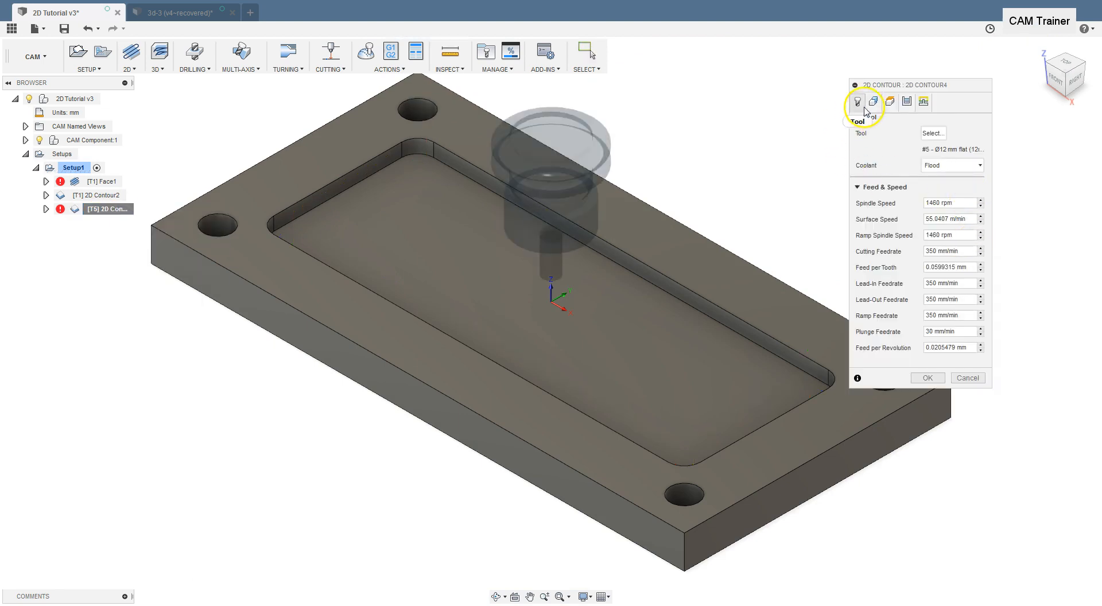
pyautogui.click(872, 101)
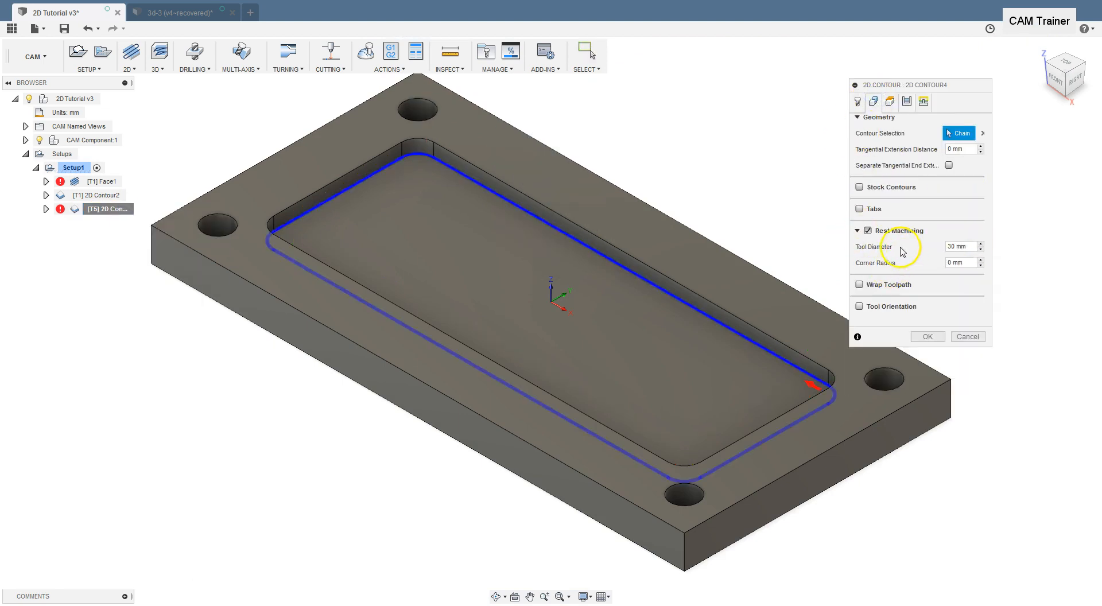
pyautogui.moveTo(909, 290)
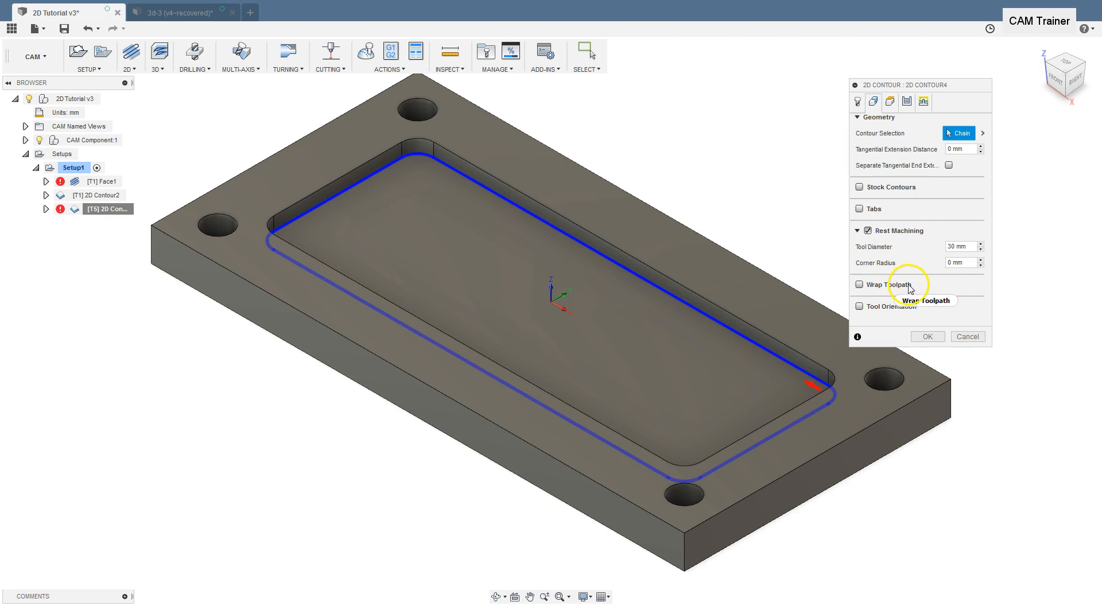
pyautogui.moveTo(917, 315)
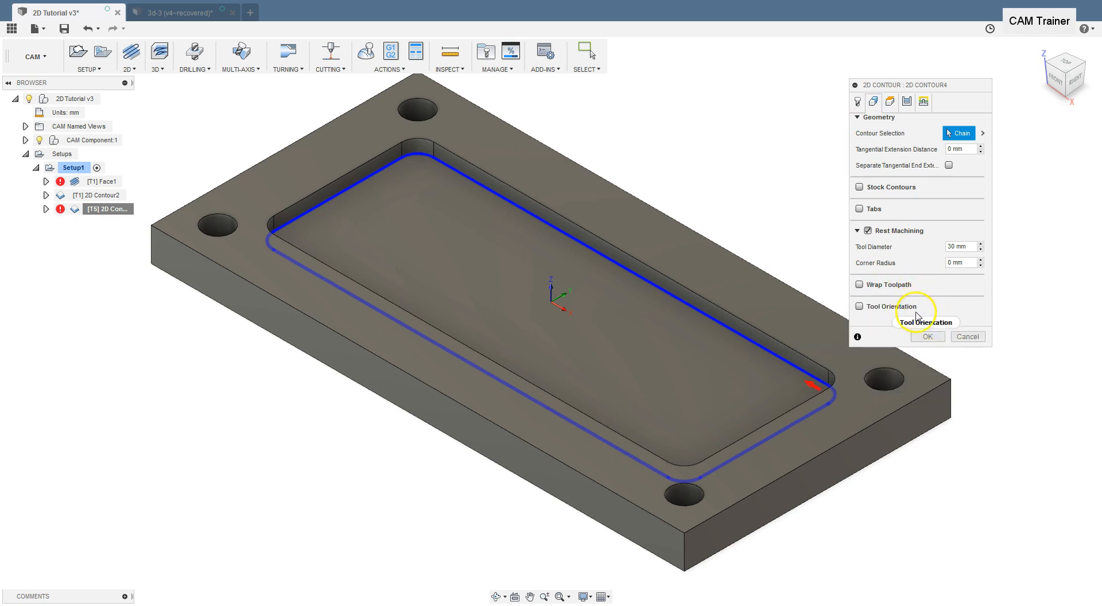
pyautogui.moveTo(941, 320)
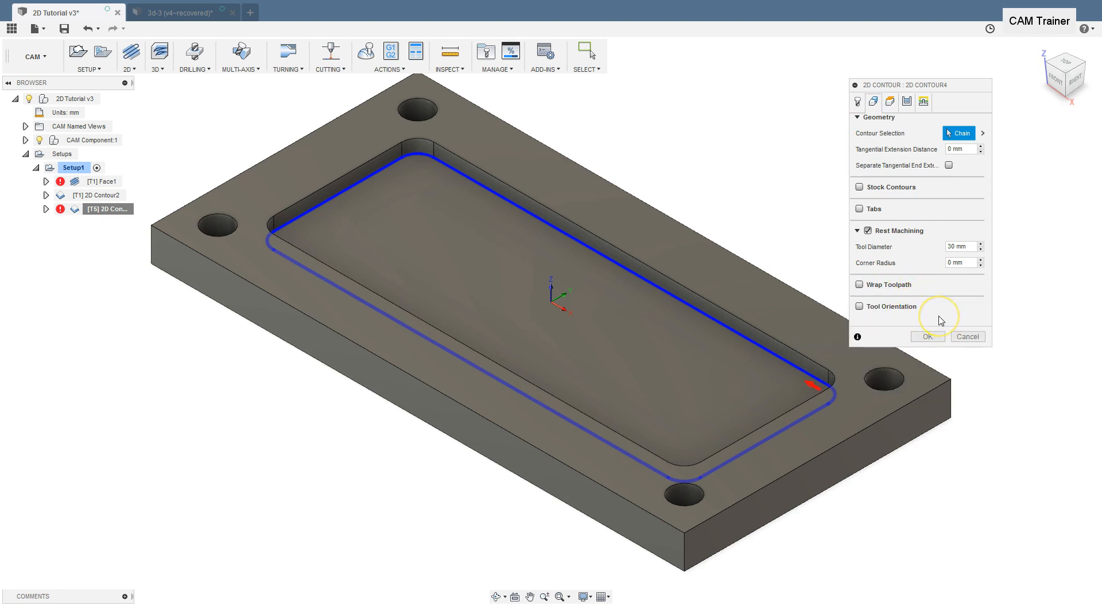
pyautogui.moveTo(941, 320)
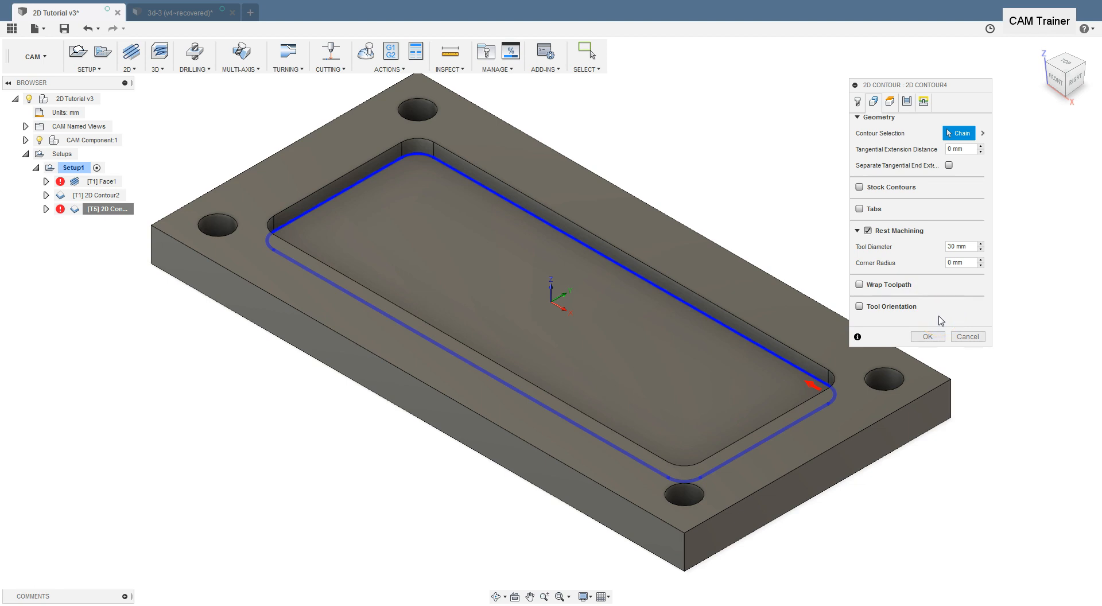
pyautogui.moveTo(978, 331)
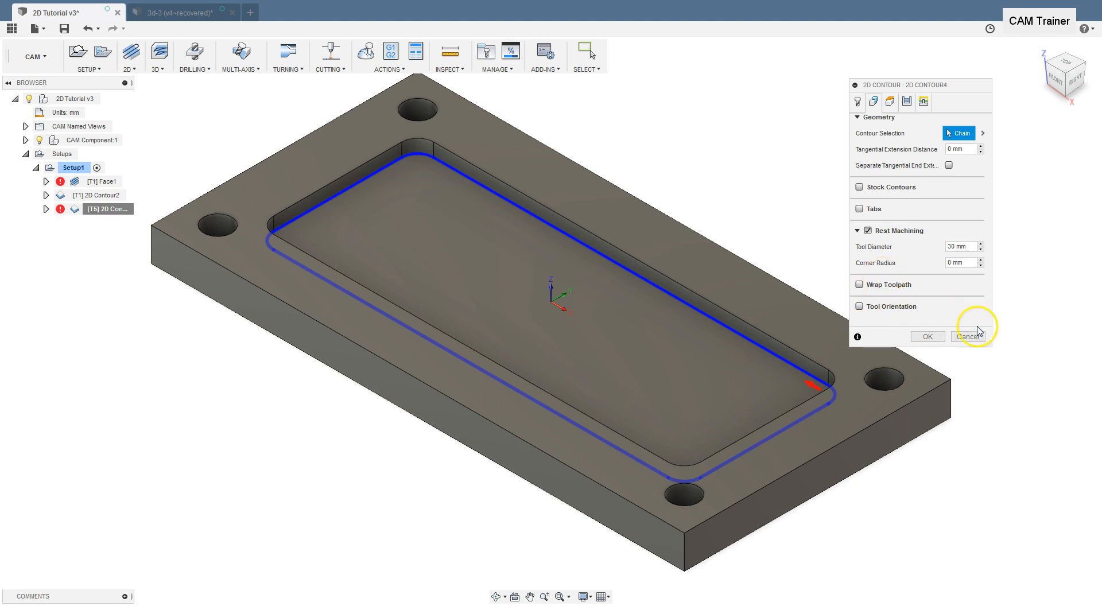
pyautogui.moveTo(877, 223)
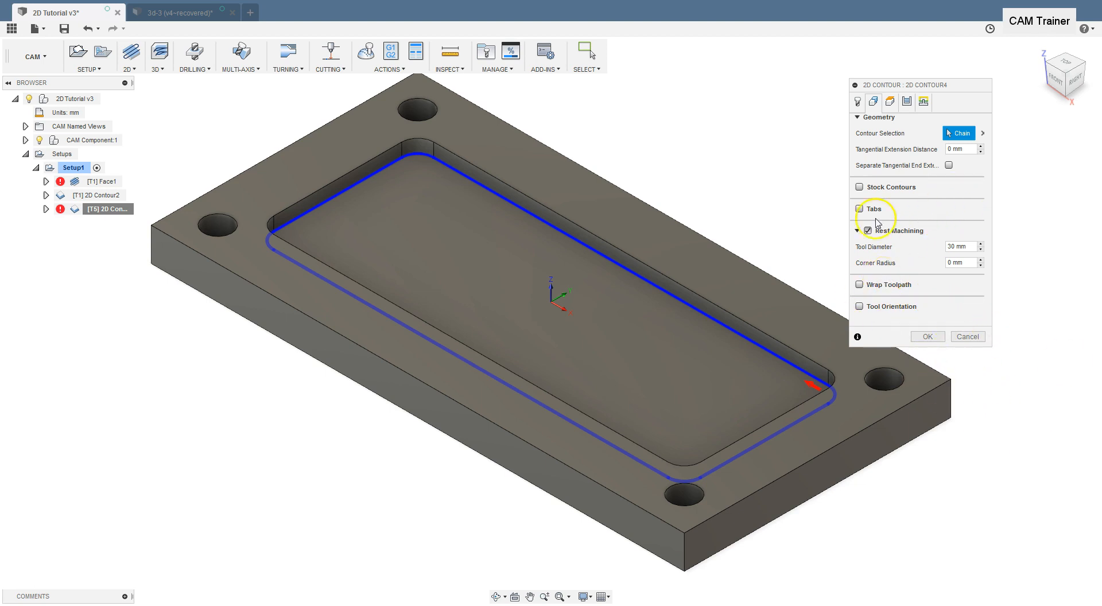
pyautogui.moveTo(922, 178)
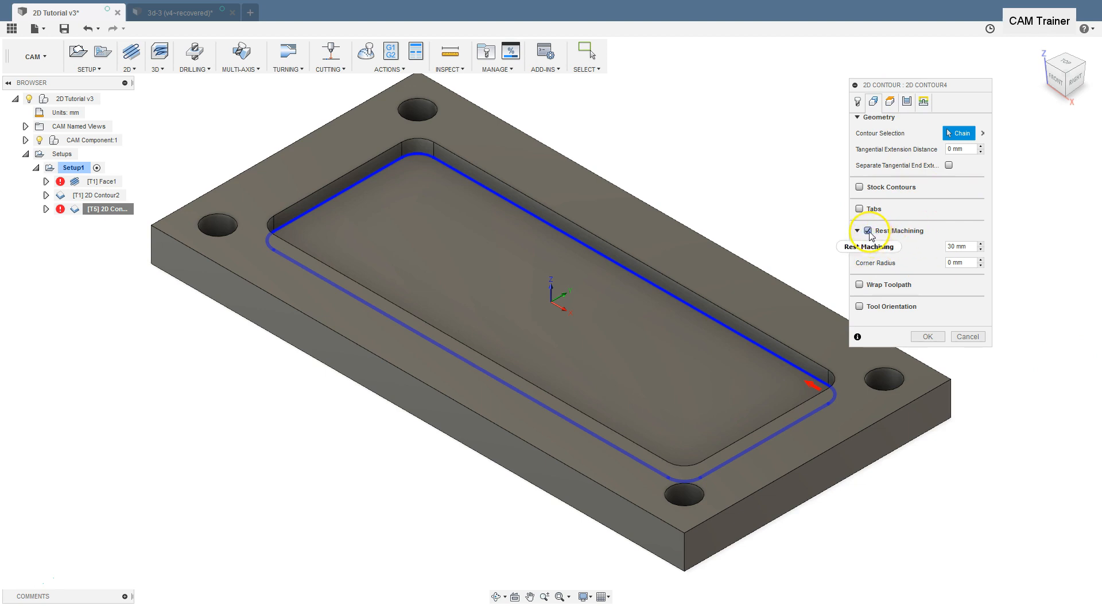
pyautogui.click(860, 230)
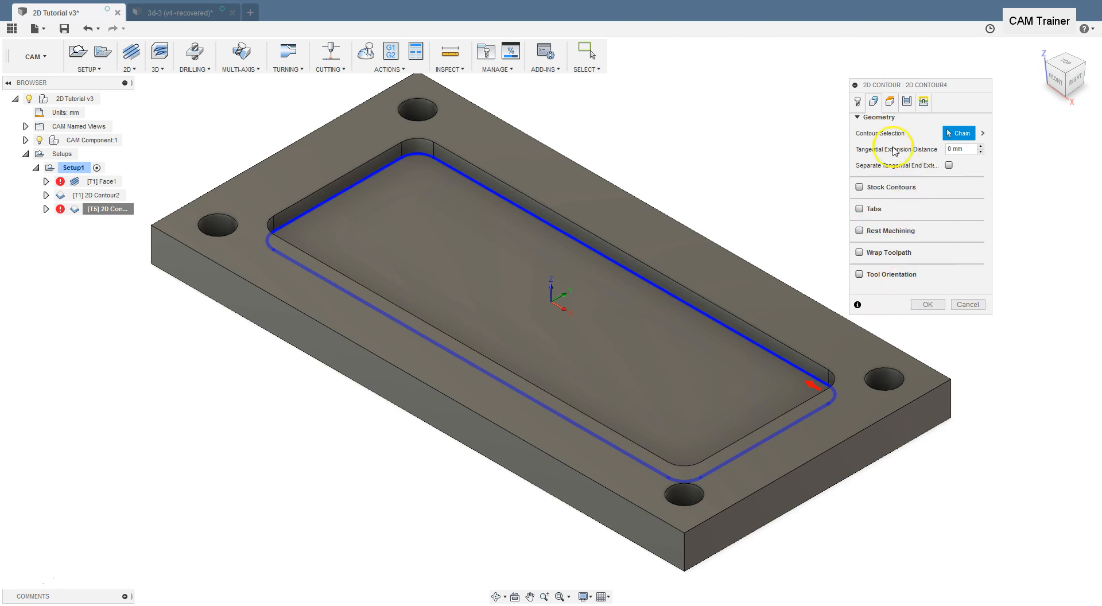
# - View the Heights page, then the Passes page showing the 350 mm/min finish feedrate
pyautogui.click(890, 102)
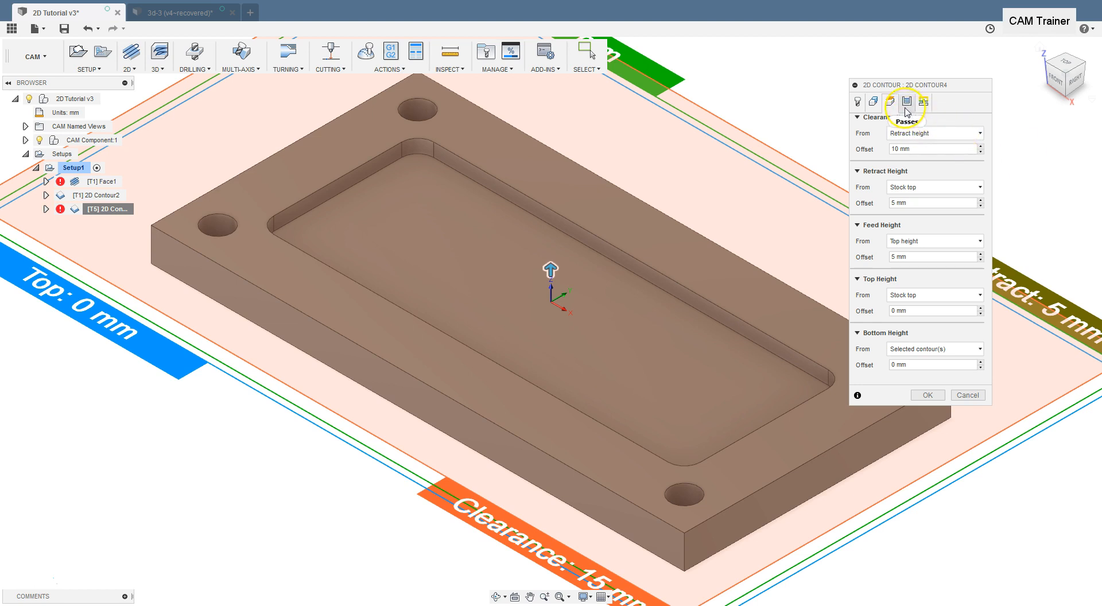
pyautogui.click(888, 101)
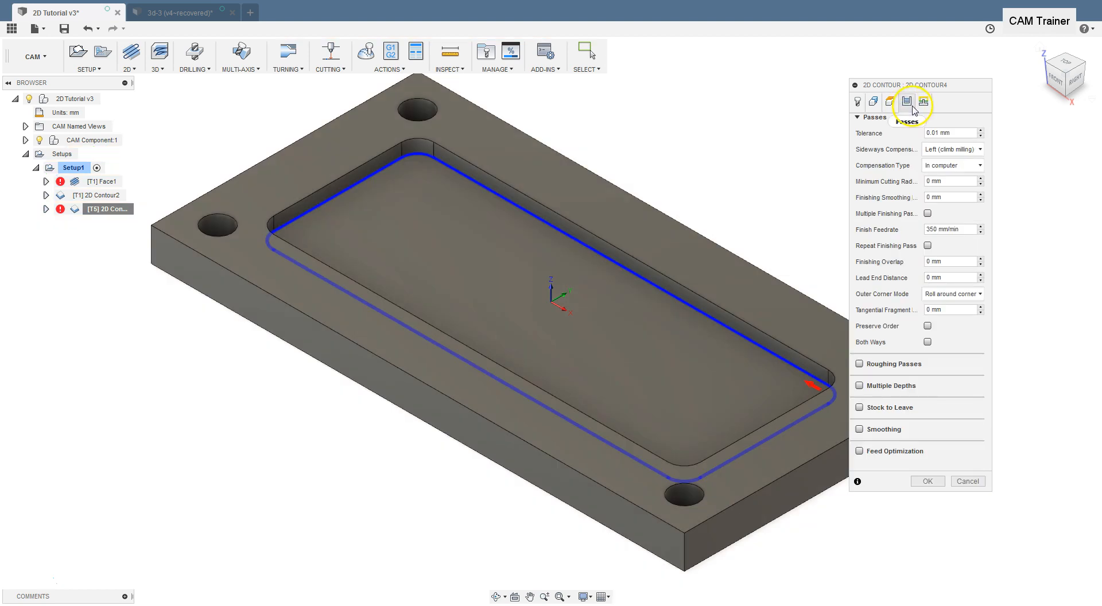